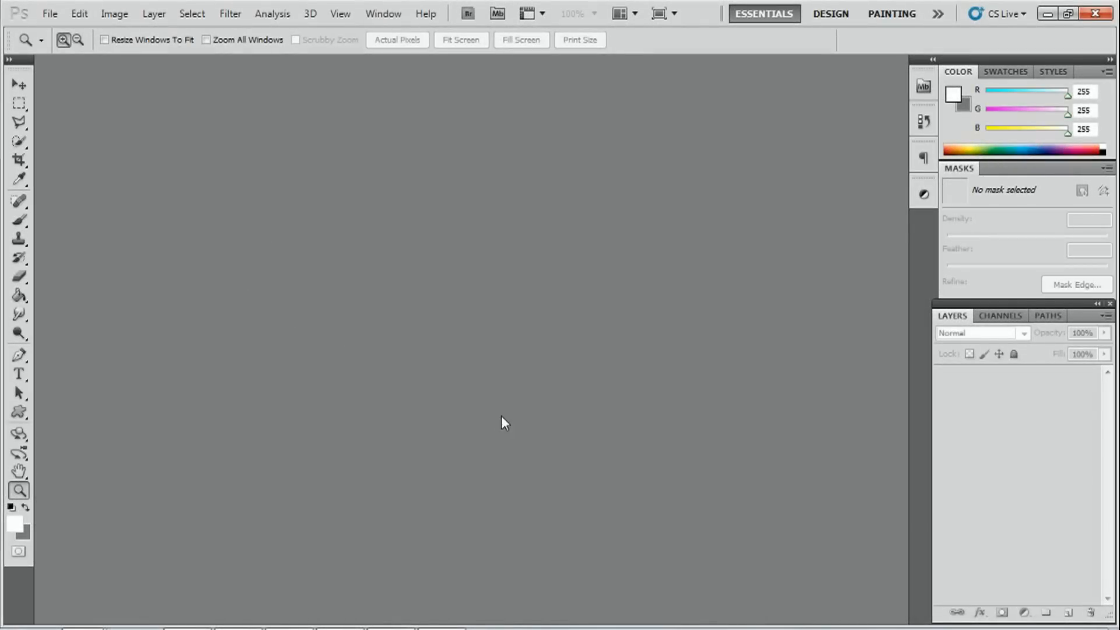
mouse_move(457, 342)
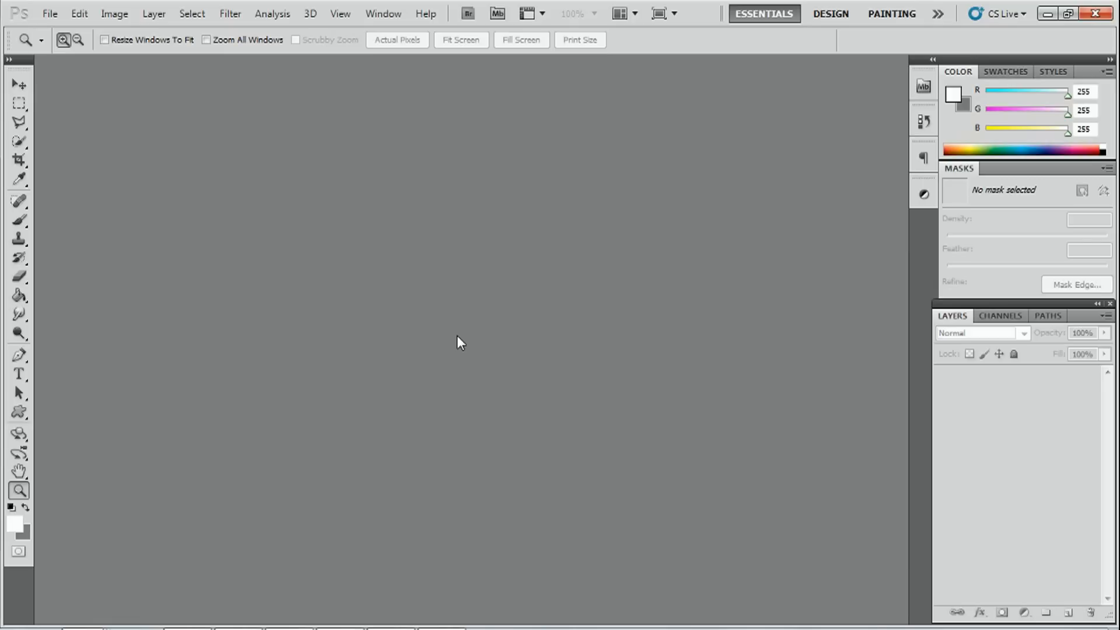
mouse_move(407, 326)
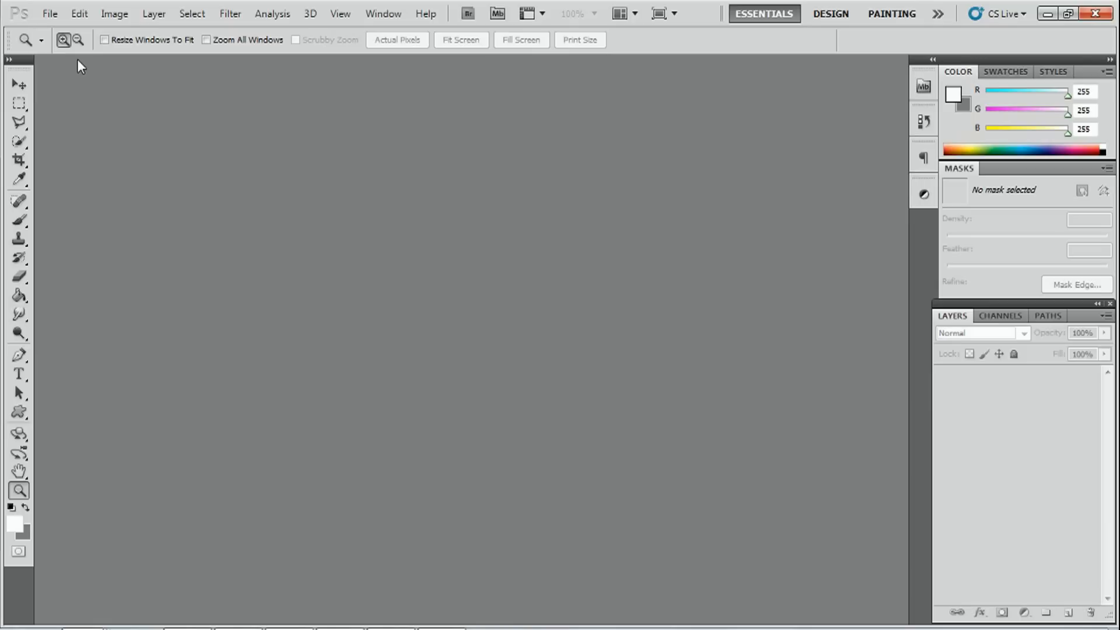
mouse_move(103, 157)
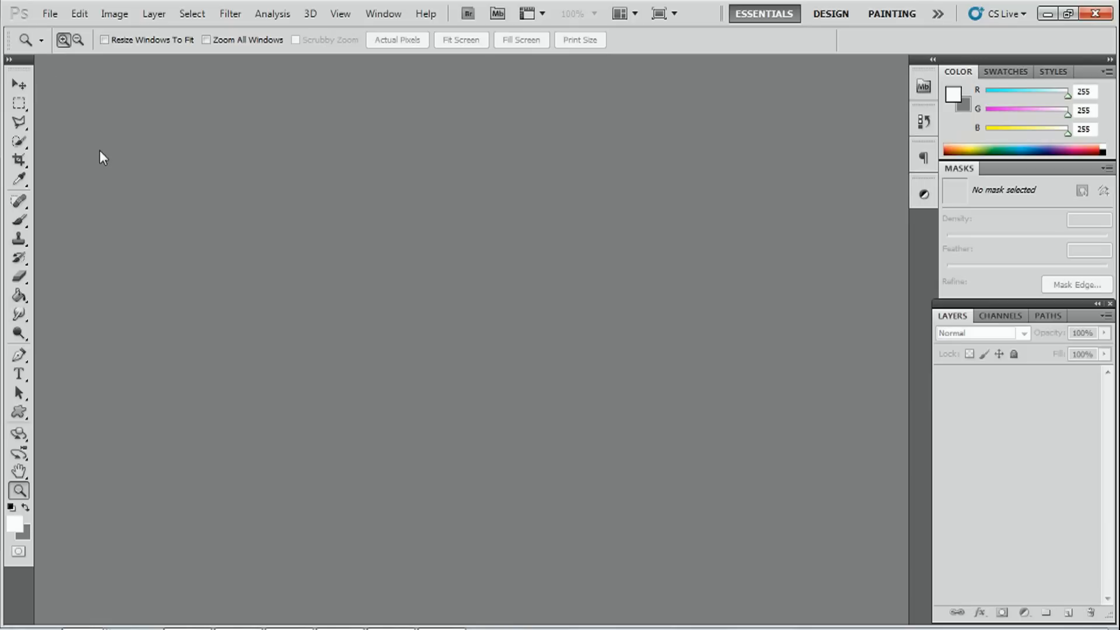
Open girl.jpg and us flag.gif from the Face Painting Tutorial folder via File > Open.
left_click(50, 13)
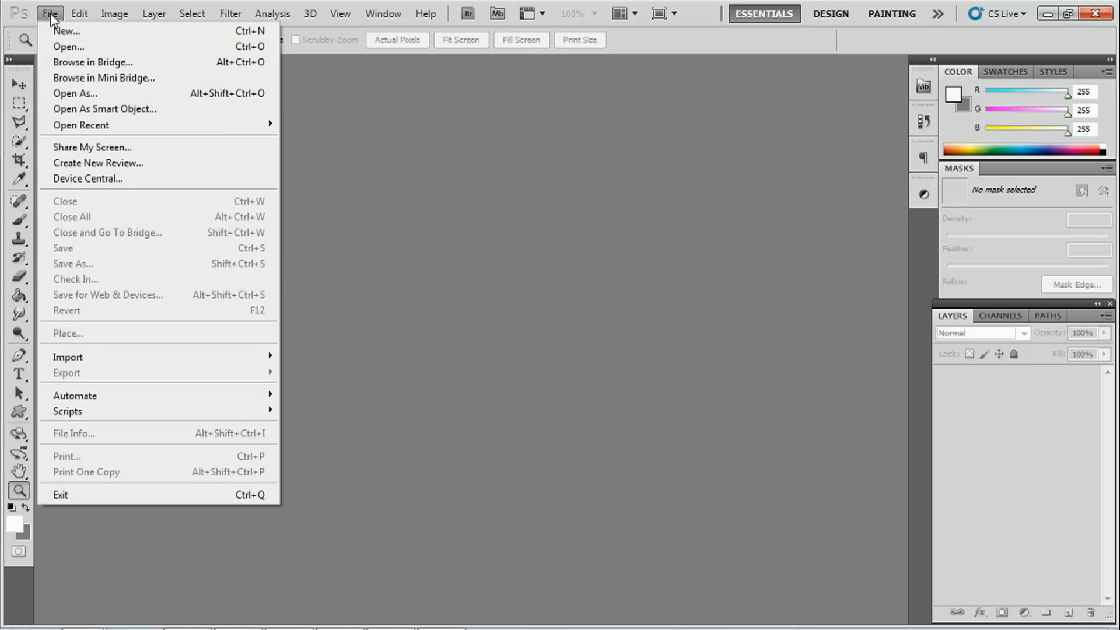
left_click(68, 47)
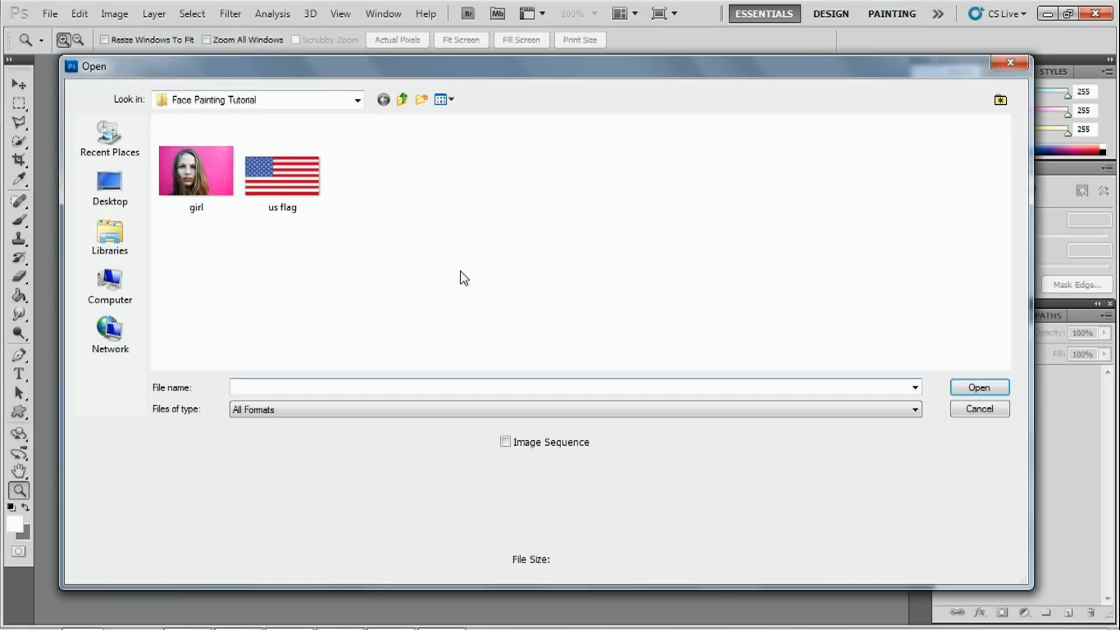
mouse_move(327, 282)
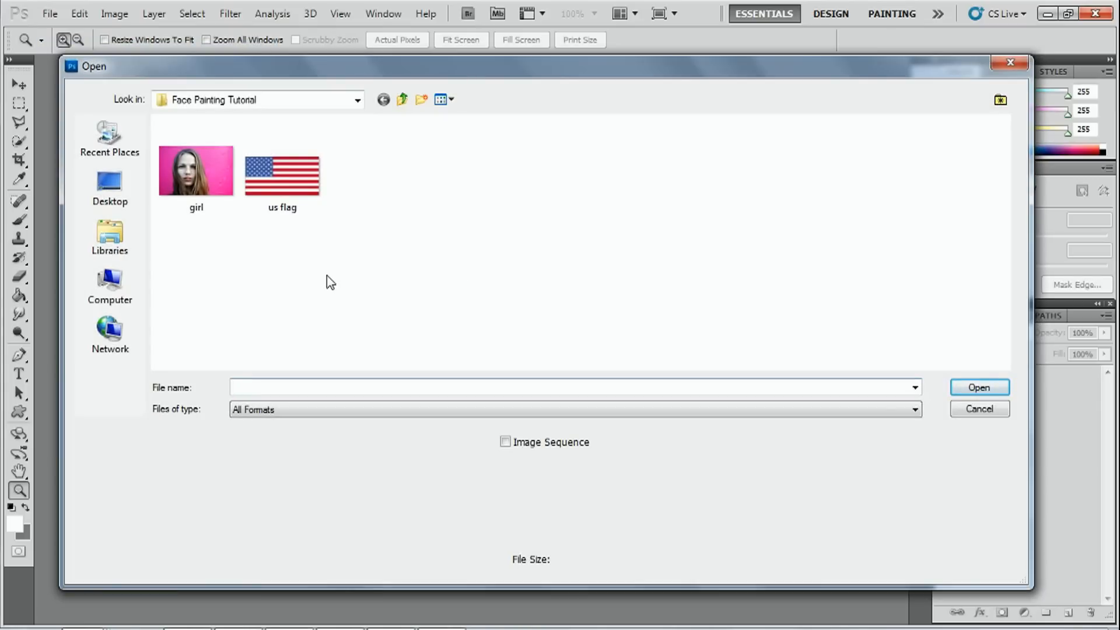
mouse_move(236, 111)
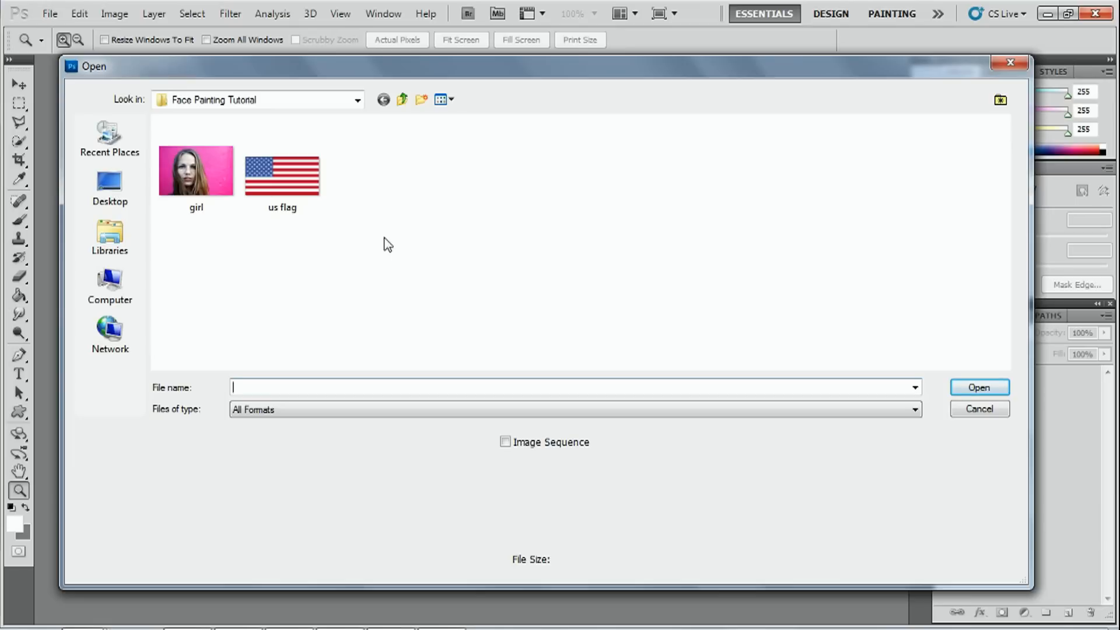
mouse_move(357, 234)
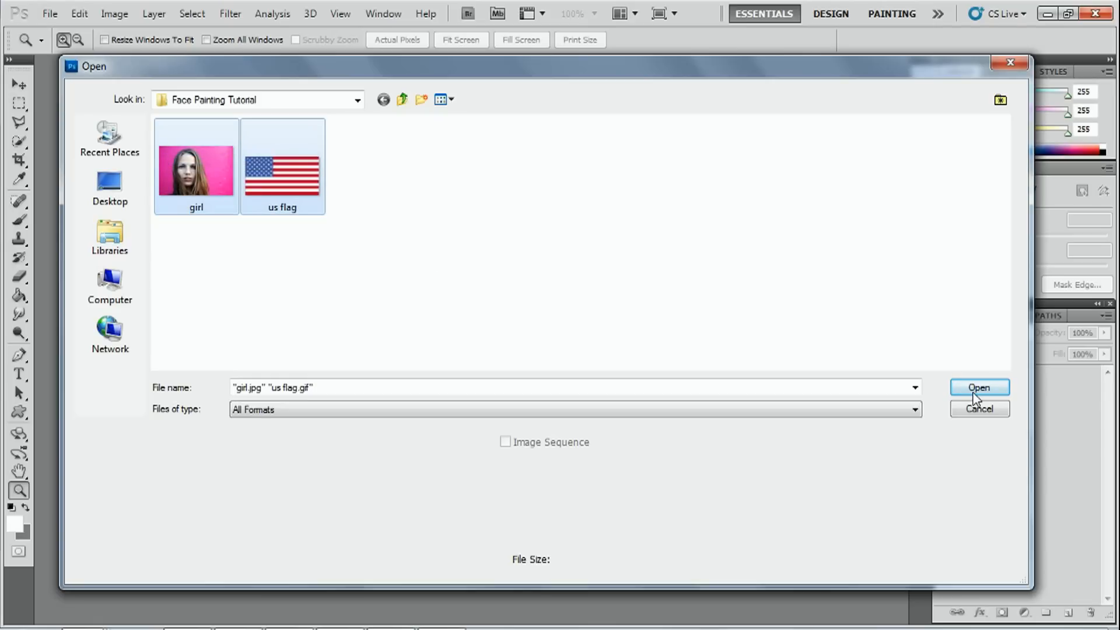
left_click(979, 388)
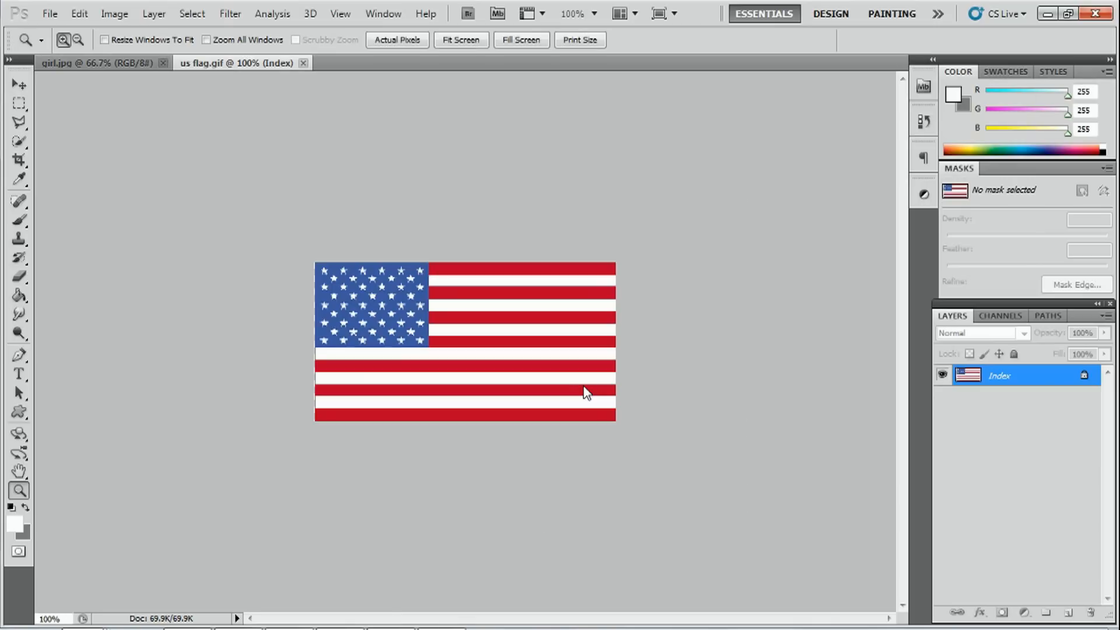
Flip between the two document tabs and land on the US flag image.
left_click(96, 63)
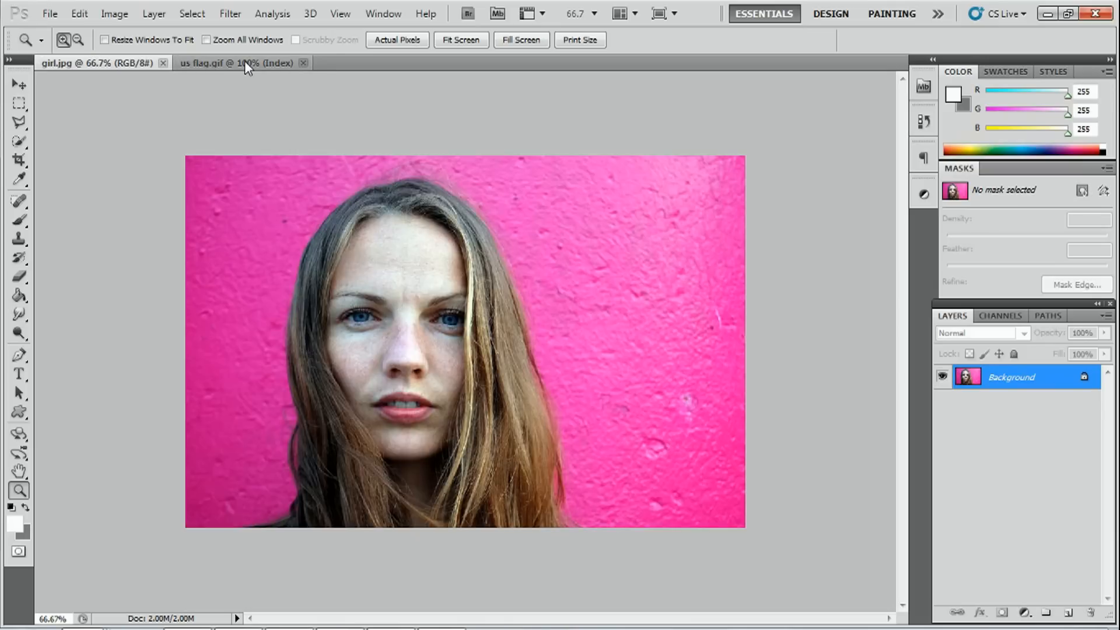
left_click(235, 63)
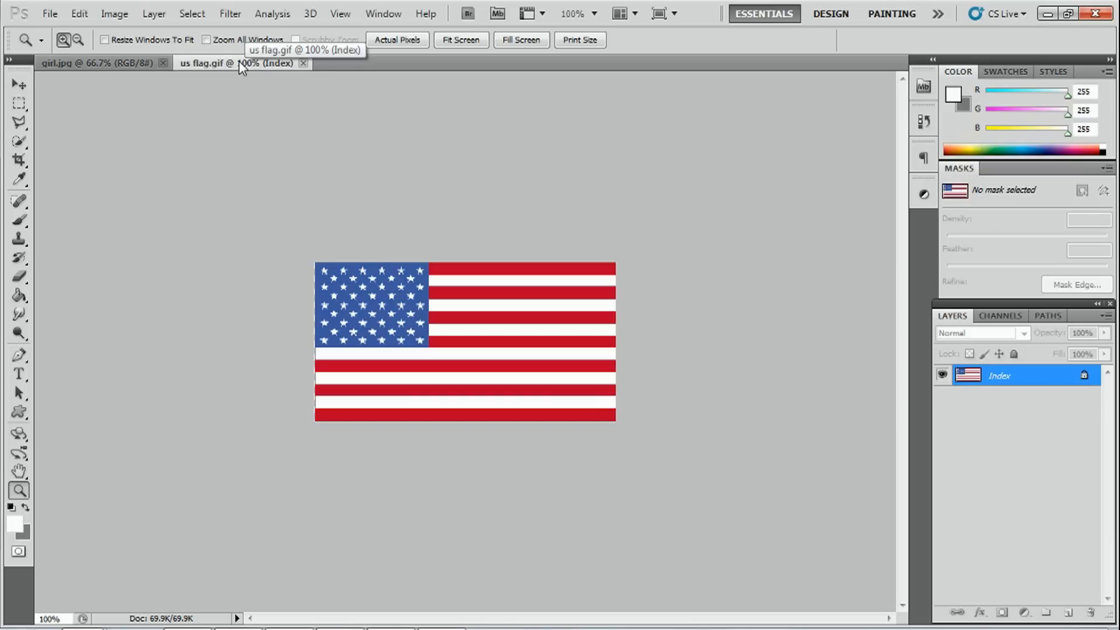
left_click(93, 63)
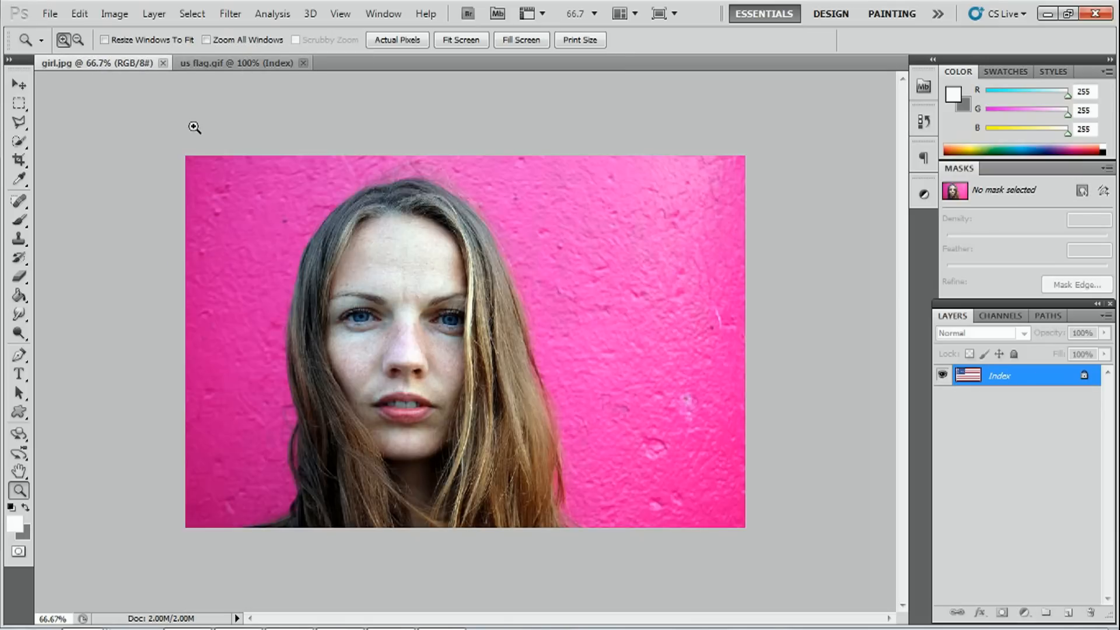
left_click(235, 63)
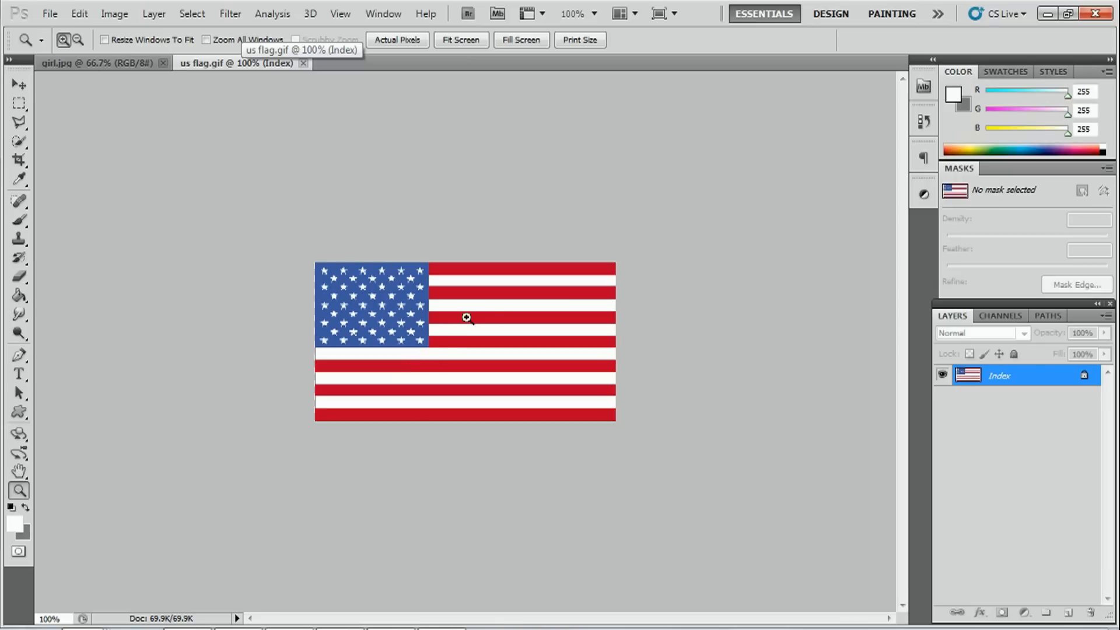
mouse_move(549, 409)
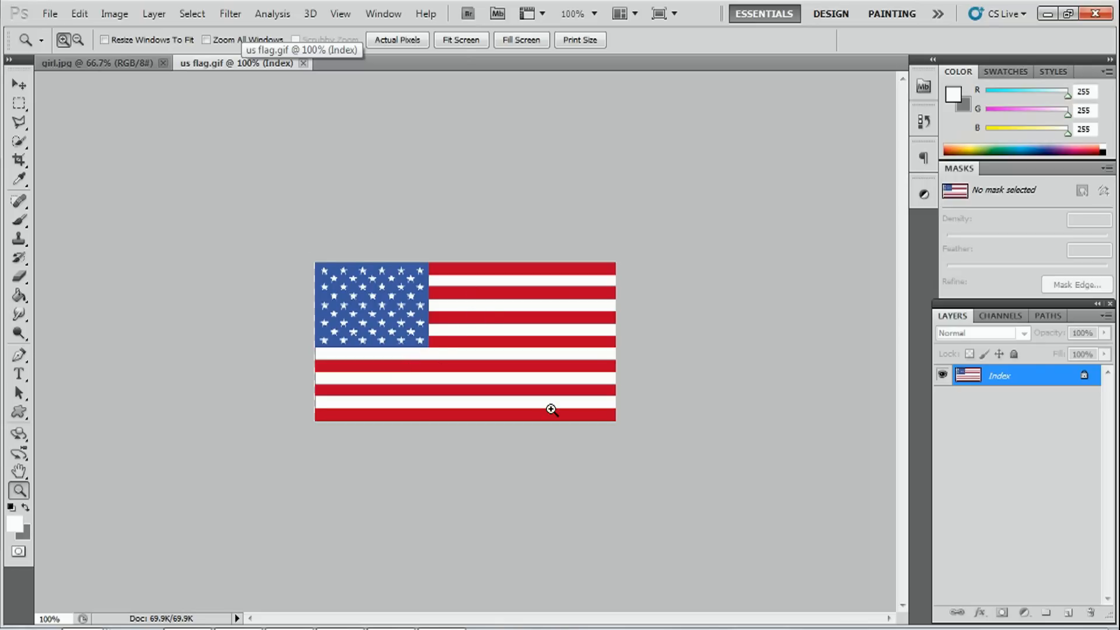
mouse_move(550, 410)
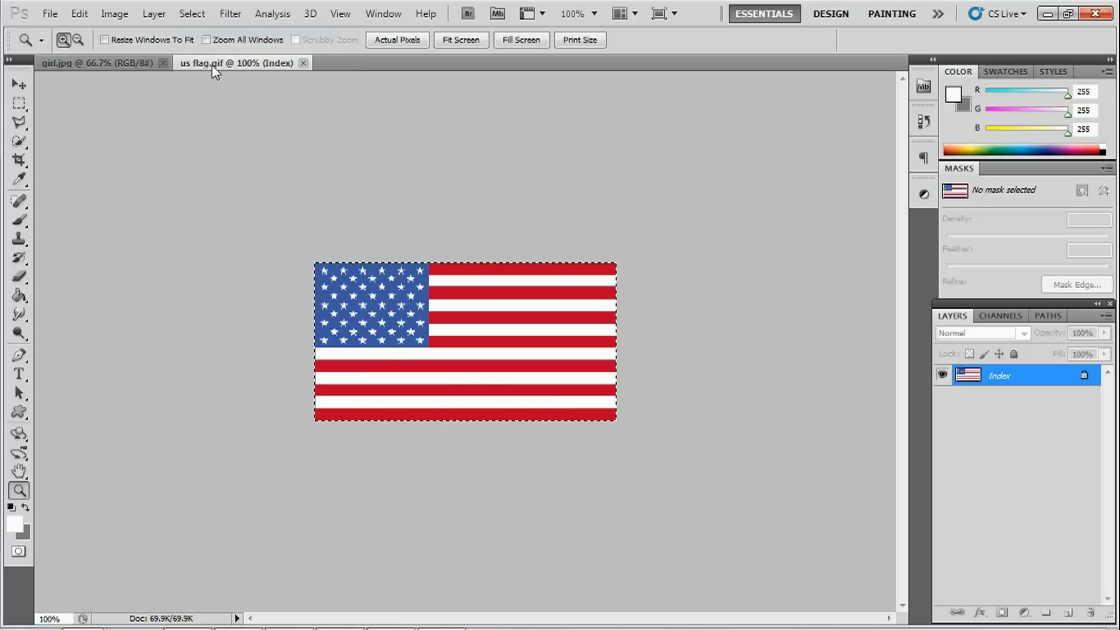
Copy the whole selected flag via Edit > Copy and return to the girl.jpg tab.
left_click(78, 12)
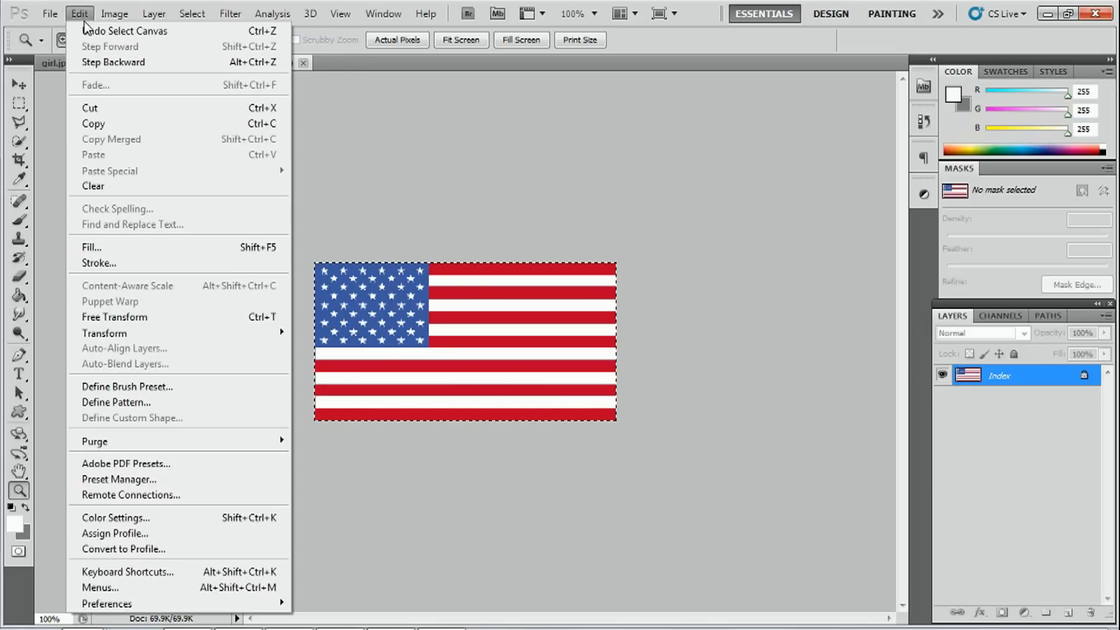
left_click(94, 124)
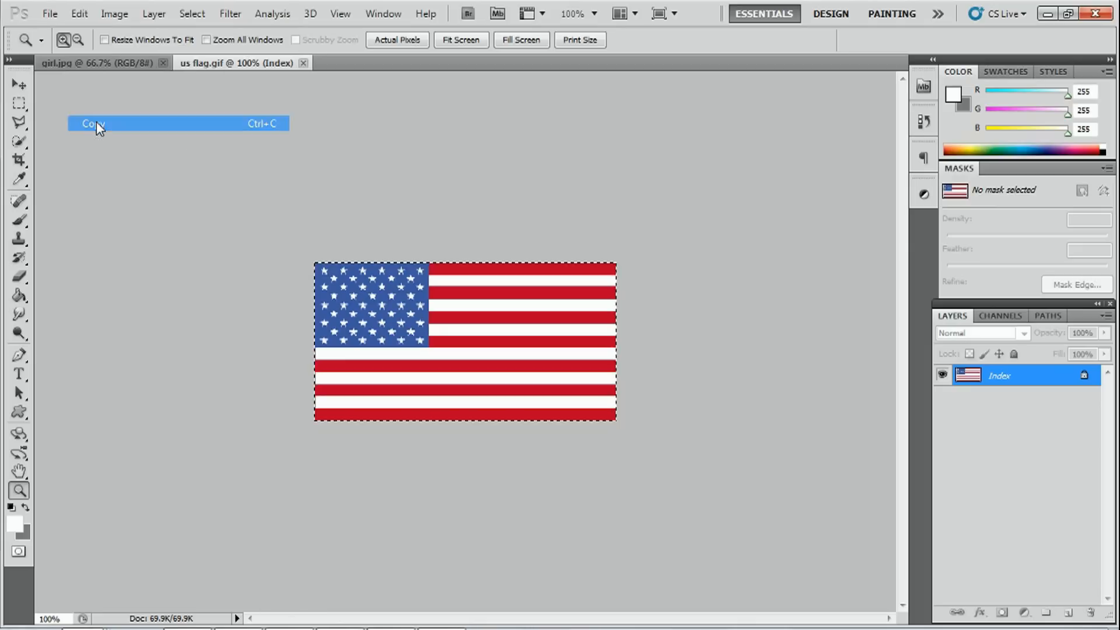
left_click(91, 122)
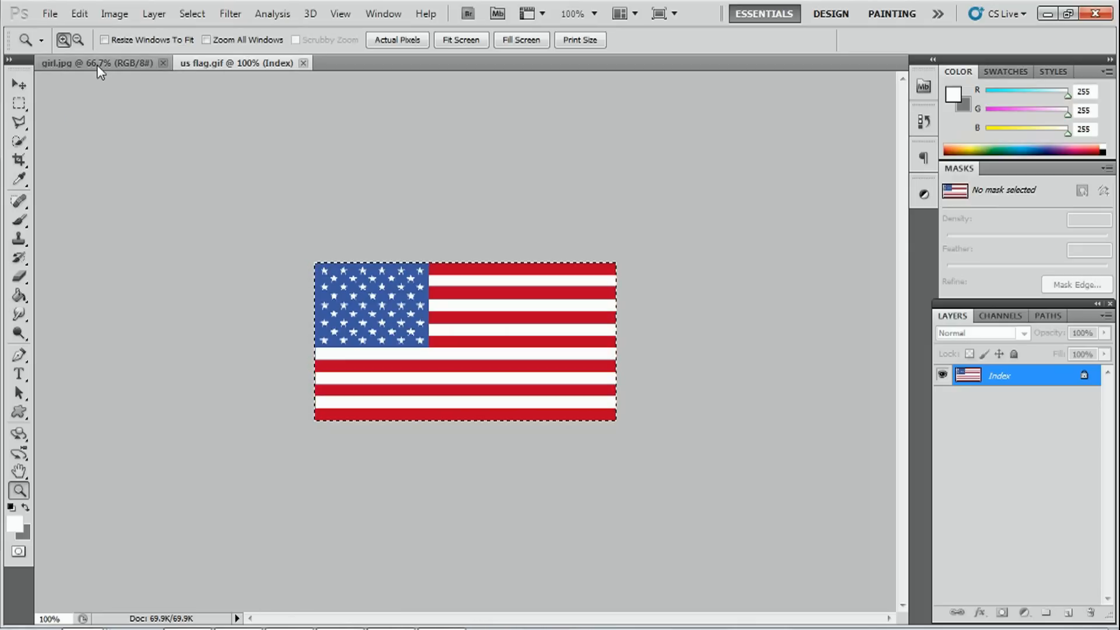
left_click(97, 63)
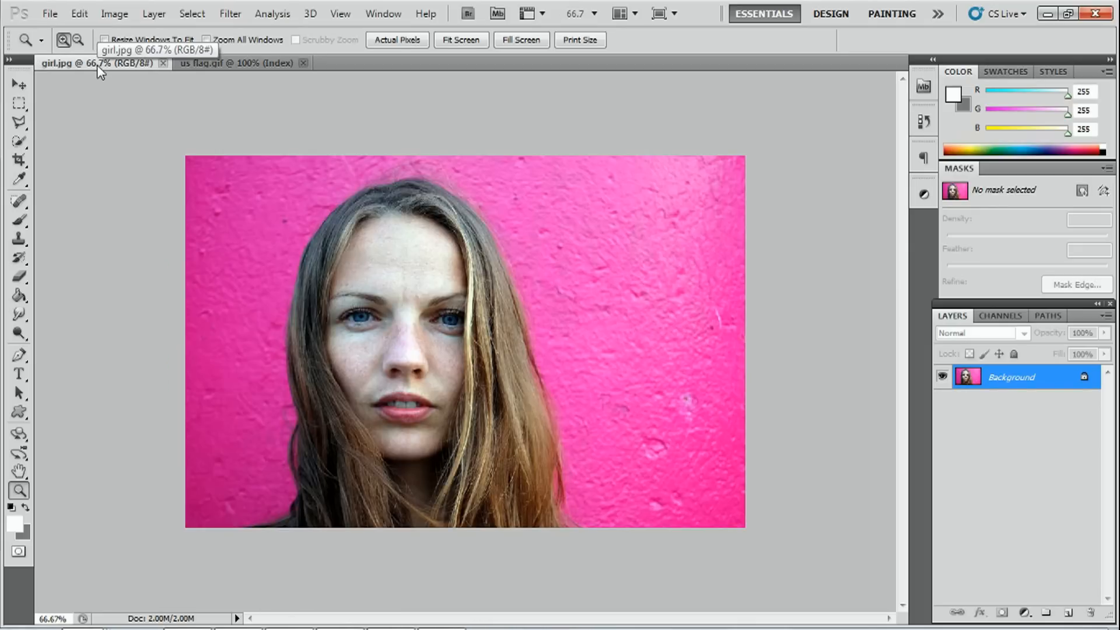
Paste the flag into girl.jpg as Layer 1 and restore the Layers panel from the Window menu.
left_click(78, 13)
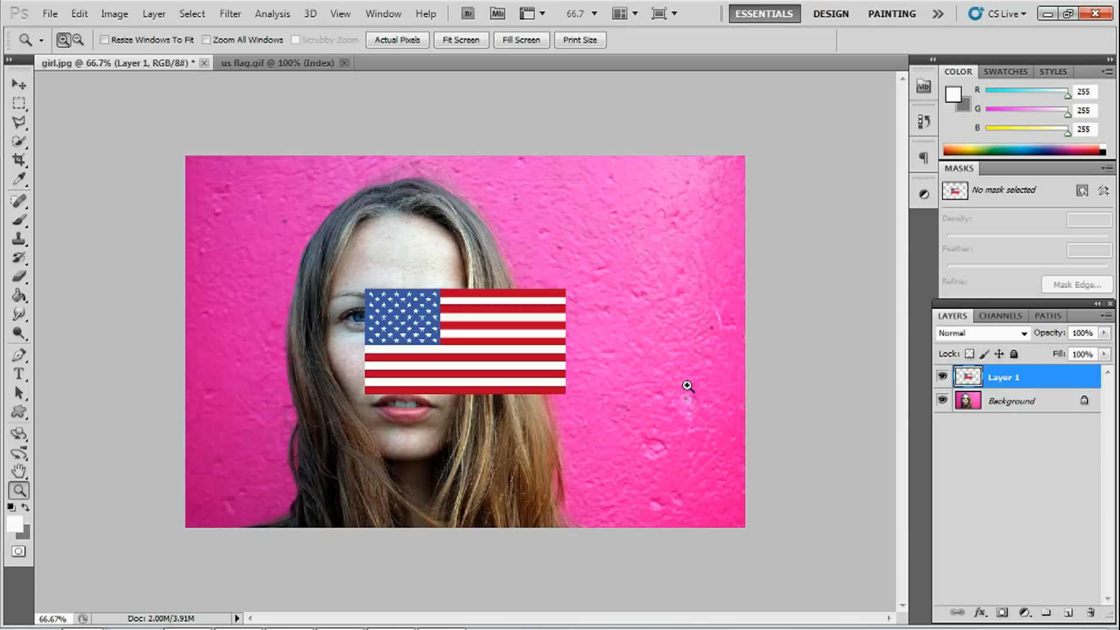
mouse_move(616, 422)
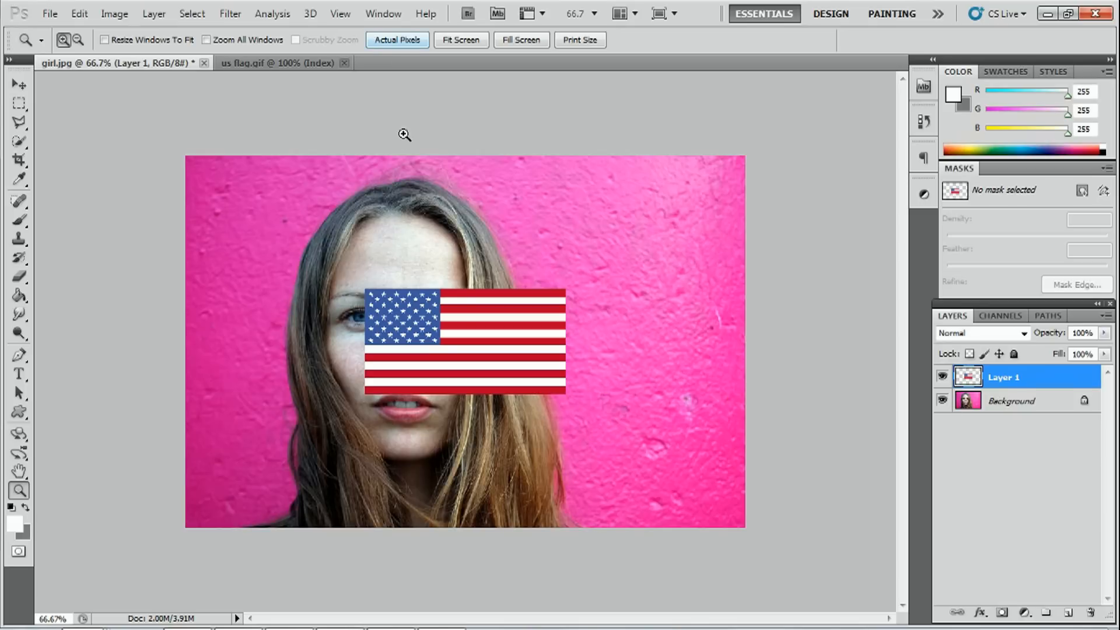
left_click(383, 13)
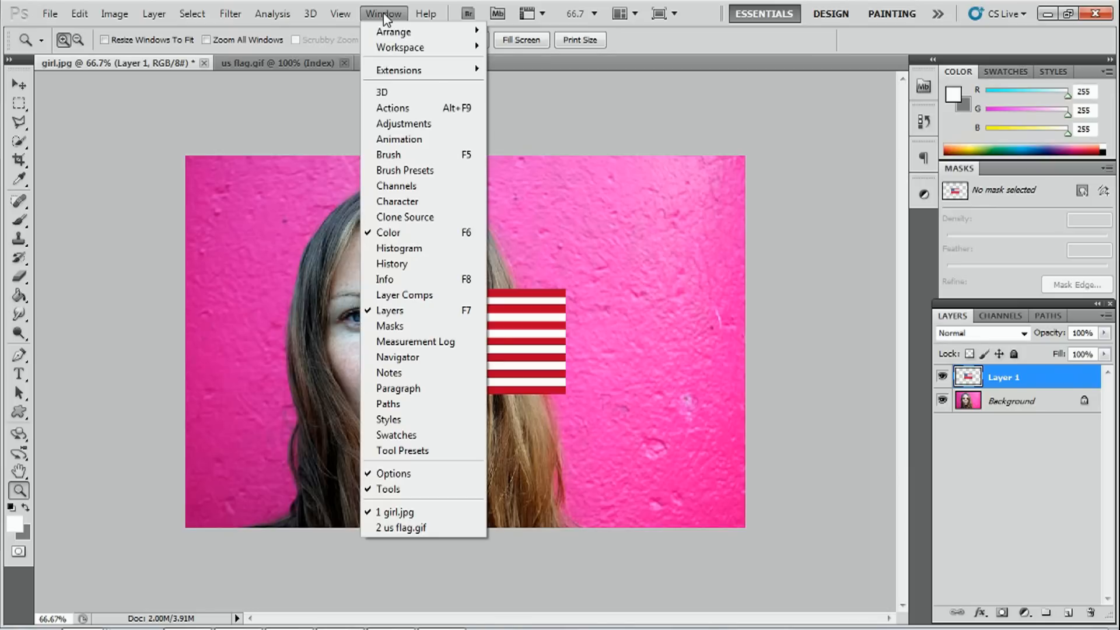
mouse_move(390, 311)
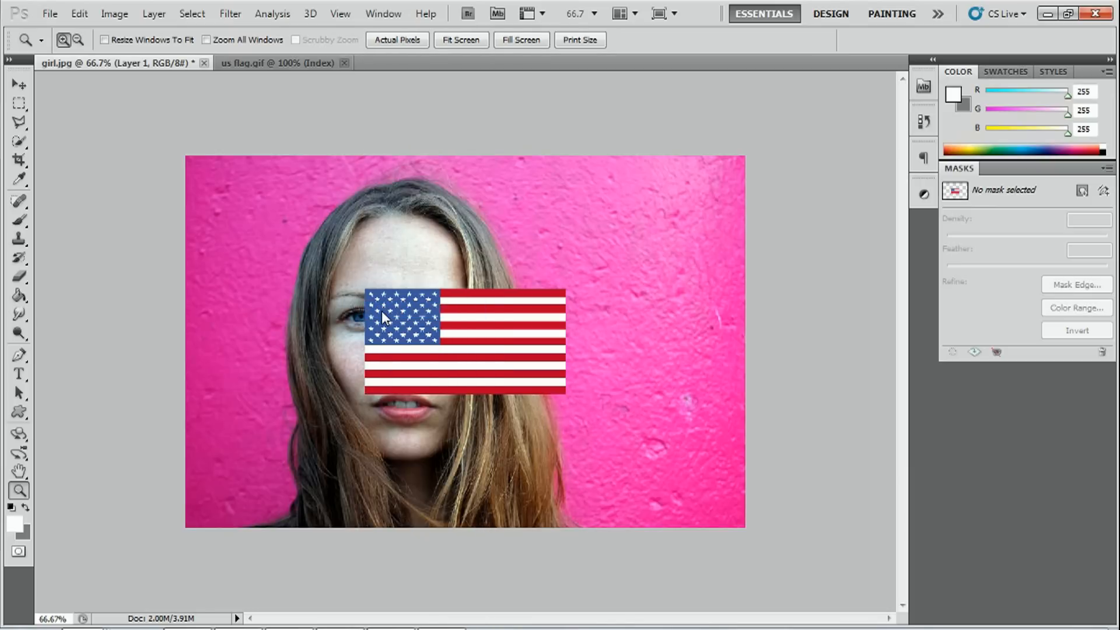
left_click(383, 13)
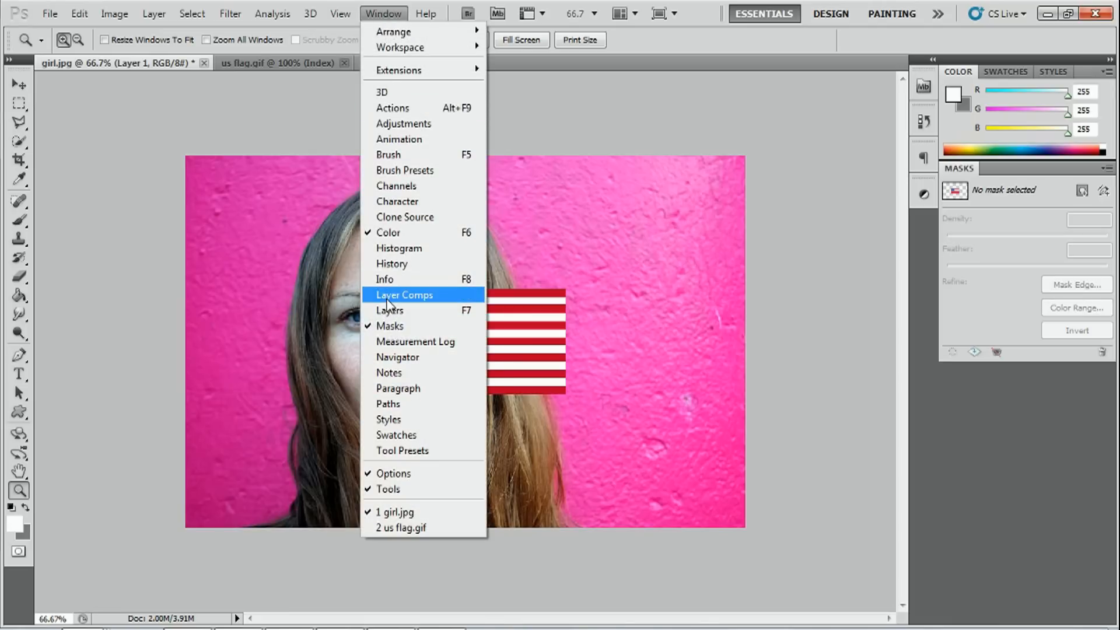
left_click(390, 310)
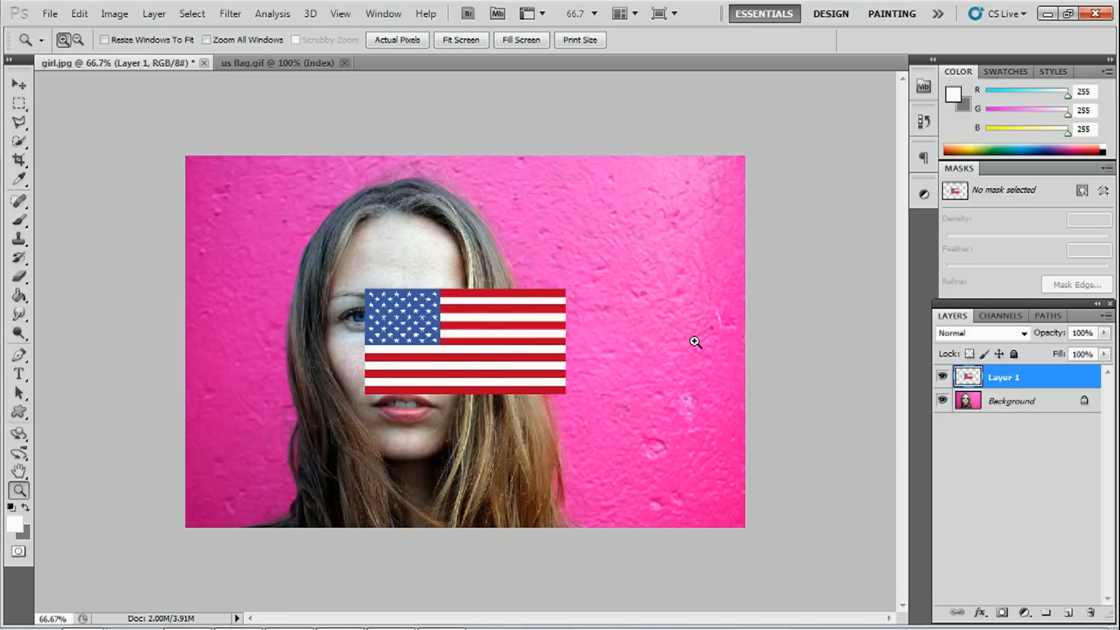
mouse_move(559, 551)
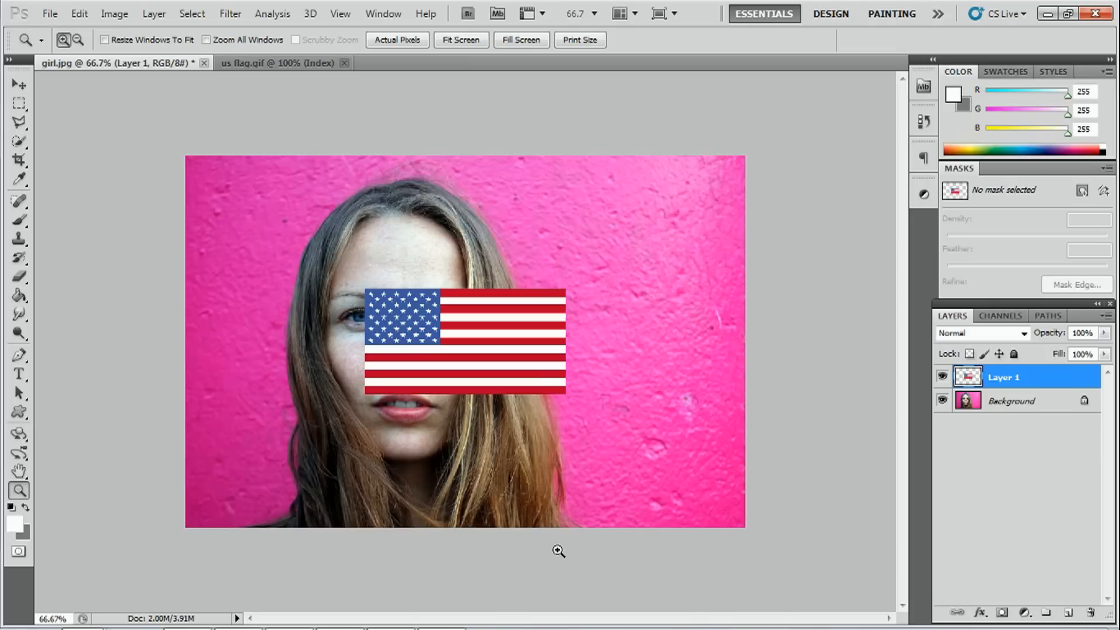
mouse_move(546, 549)
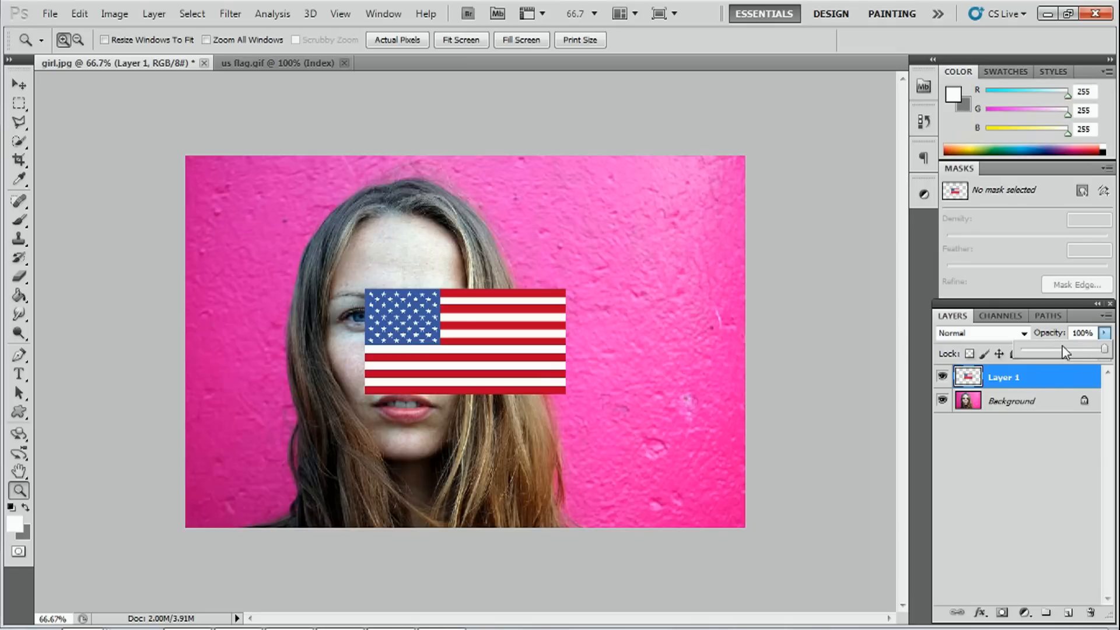
Lower Layer 1's opacity to 53% so the face shows through the flag.
left_click_drag(1104, 350, 1063, 350)
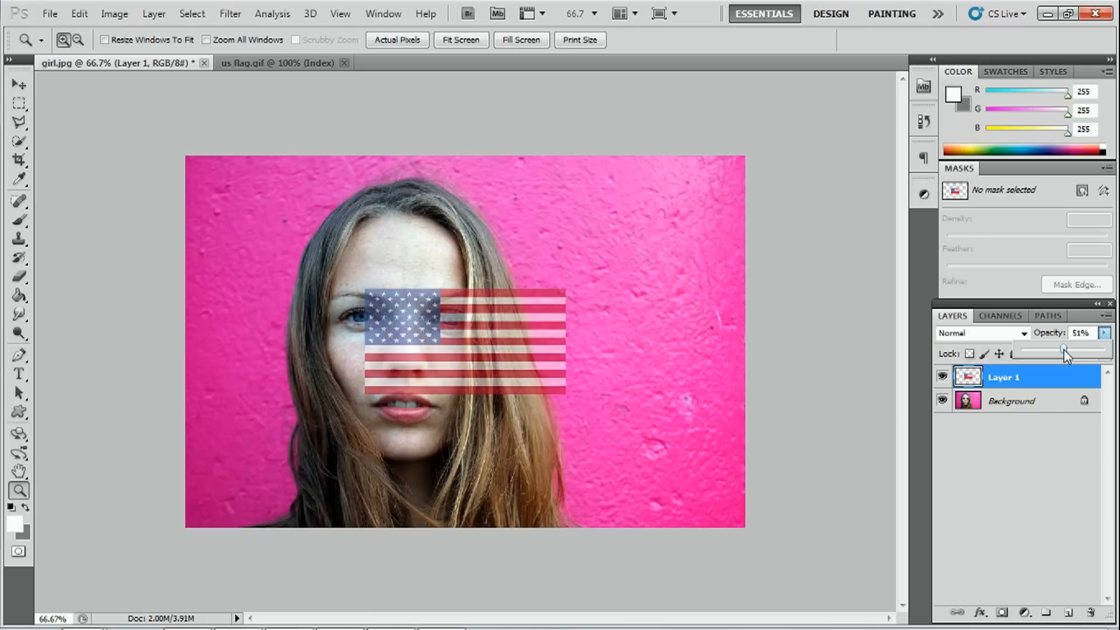
left_click_drag(1064, 349, 1068, 349)
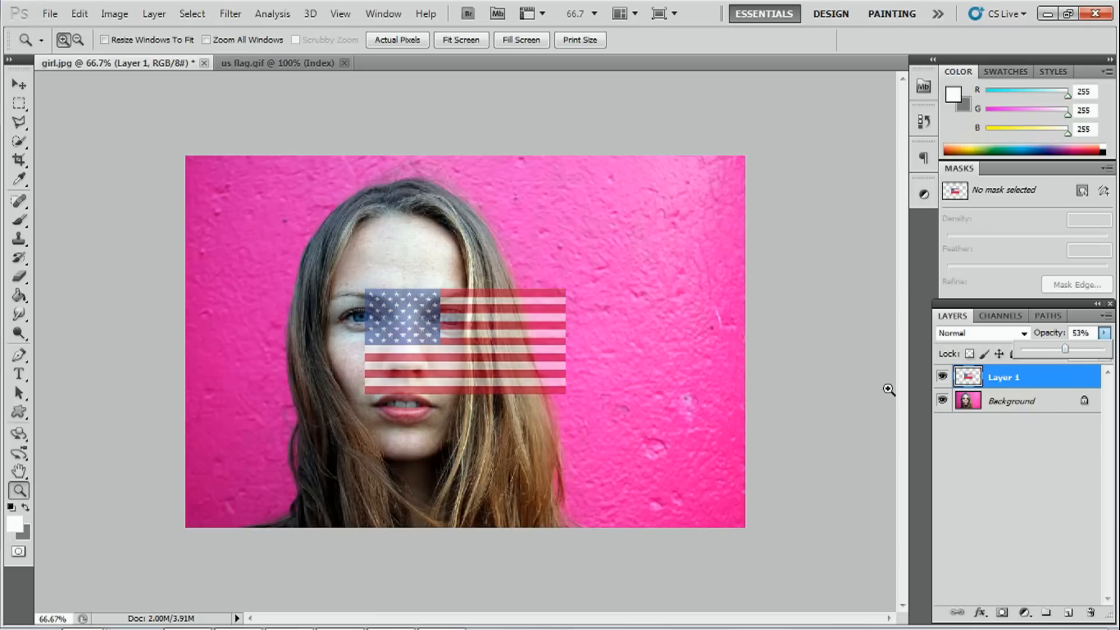
mouse_move(554, 398)
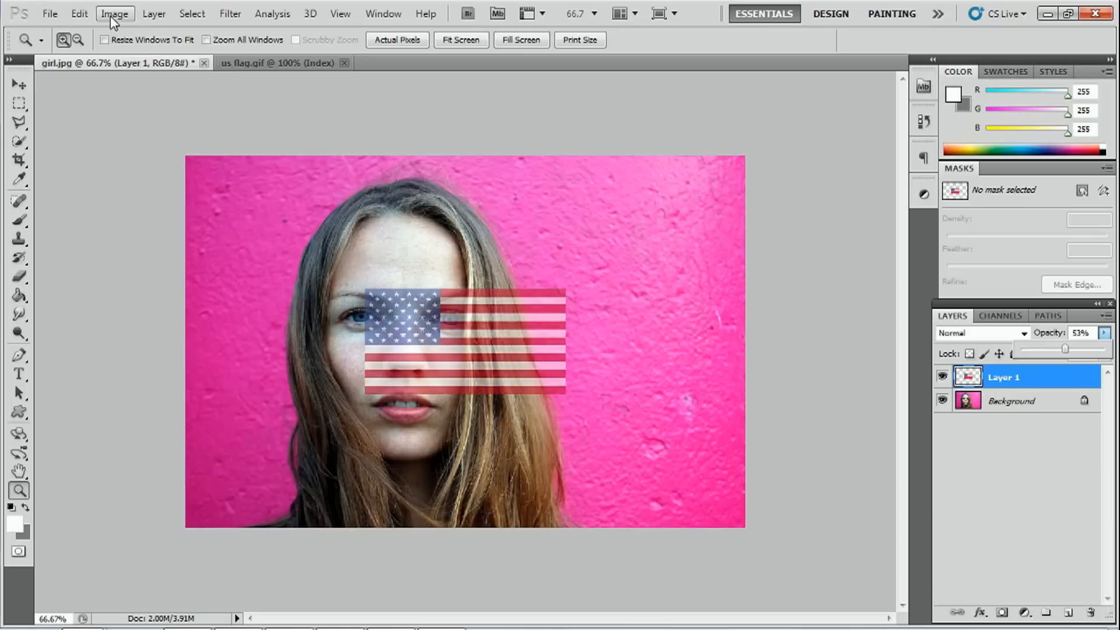
Start a Free Transform and drag the flag up and left over the girl's face.
left_click(78, 13)
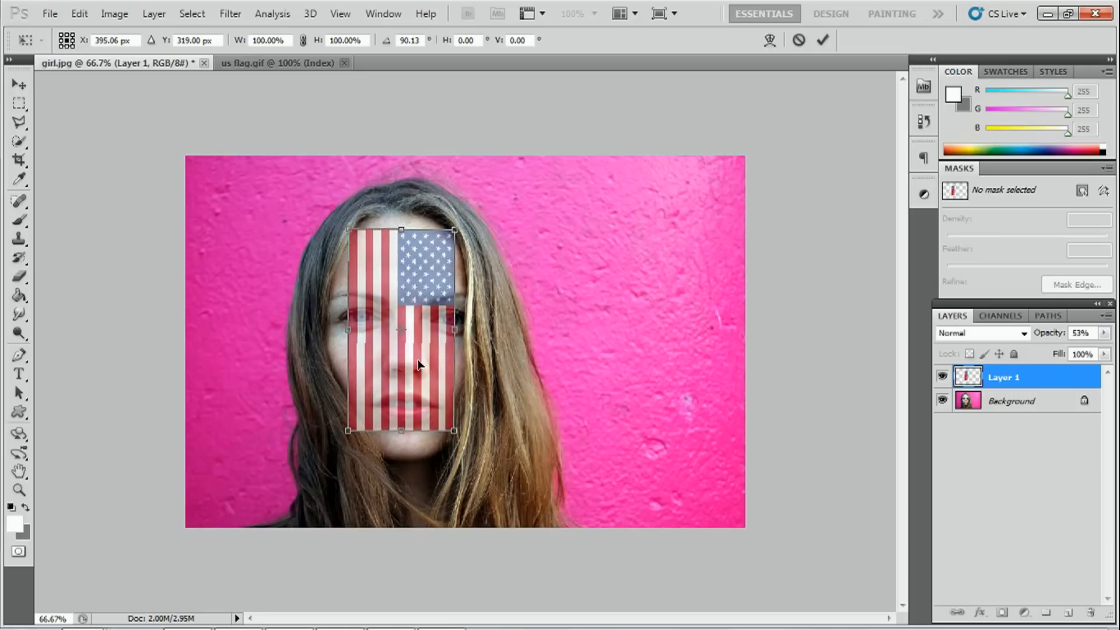
left_click_drag(419, 365, 415, 368)
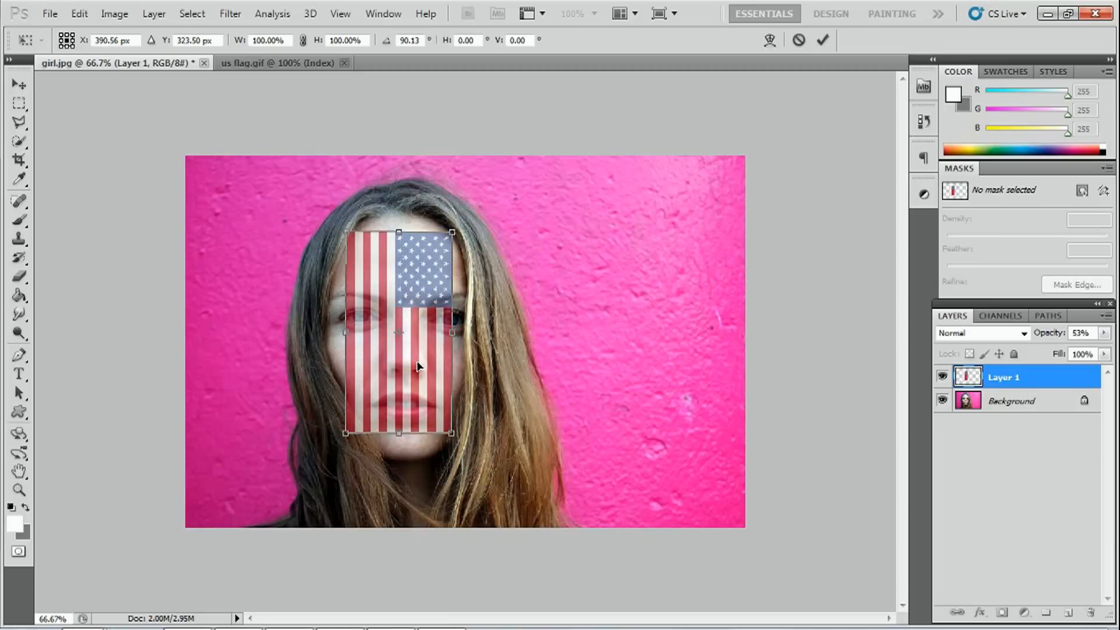
left_click_drag(419, 366, 387, 322)
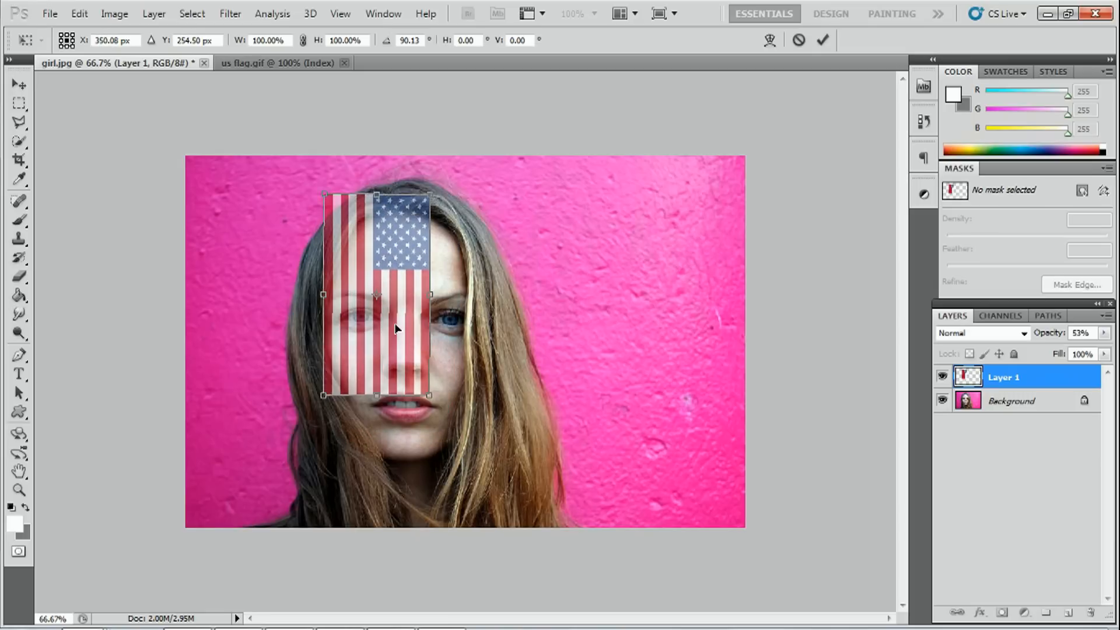
left_click_drag(396, 329, 387, 340)
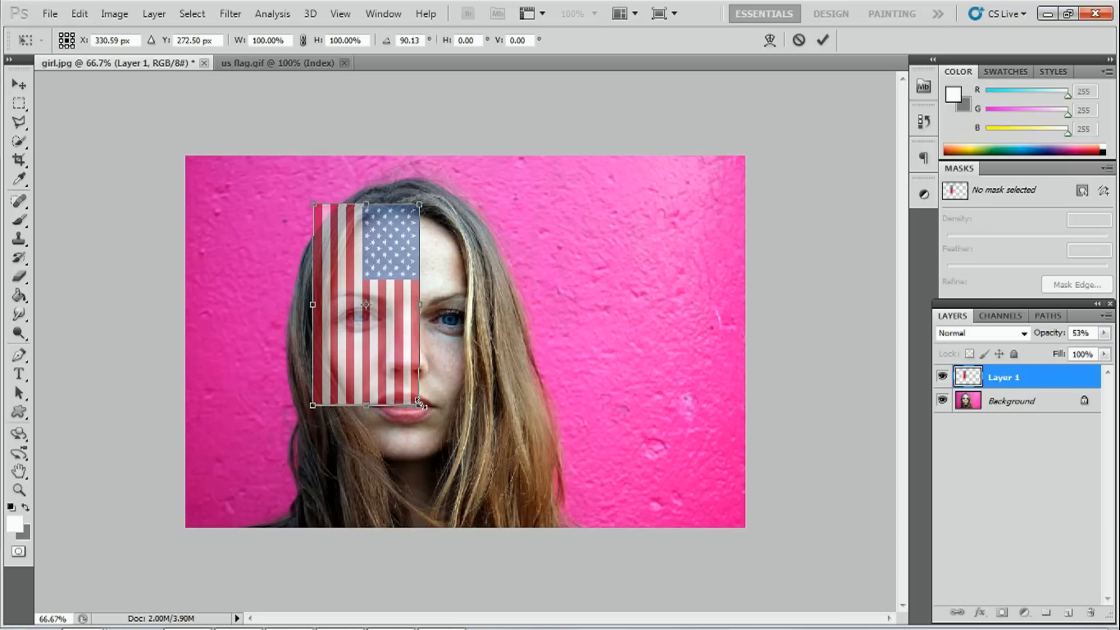
Scale the flag larger with the corner handle until it covers the face and falls past the chin.
left_click_drag(421, 404, 463, 453)
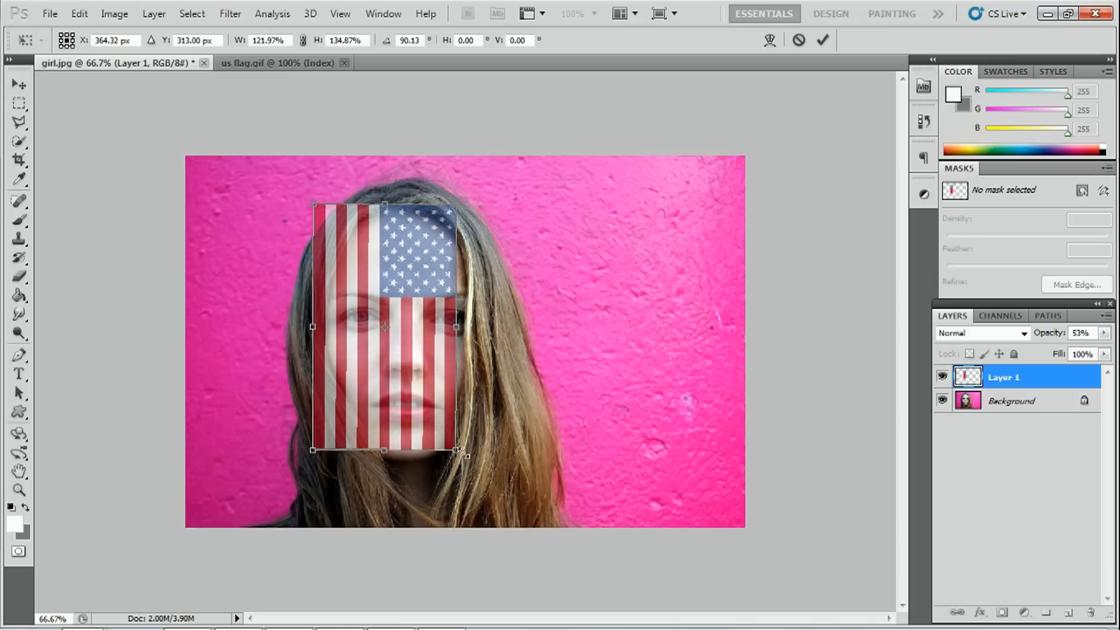
left_click_drag(460, 450, 492, 527)
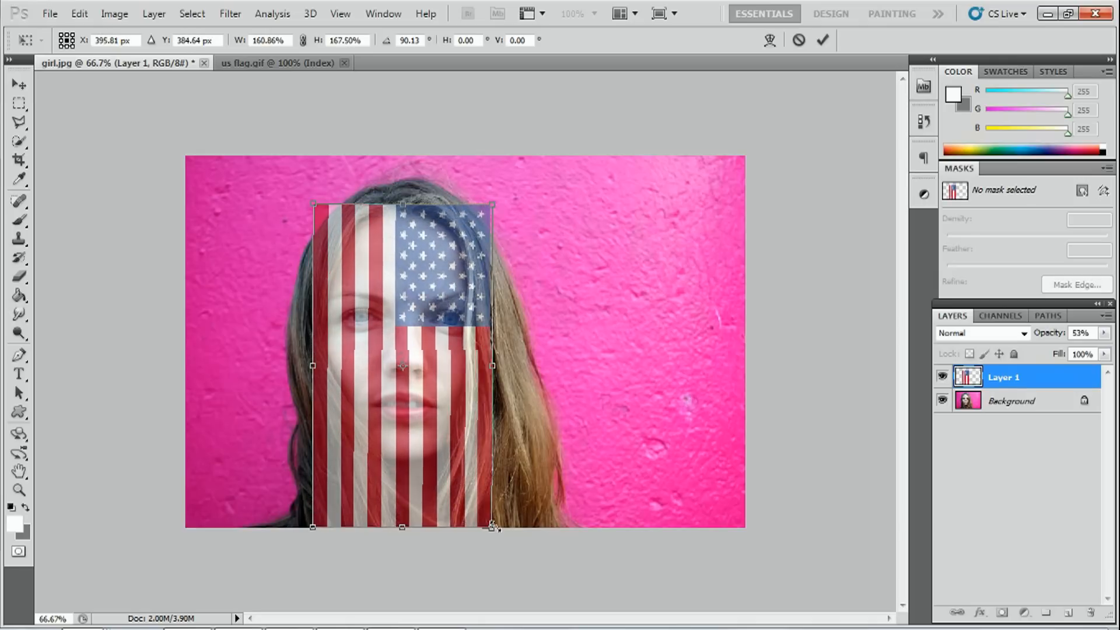
left_click_drag(492, 526, 504, 561)
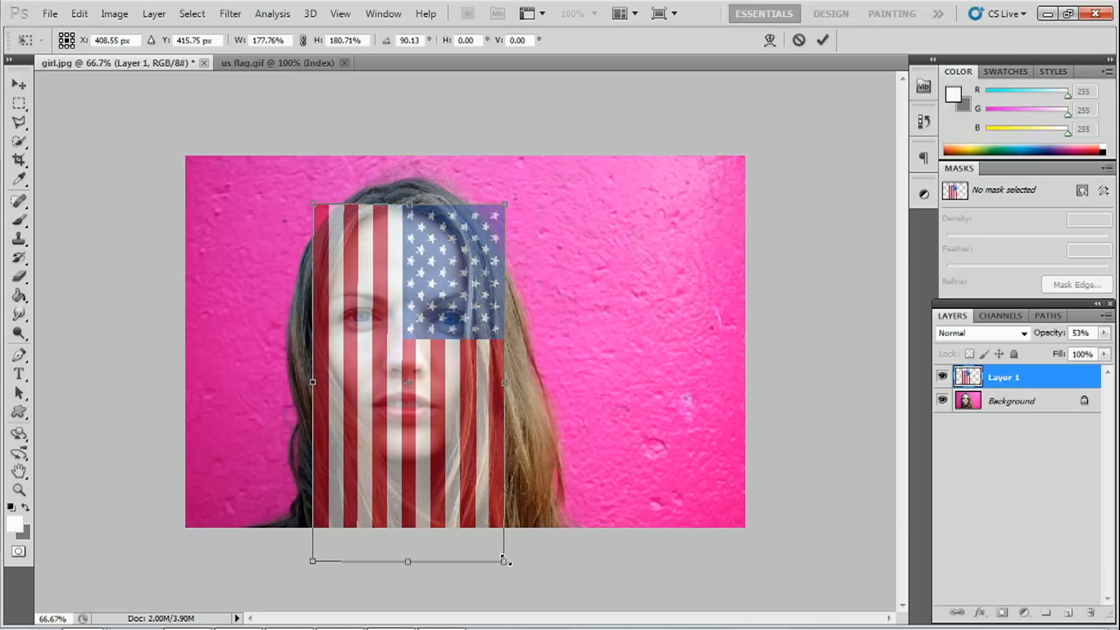
left_click_drag(504, 561, 504, 562)
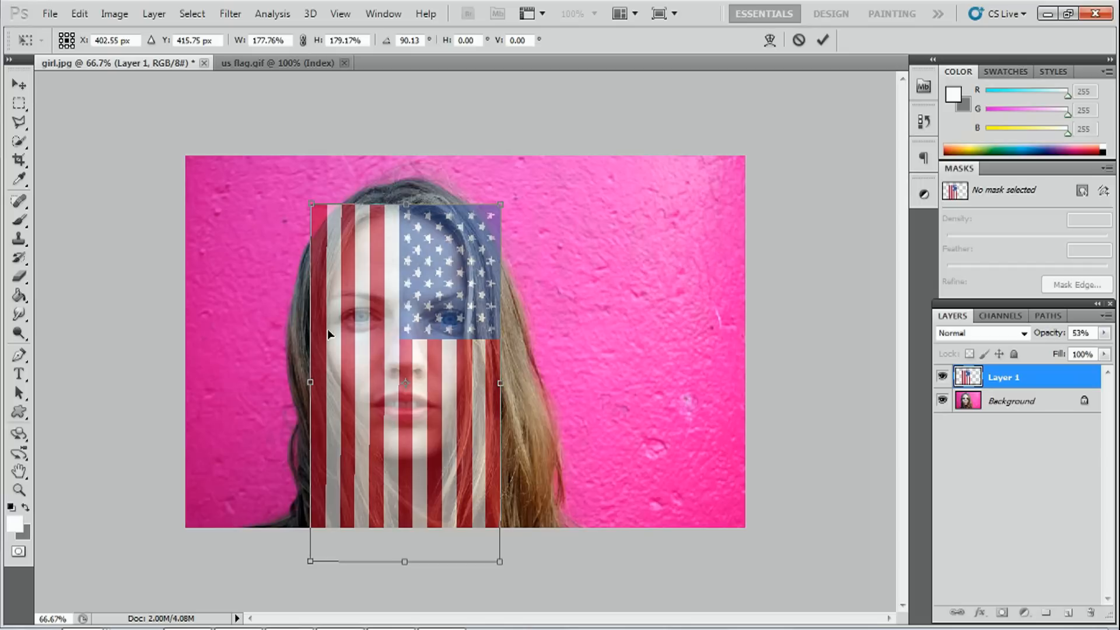
mouse_move(371, 333)
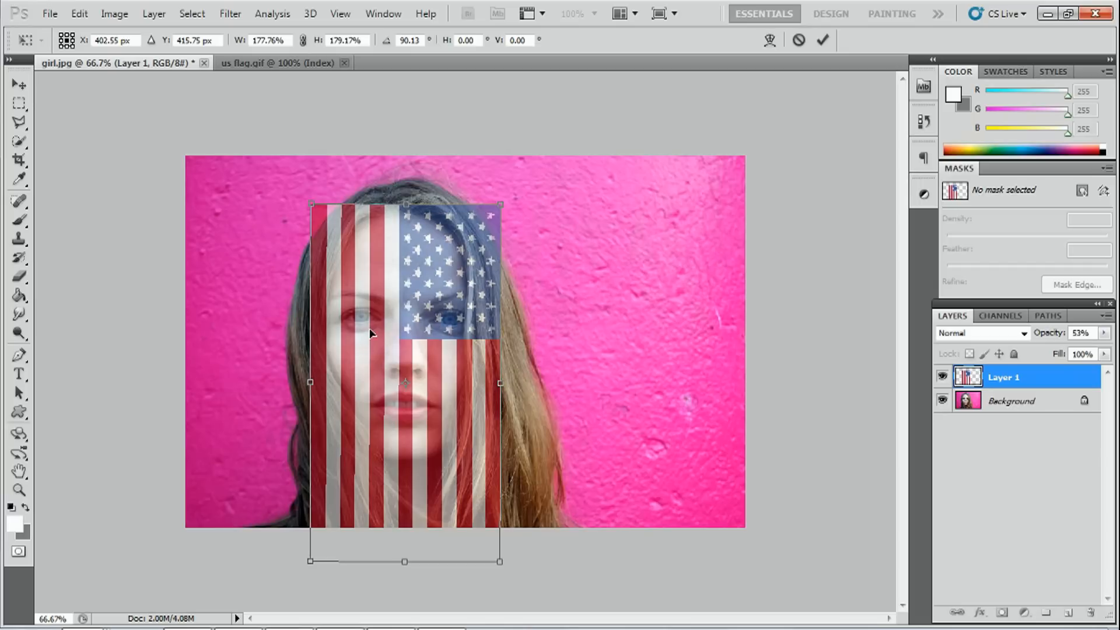
mouse_move(449, 471)
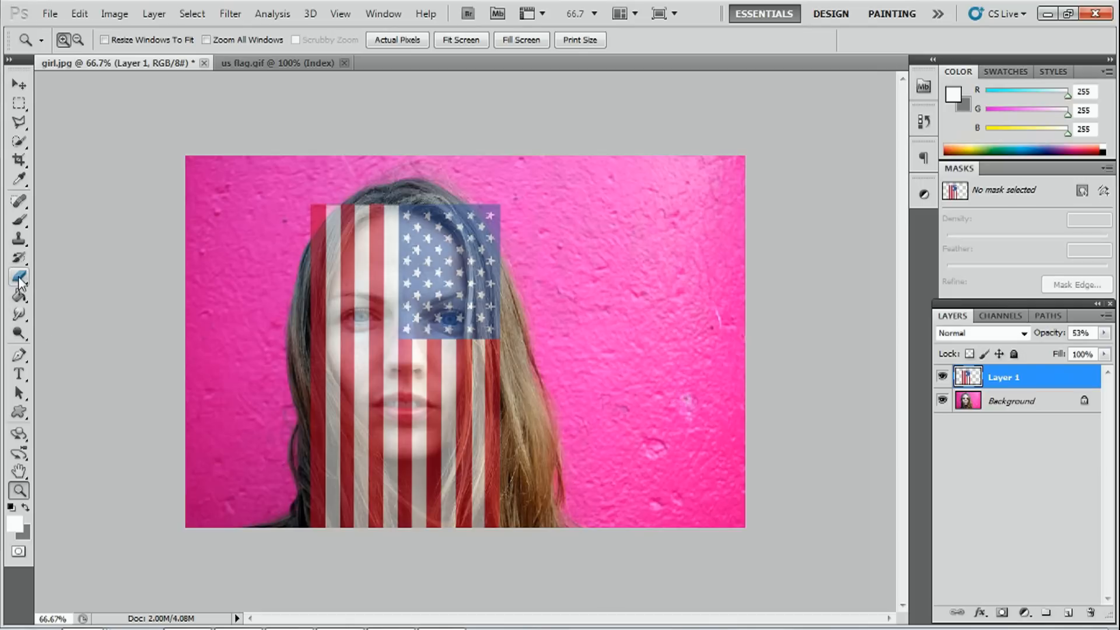
mouse_move(19, 278)
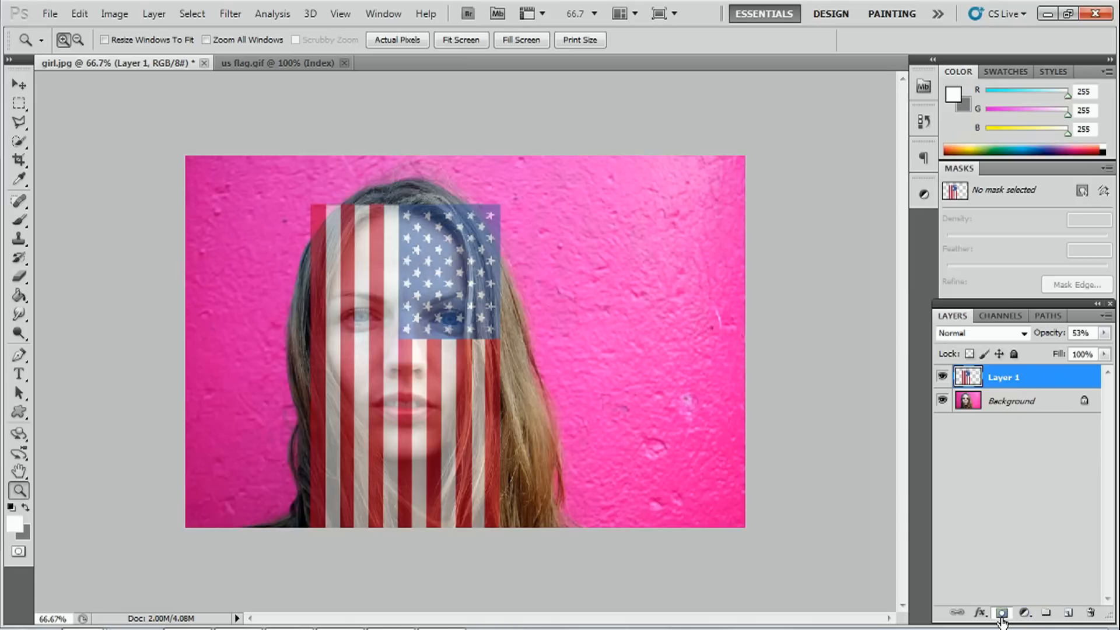
Add a layer mask to Layer 1, invert it to black with Ctrl+I, and pick the Brush tool.
left_click(1001, 613)
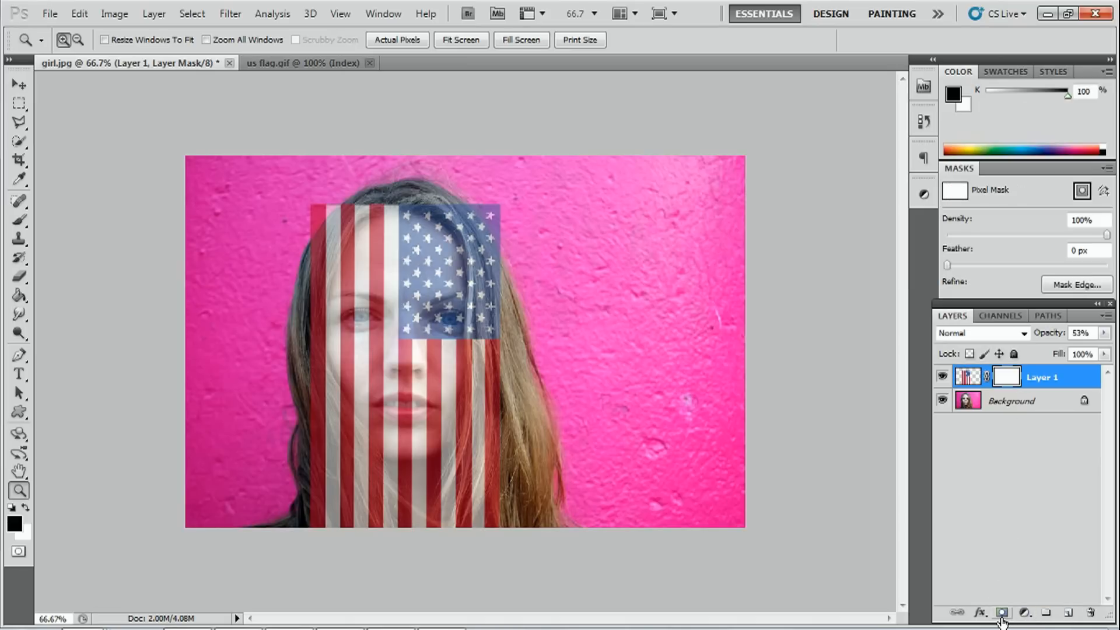
mouse_move(1002, 613)
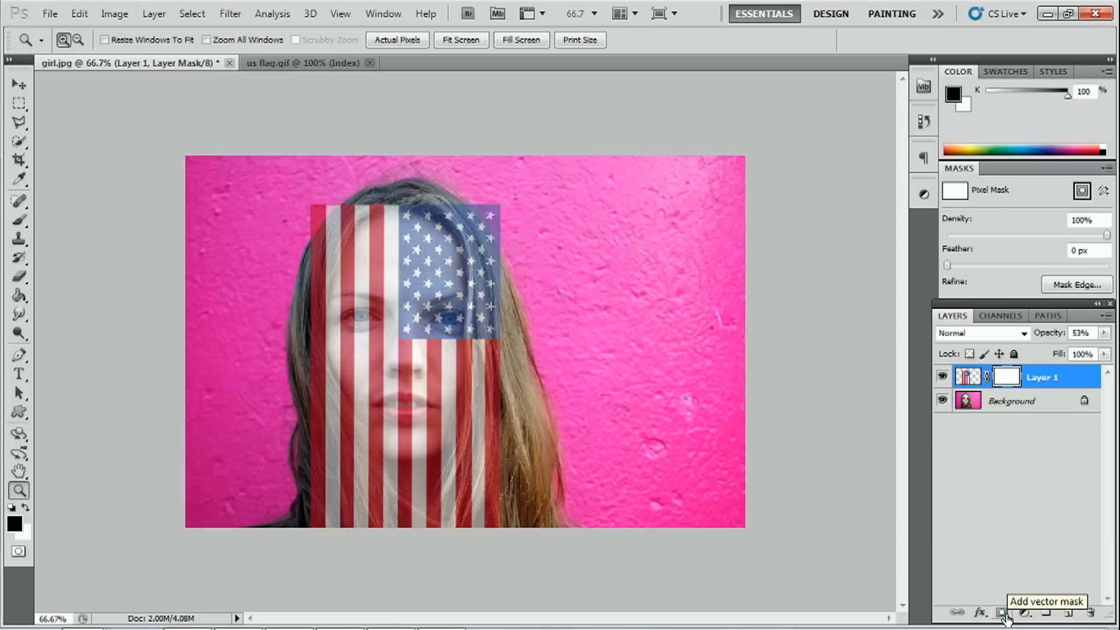
key("ctrl+i")
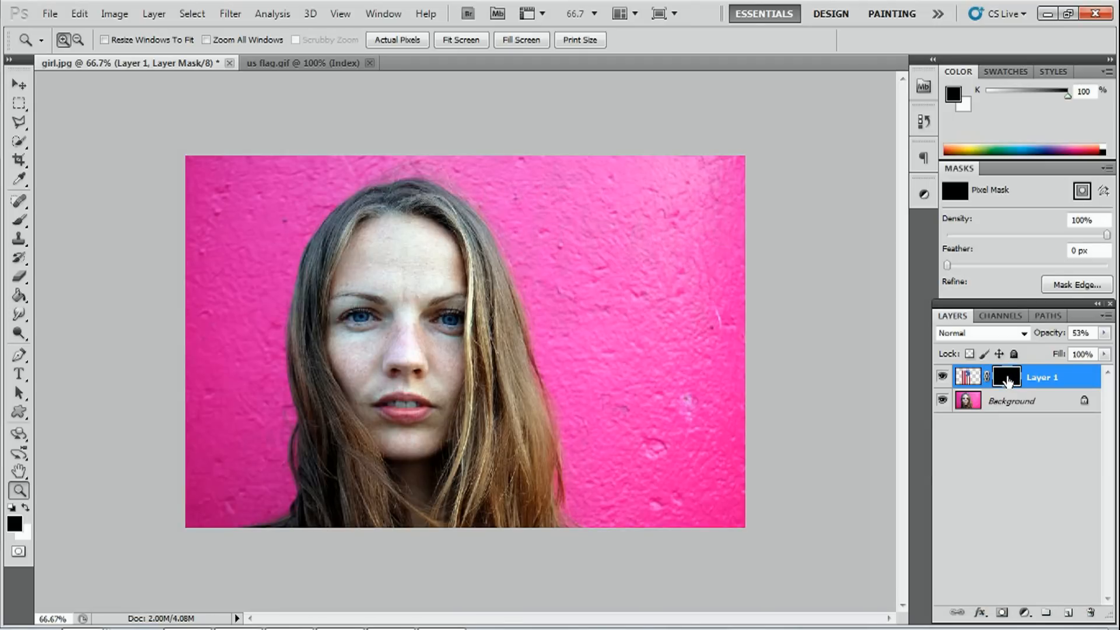
mouse_move(1006, 376)
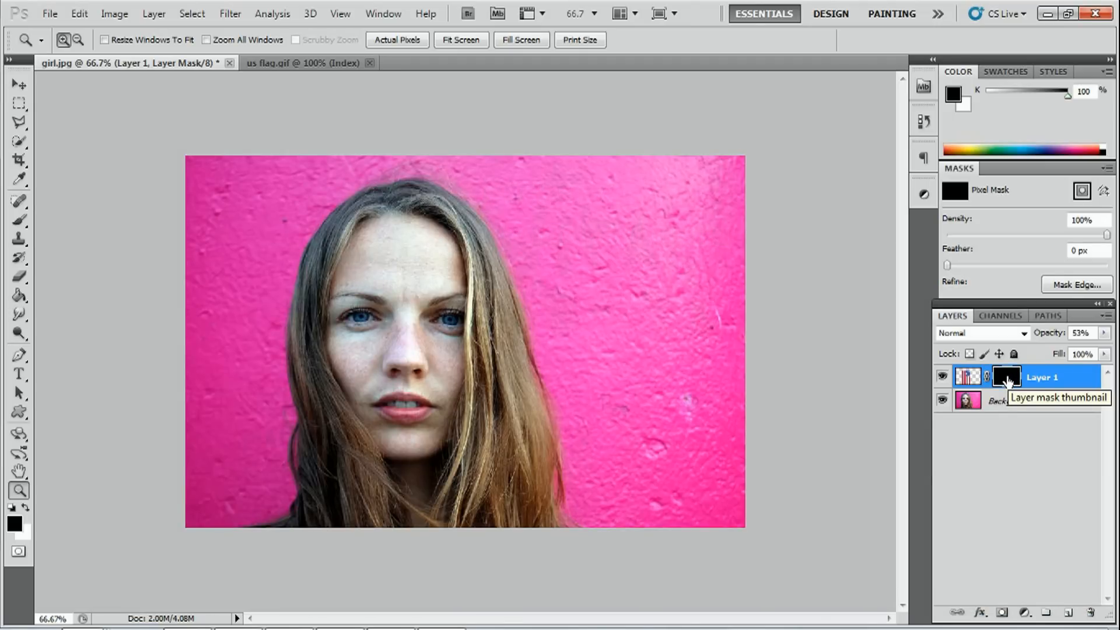
mouse_move(969, 377)
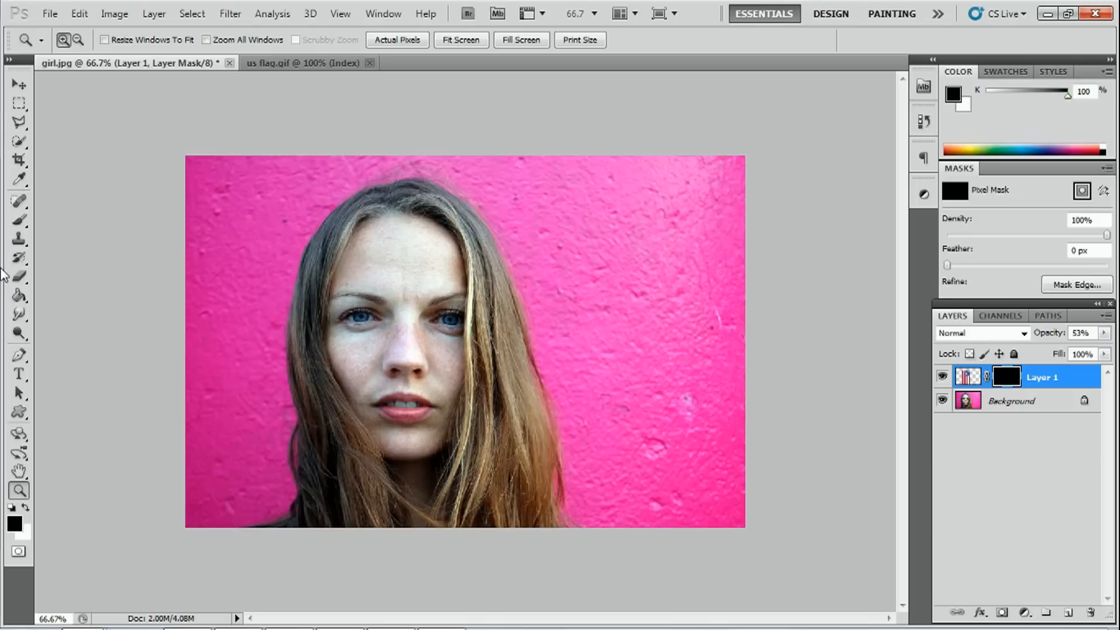
left_click(20, 221)
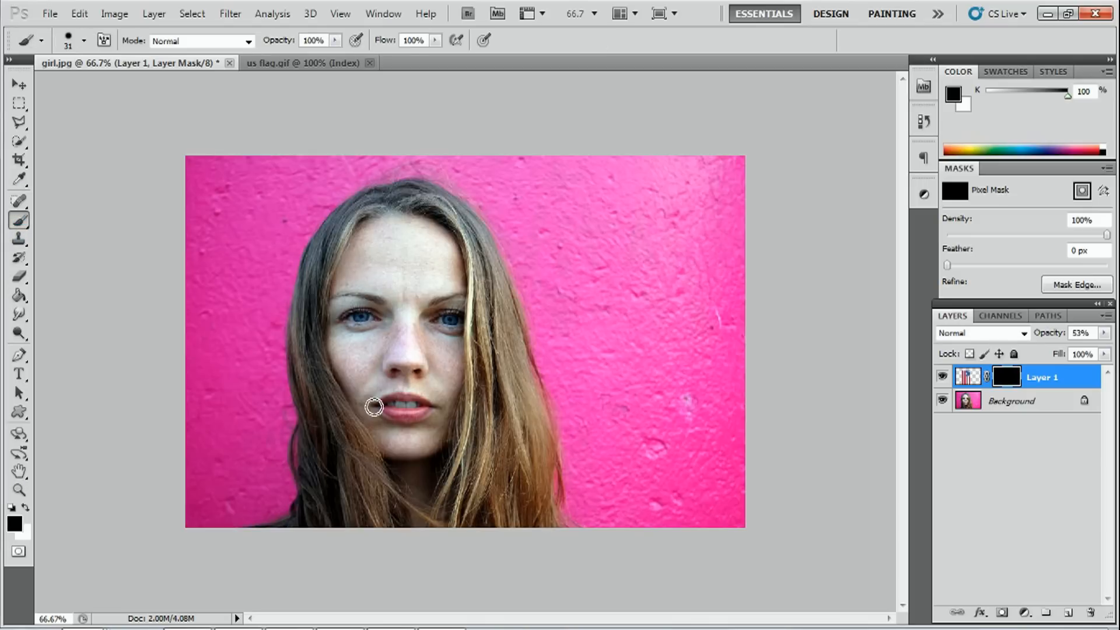
mouse_move(435, 414)
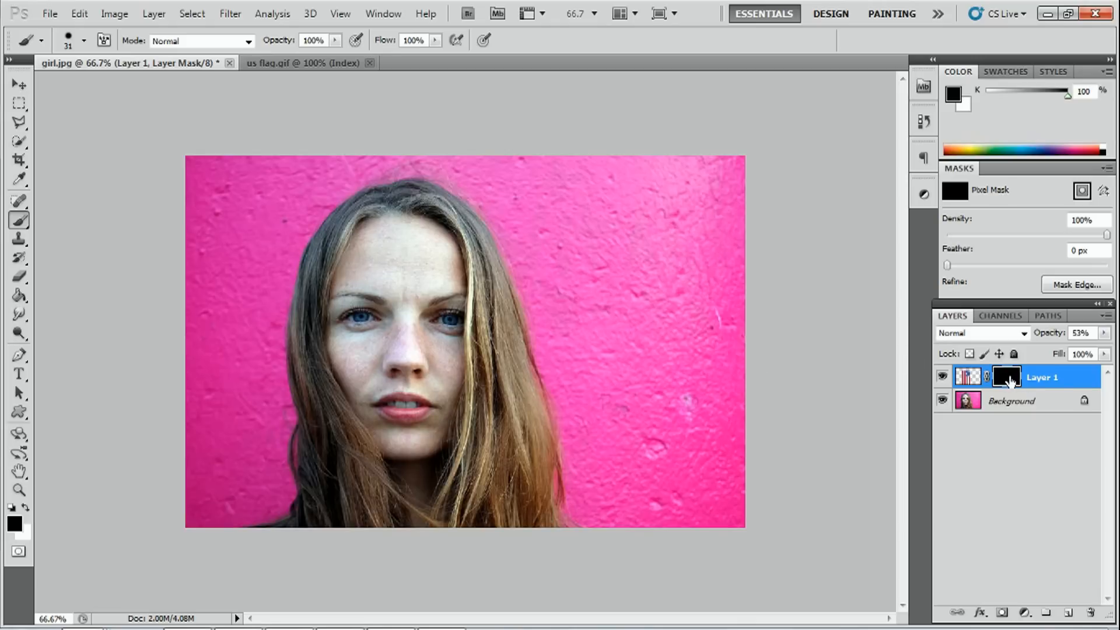
mouse_move(1007, 377)
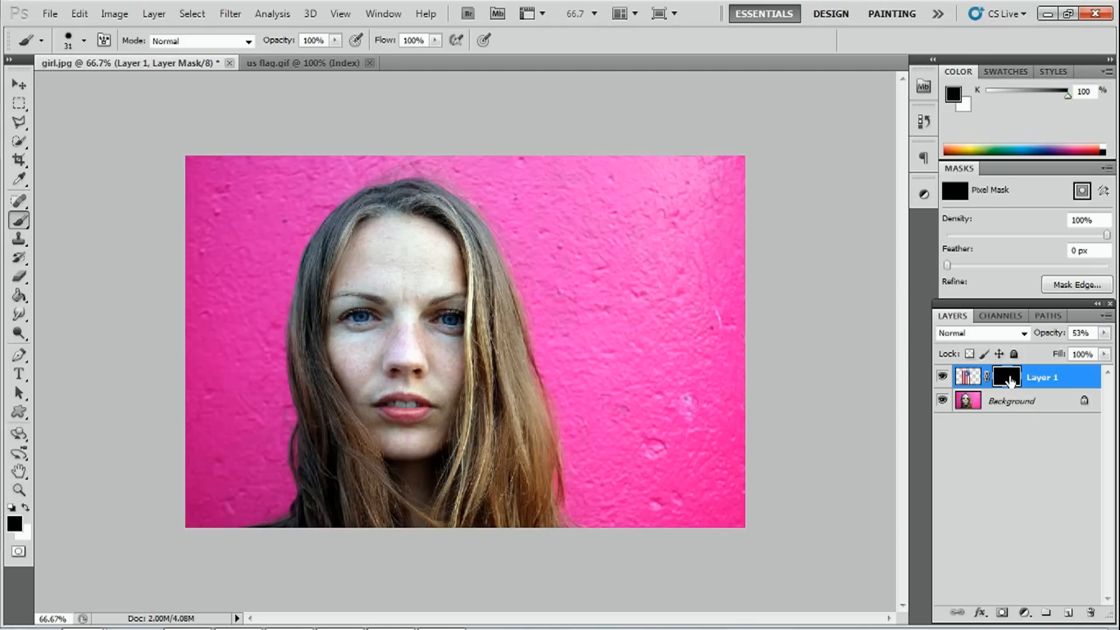
double_click(1007, 377)
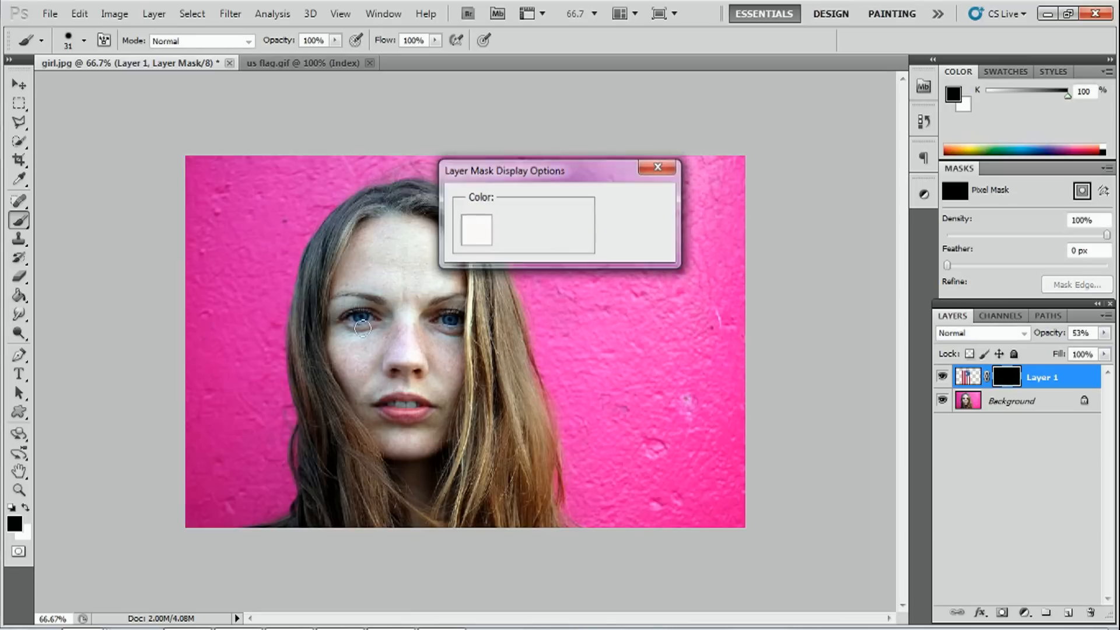
left_click(656, 167)
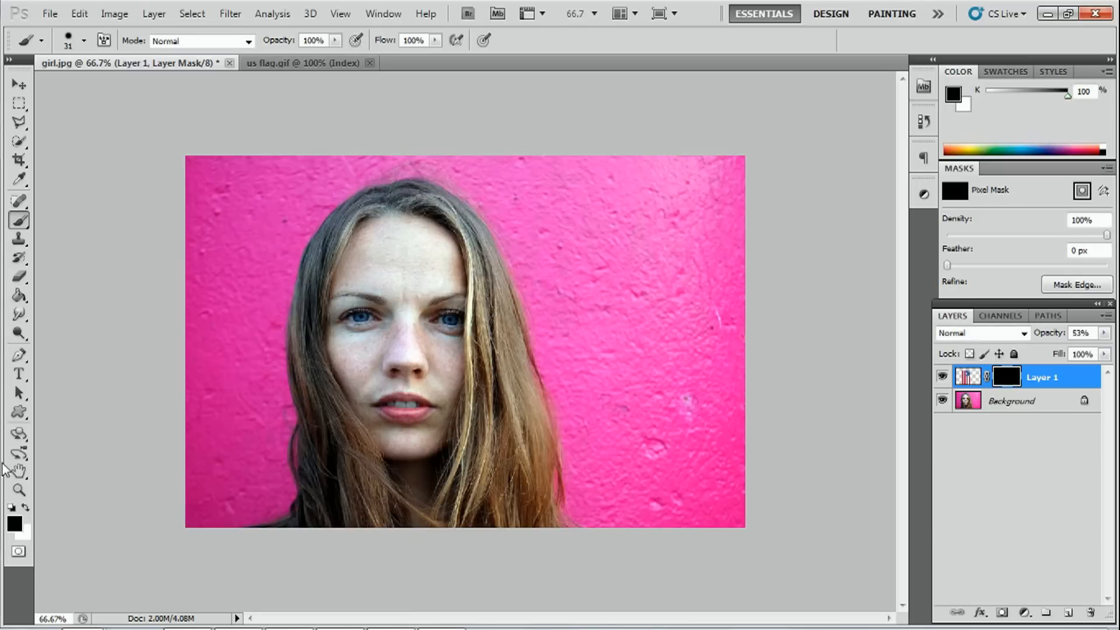
Zoom in with a marquee around the girl's face to about 131%.
left_click(19, 491)
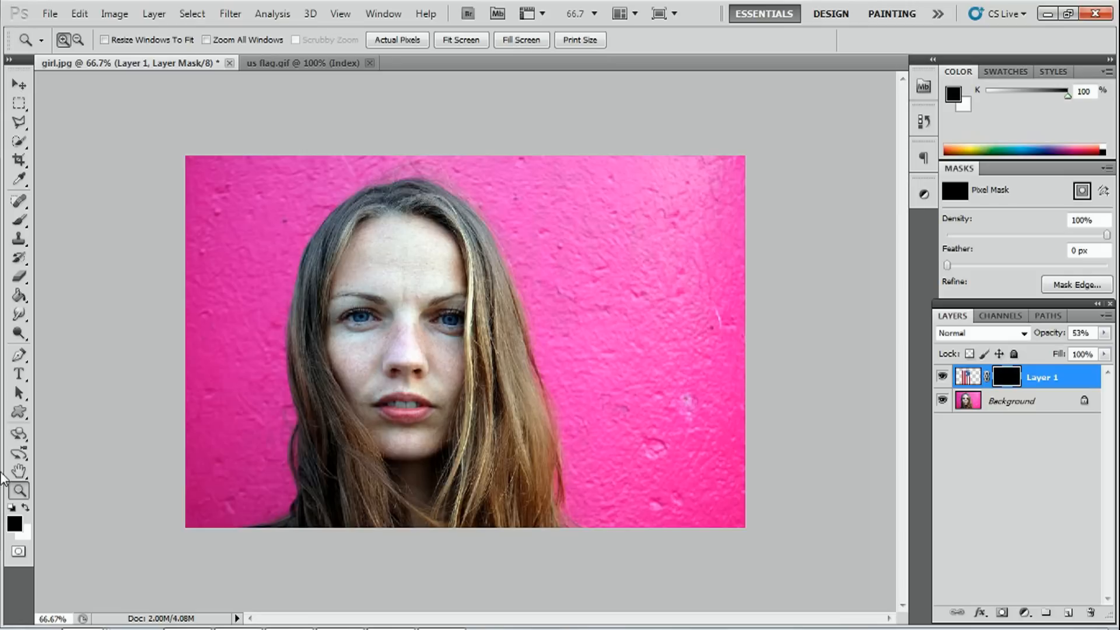
mouse_move(311, 308)
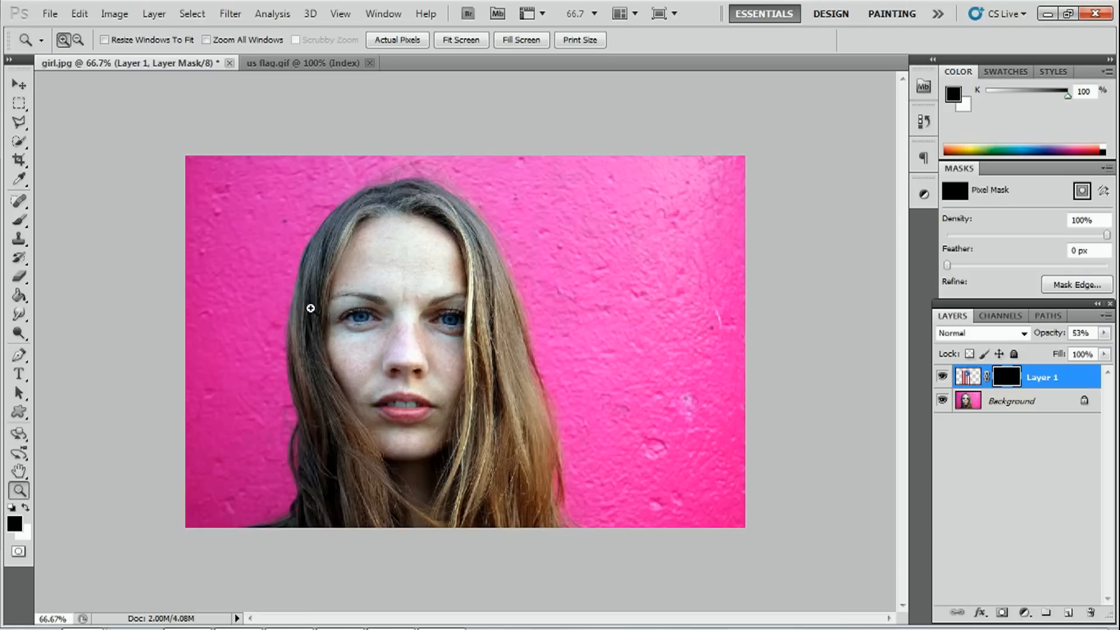
mouse_move(281, 175)
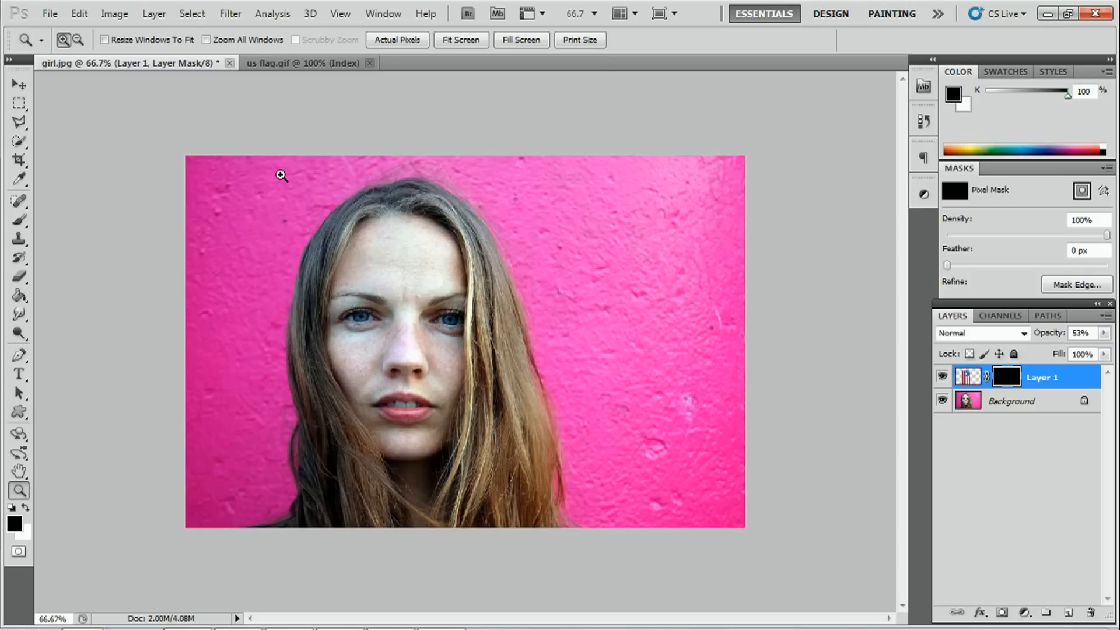
mouse_move(284, 188)
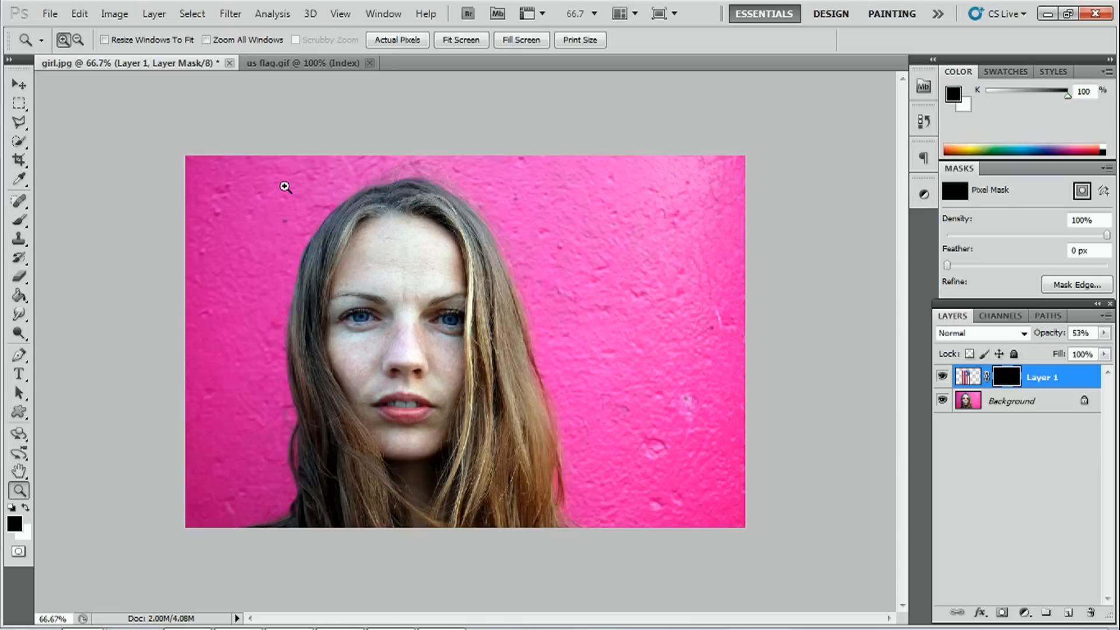
left_click_drag(285, 186, 393, 391)
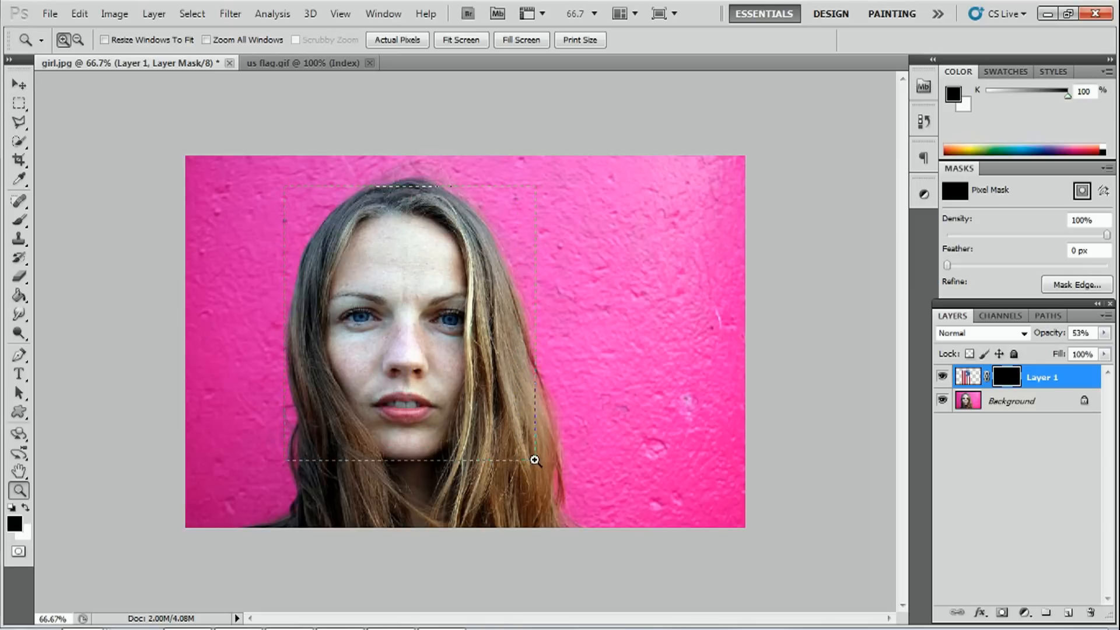
left_click(533, 461)
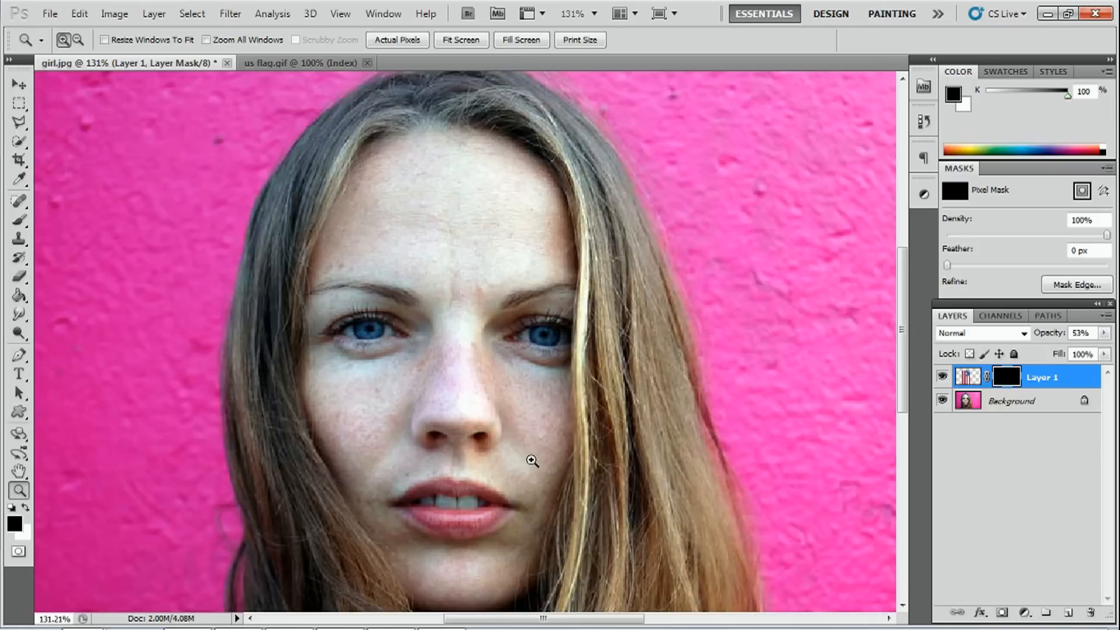
mouse_move(882, 329)
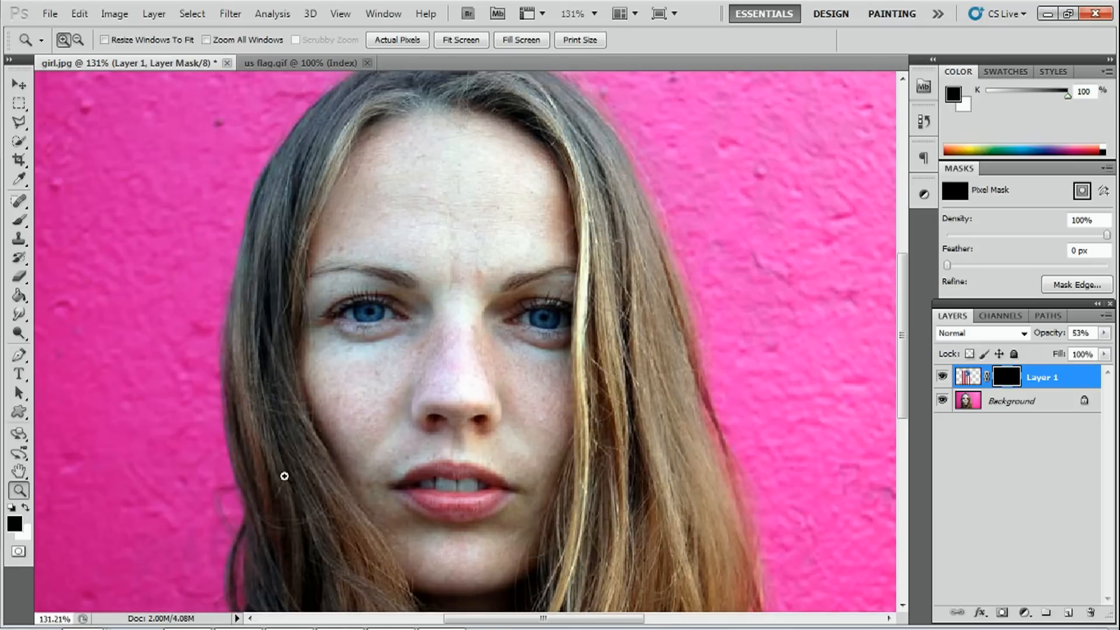
mouse_move(247, 470)
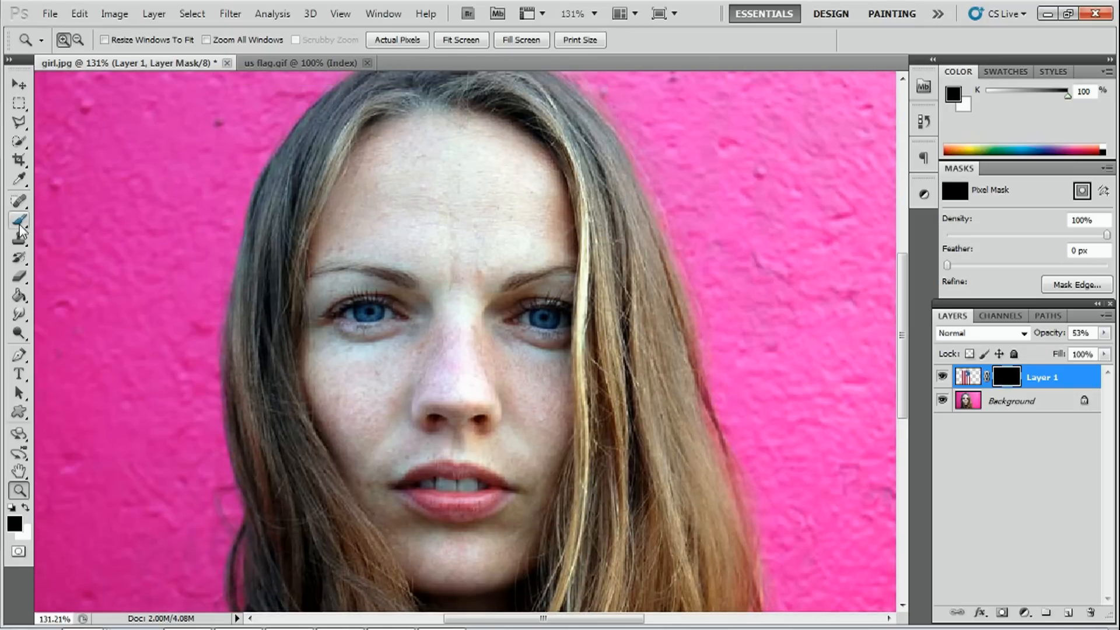
Set the Brush to roughly 66–77 px size with 46% hardness in the preset picker.
left_click(20, 220)
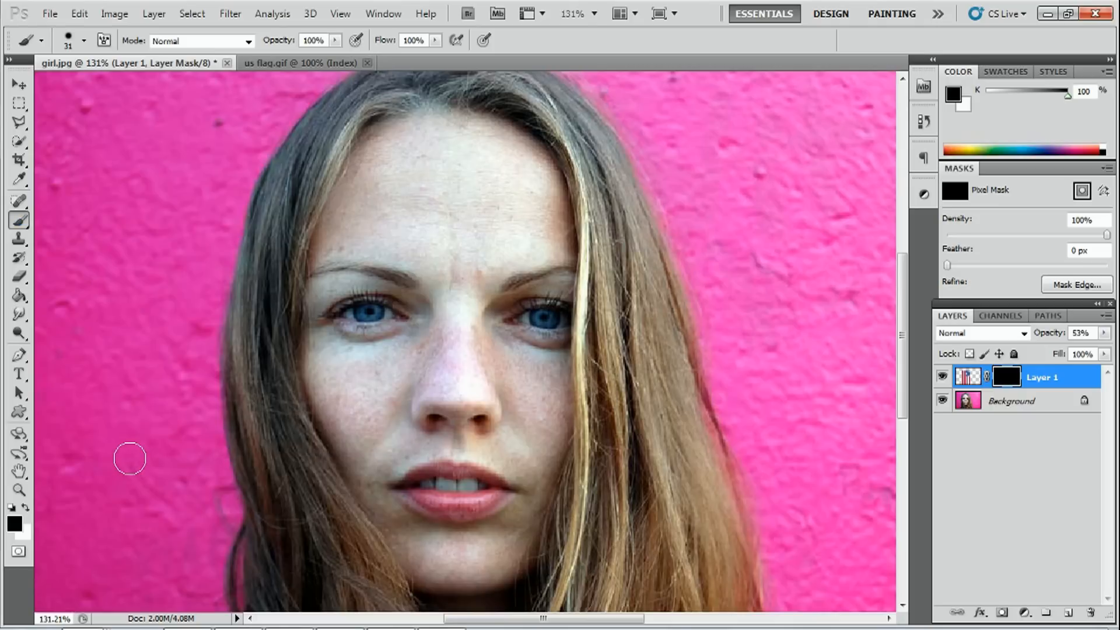
mouse_move(28, 516)
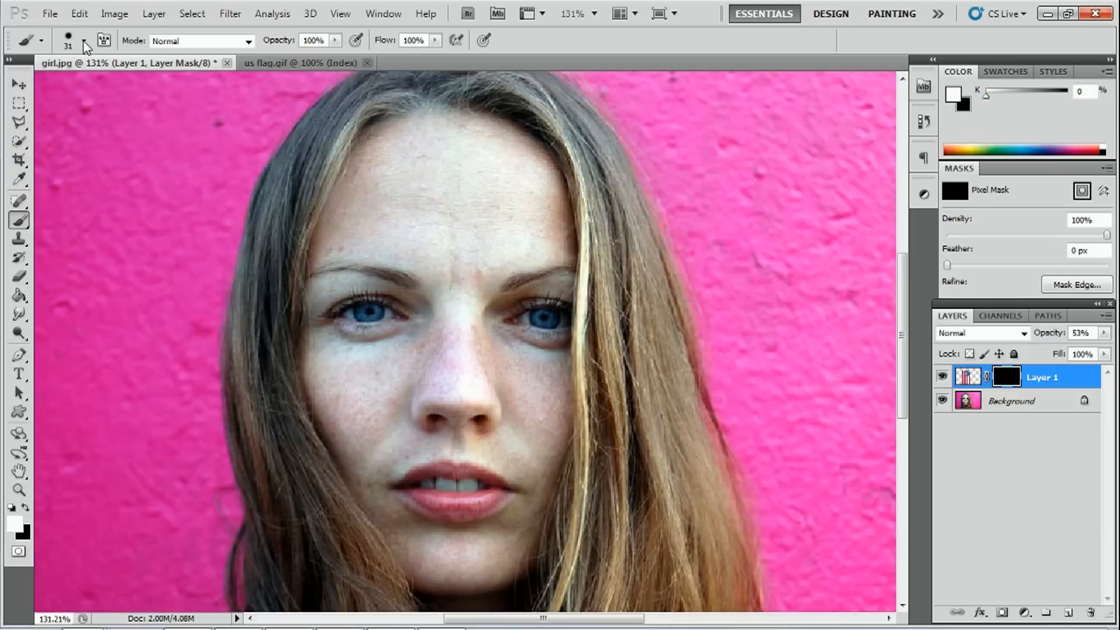
left_click(84, 41)
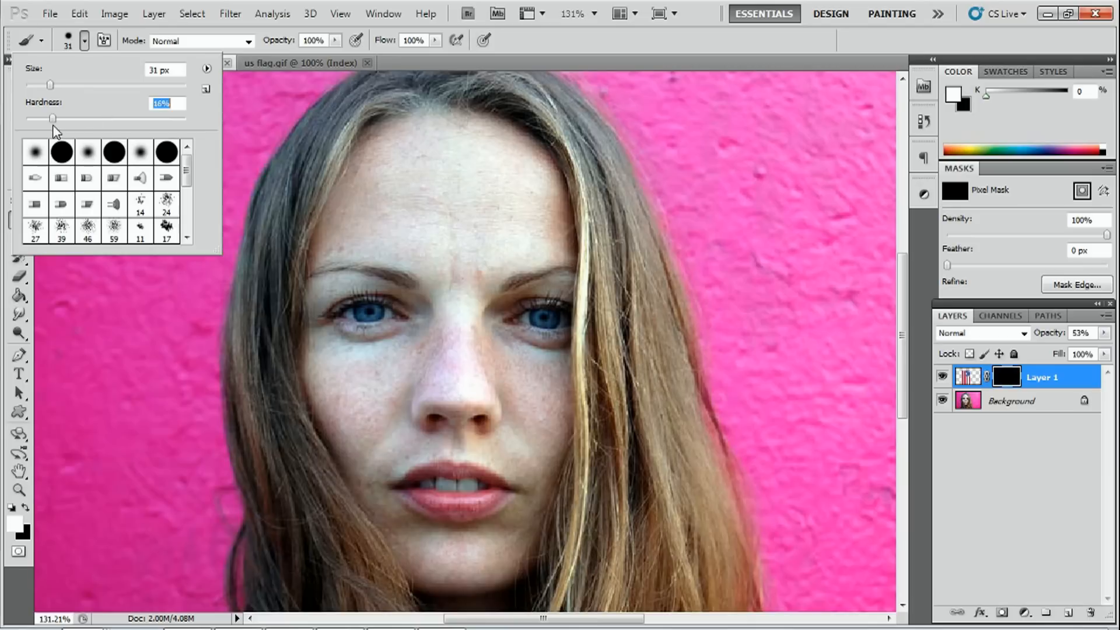
left_click_drag(51, 119, 151, 119)
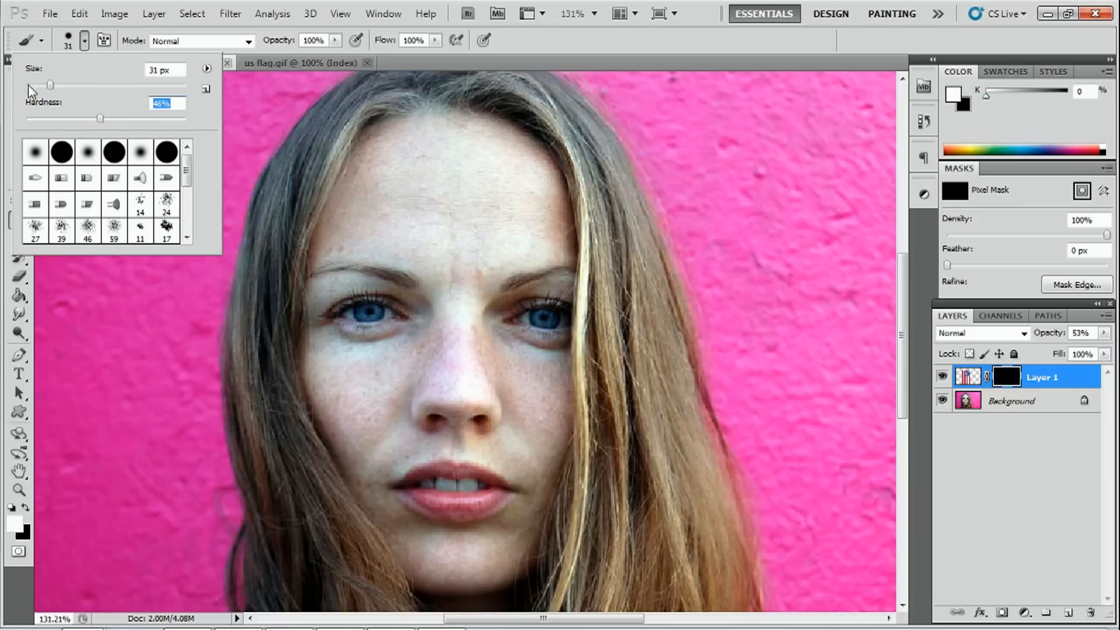
left_click_drag(50, 86, 90, 85)
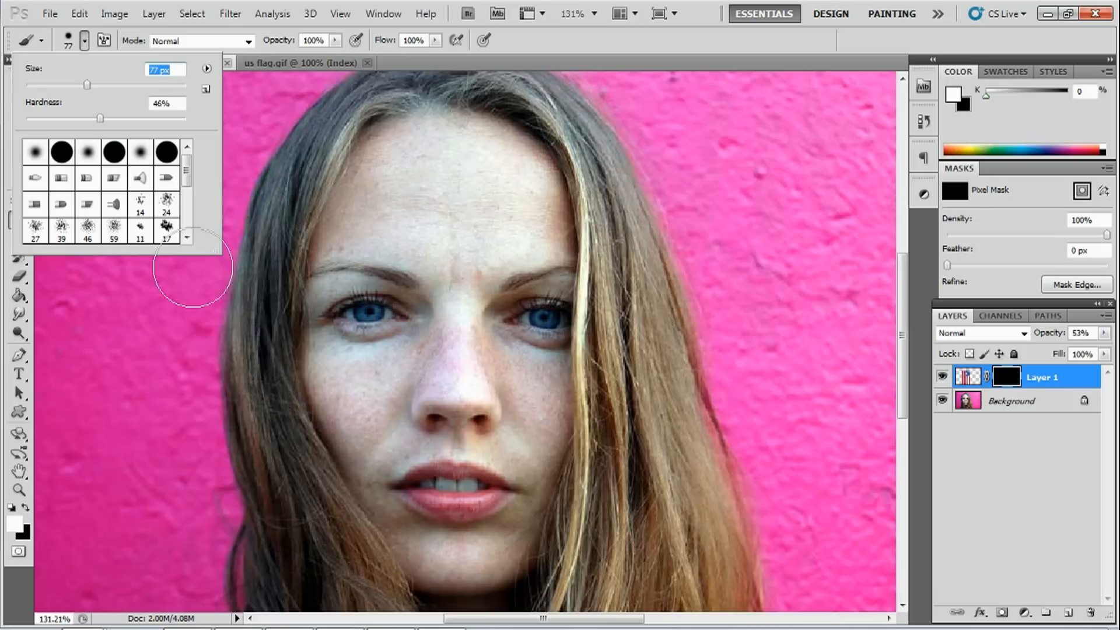
left_click_drag(87, 84, 79, 84)
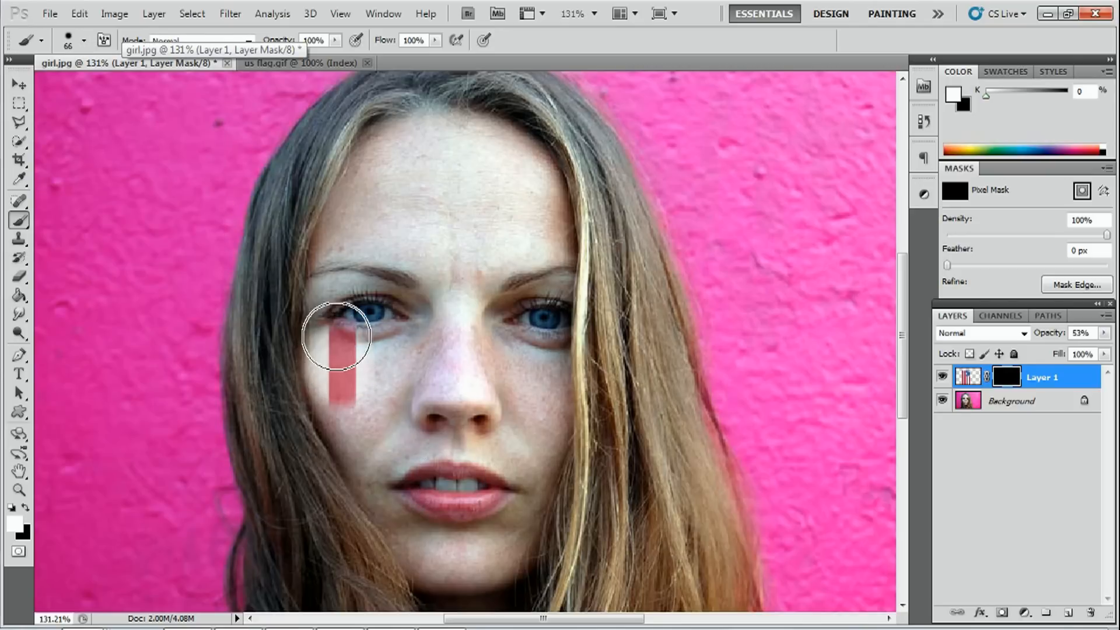
Paint white on the mask over the face, forehead to chin, revealing the flag while sparing hair and wall.
left_click_drag(336, 336, 418, 142)
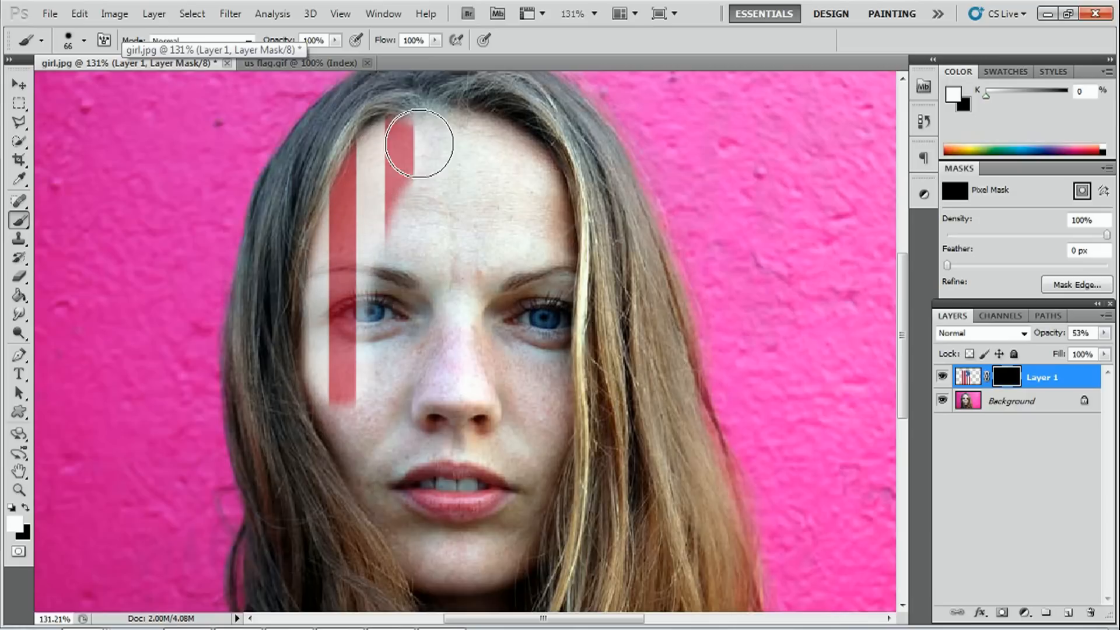
left_click_drag(417, 142, 538, 228)
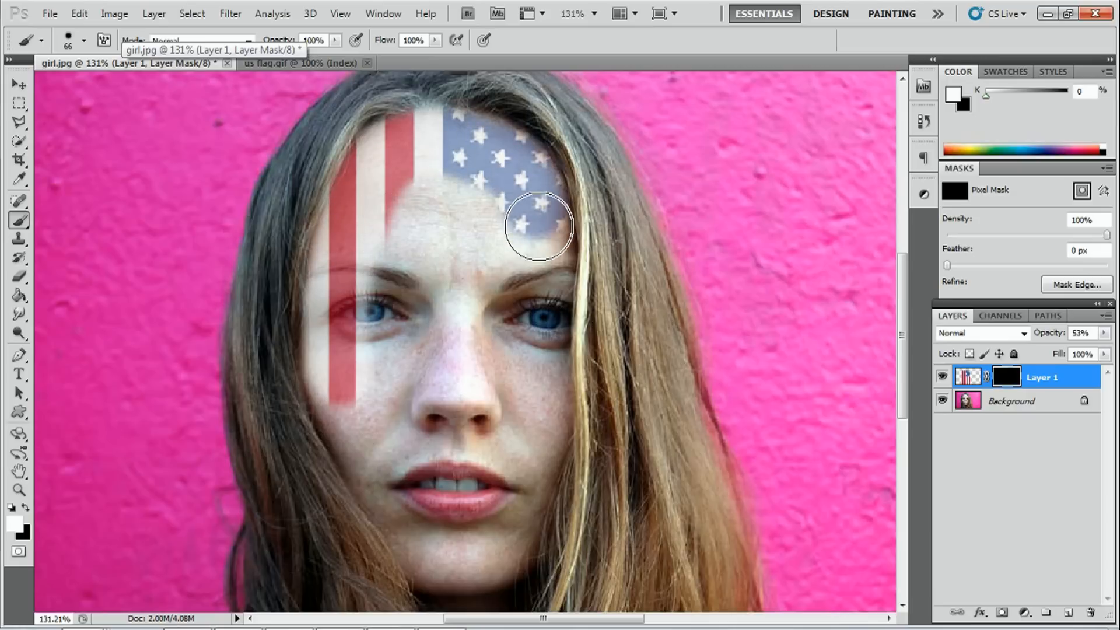
left_click_drag(538, 225, 553, 451)
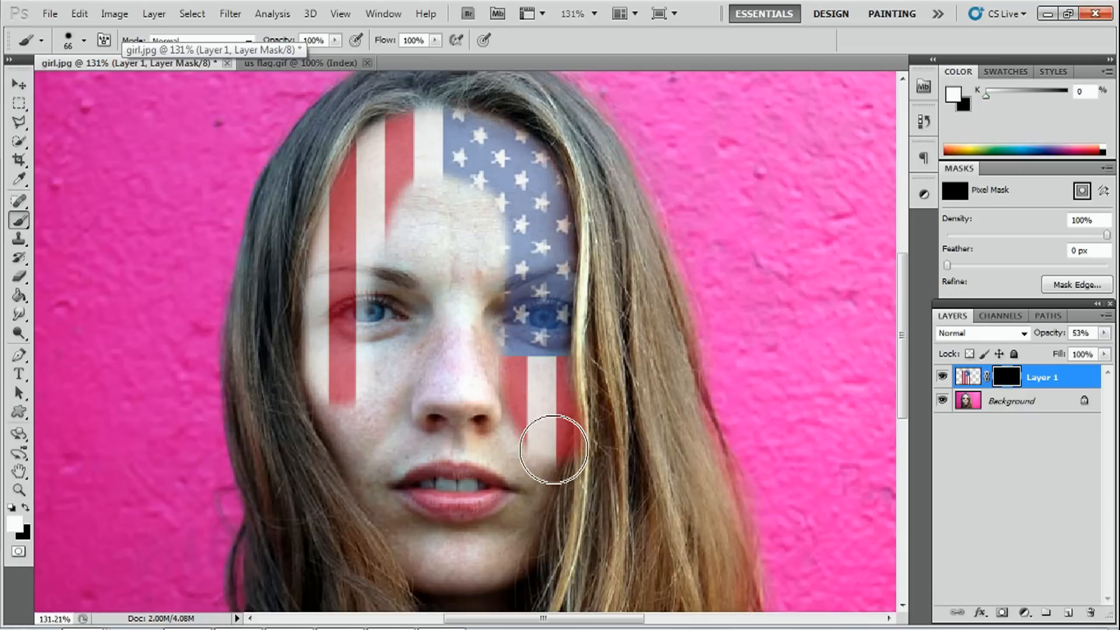
left_click_drag(553, 451, 431, 559)
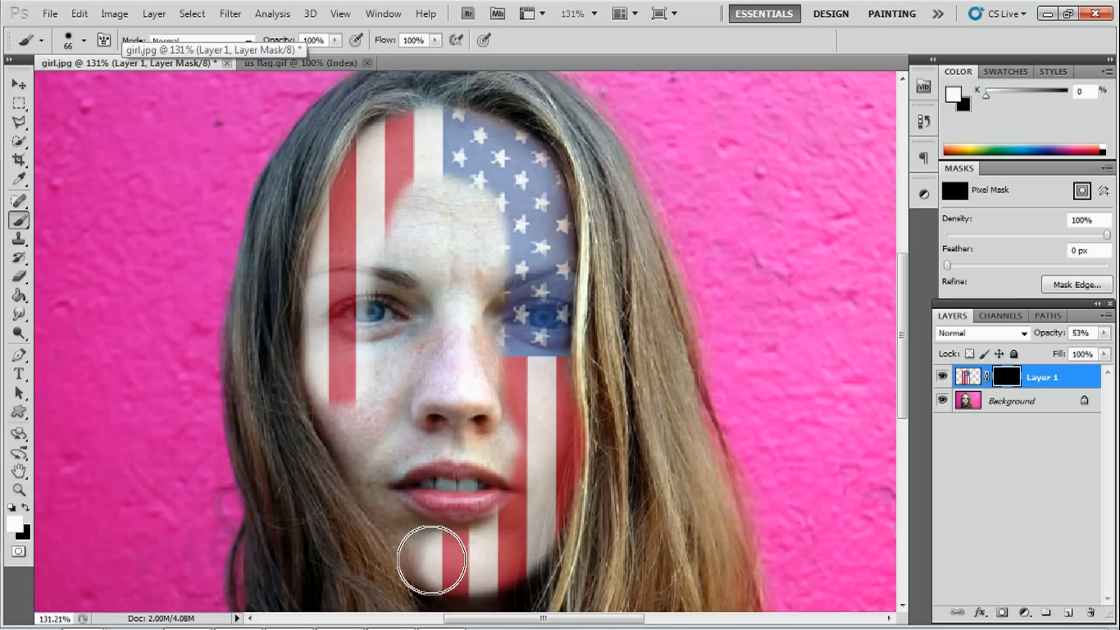
left_click_drag(430, 559, 329, 386)
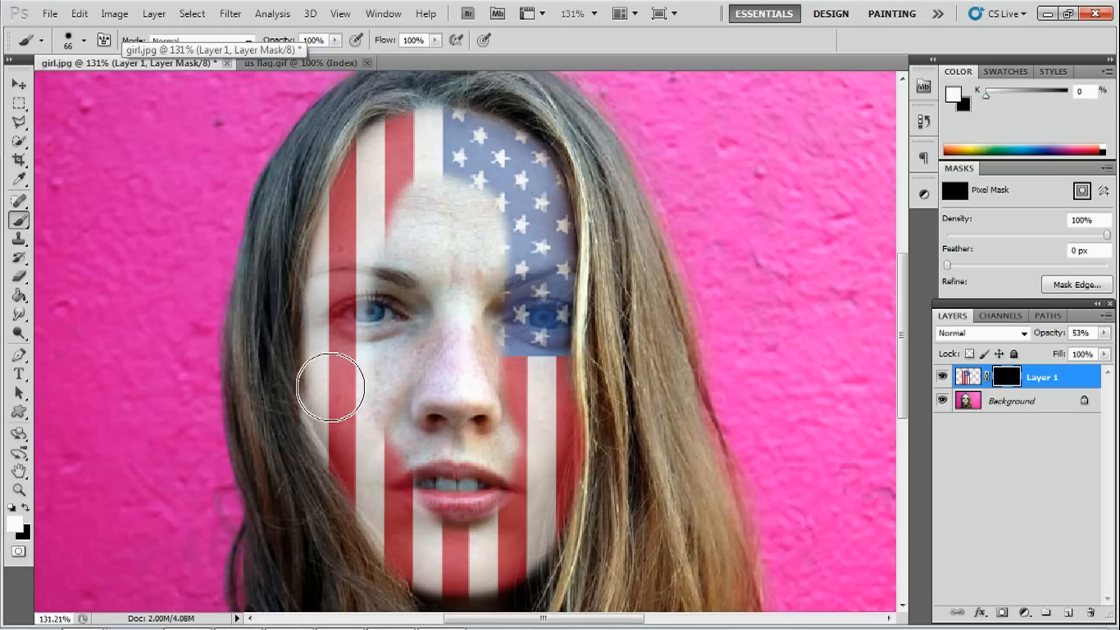
left_click_drag(329, 386, 486, 350)
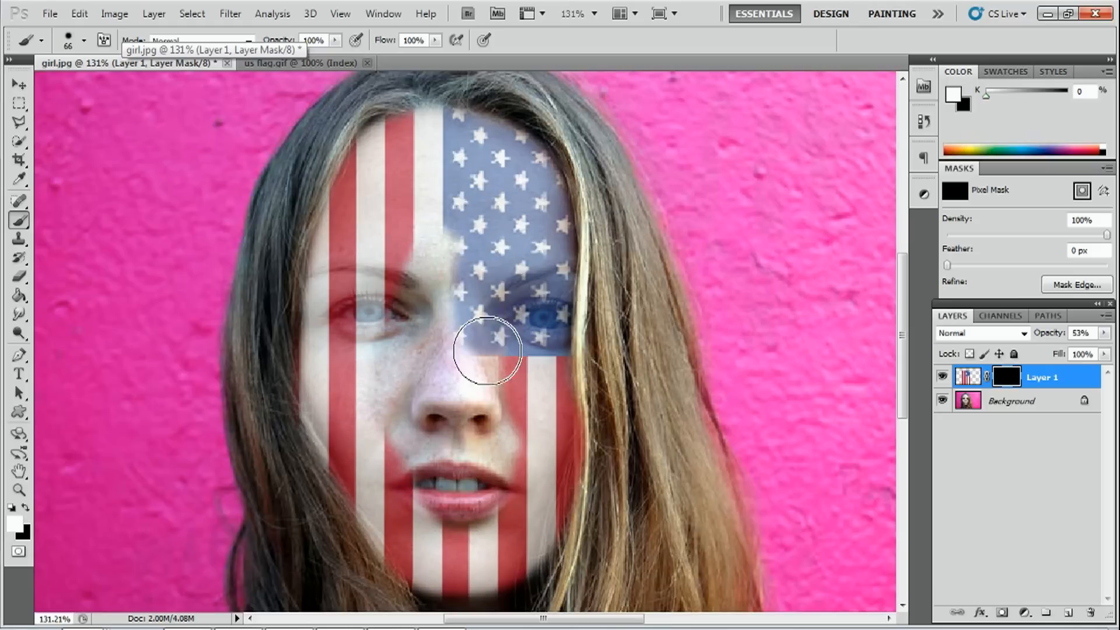
left_click_drag(485, 350, 448, 259)
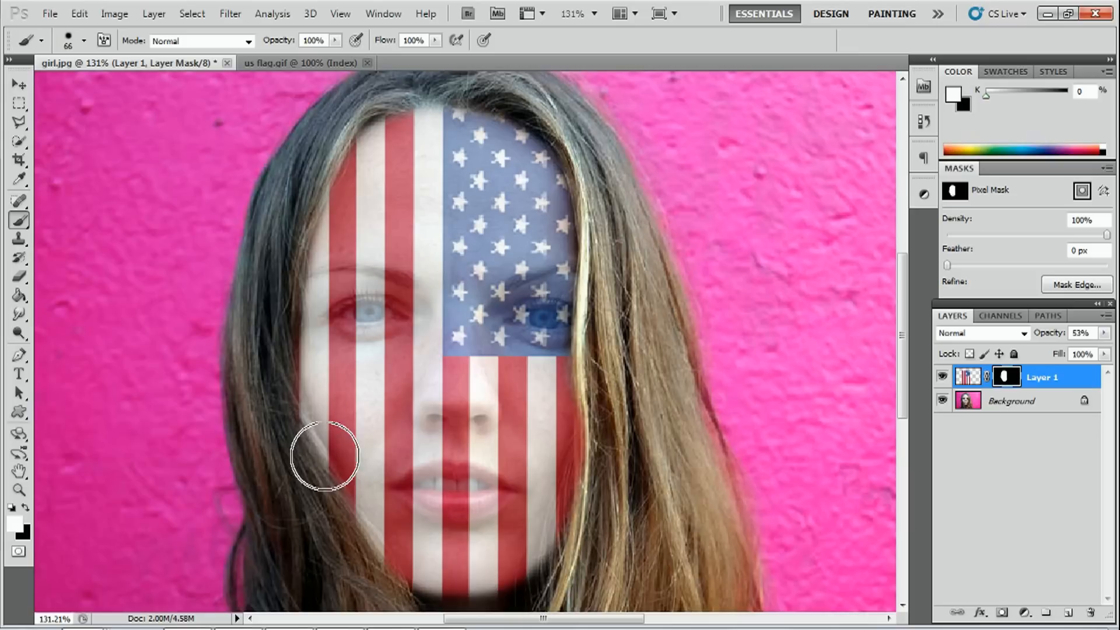
mouse_move(340, 266)
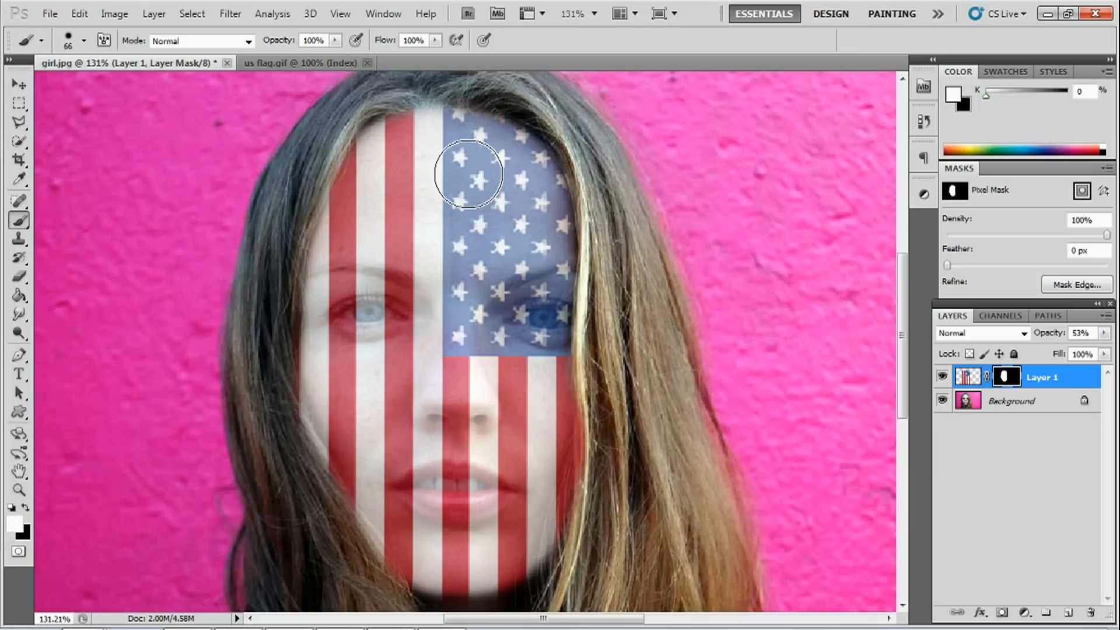
mouse_move(399, 515)
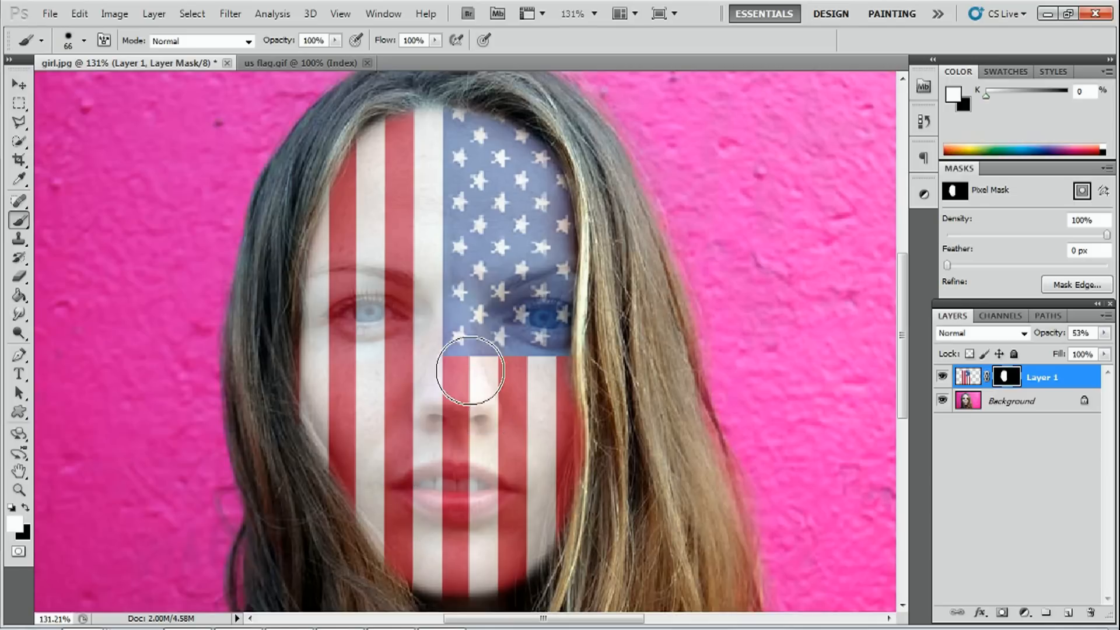
mouse_move(489, 415)
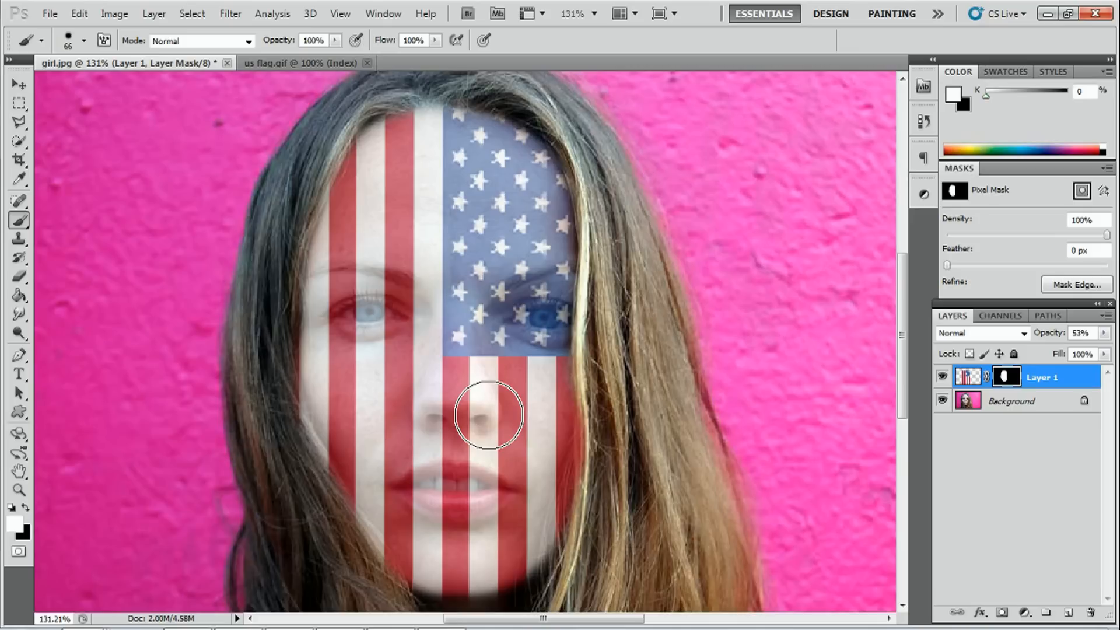
mouse_move(73, 431)
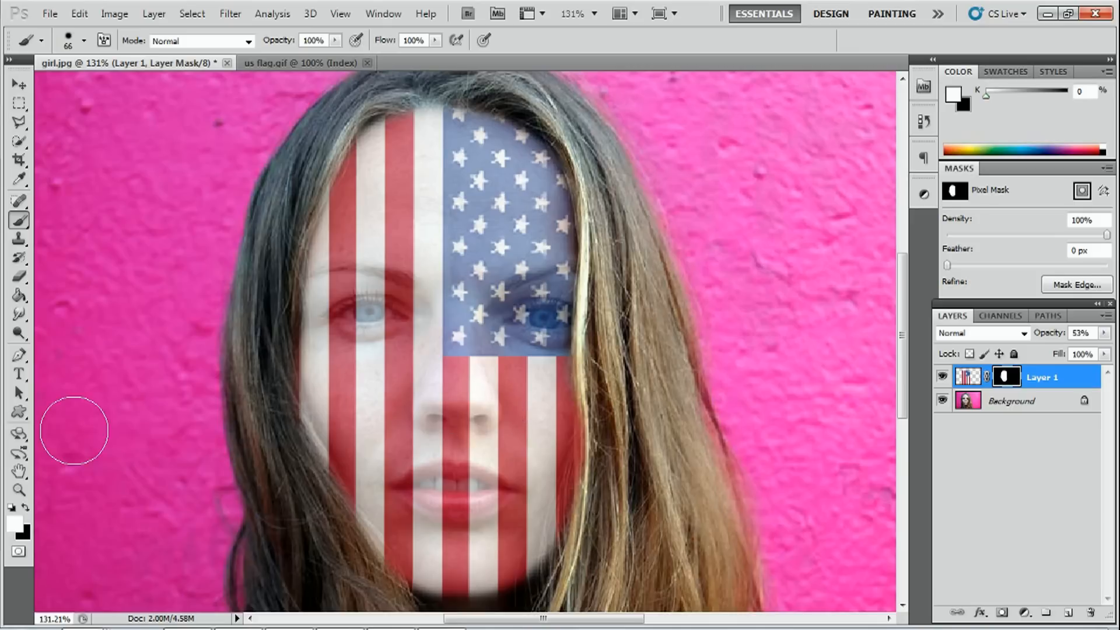
mouse_move(28, 511)
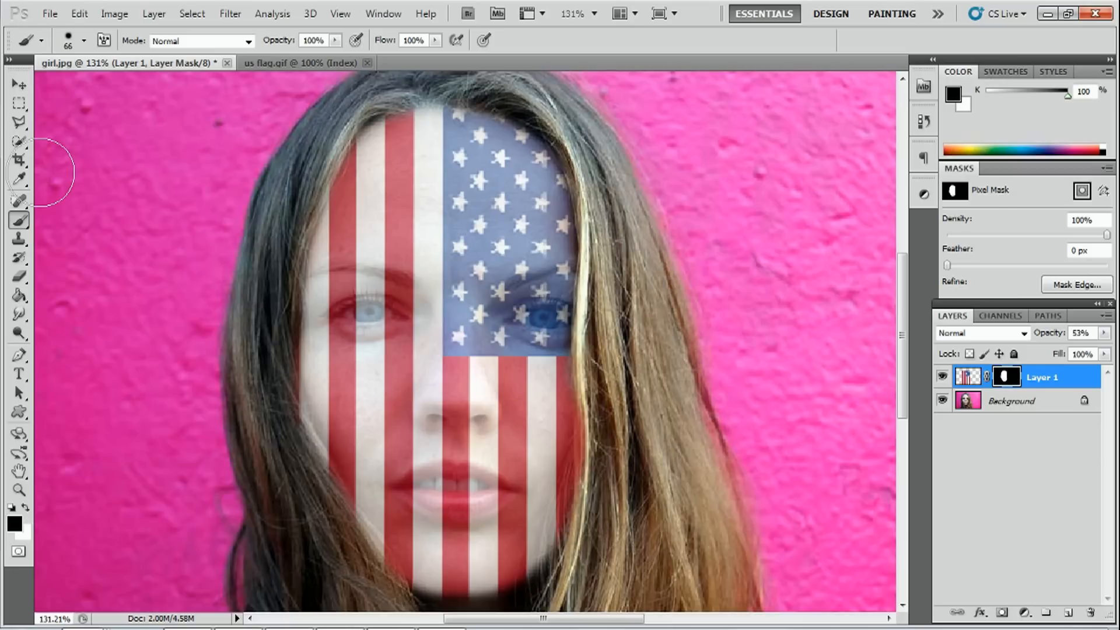
Reduce the brush to 27 px and zoom to 324% on the girl's eyes.
left_click(84, 41)
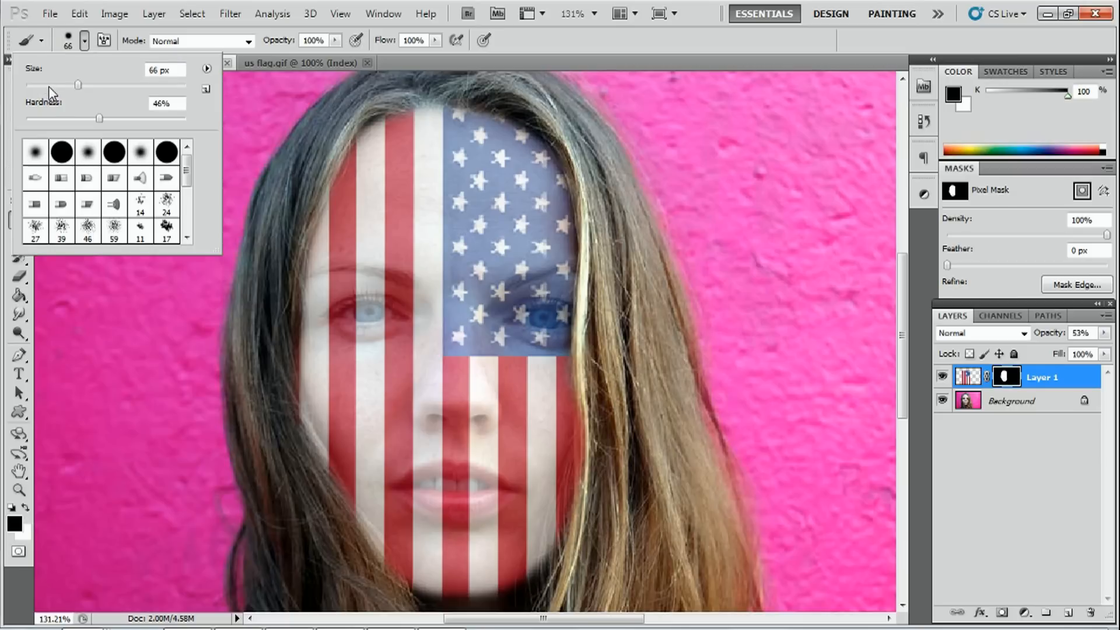
left_click_drag(77, 84, 47, 84)
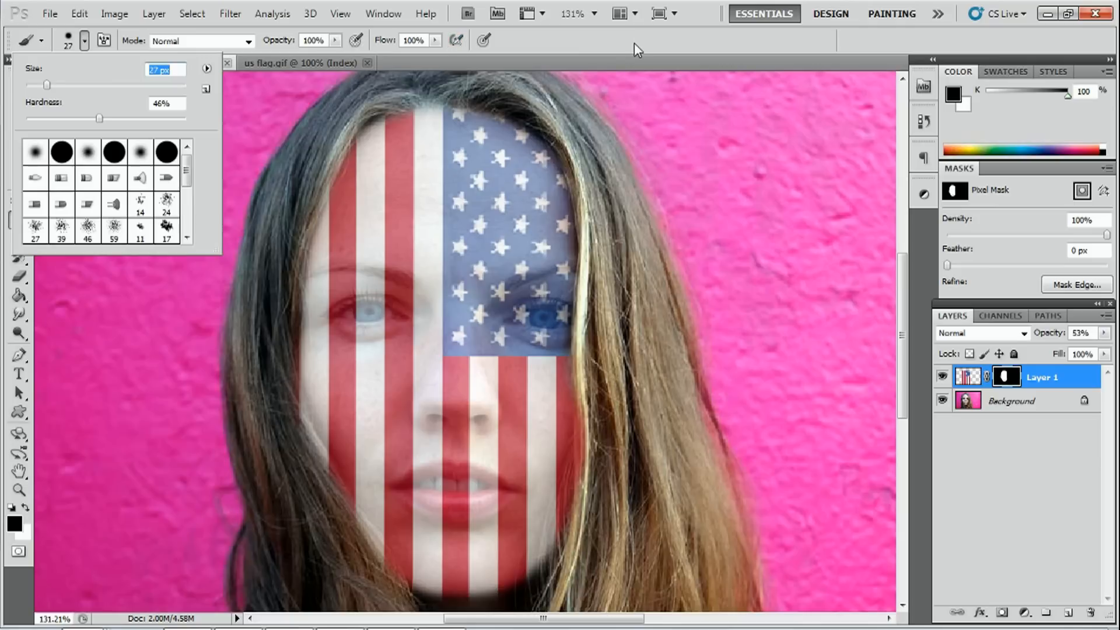
left_click(17, 495)
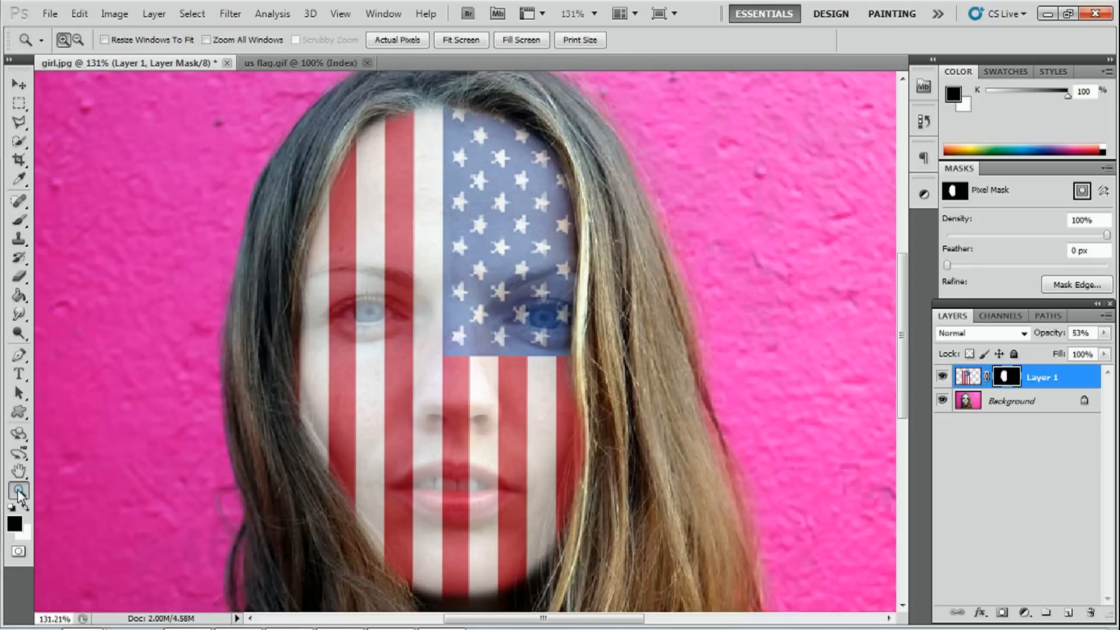
mouse_move(17, 492)
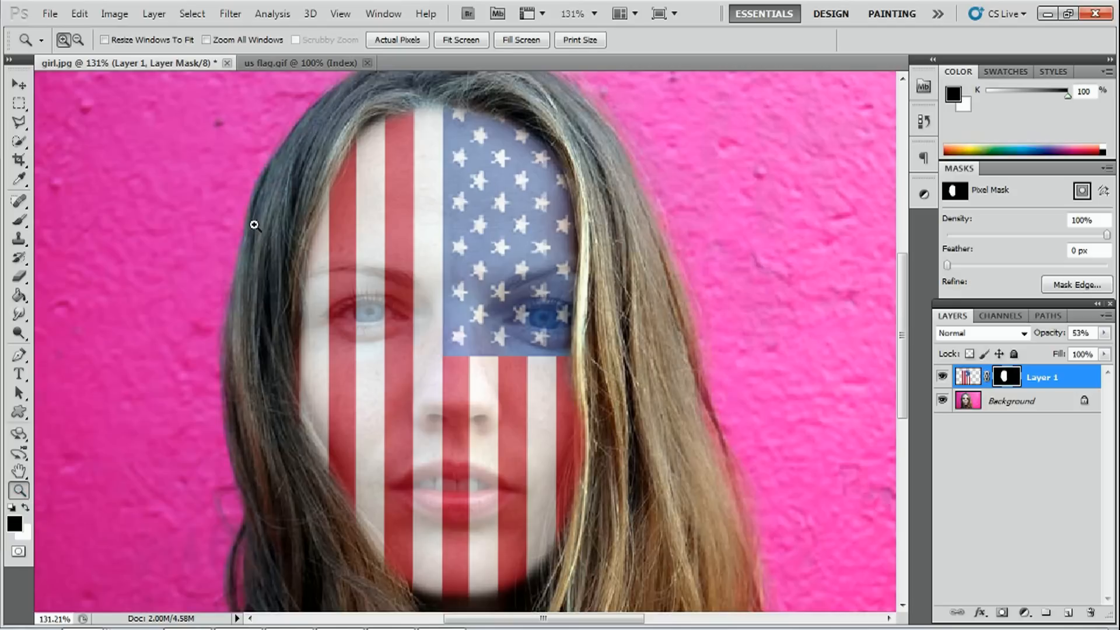
left_click_drag(255, 225, 343, 294)
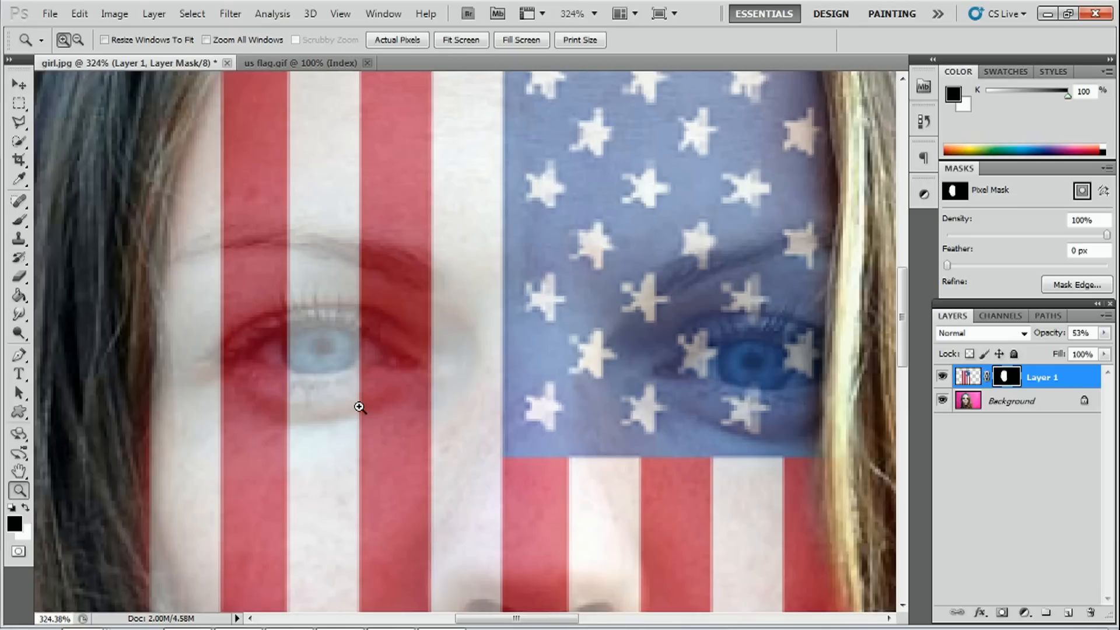
mouse_move(4, 286)
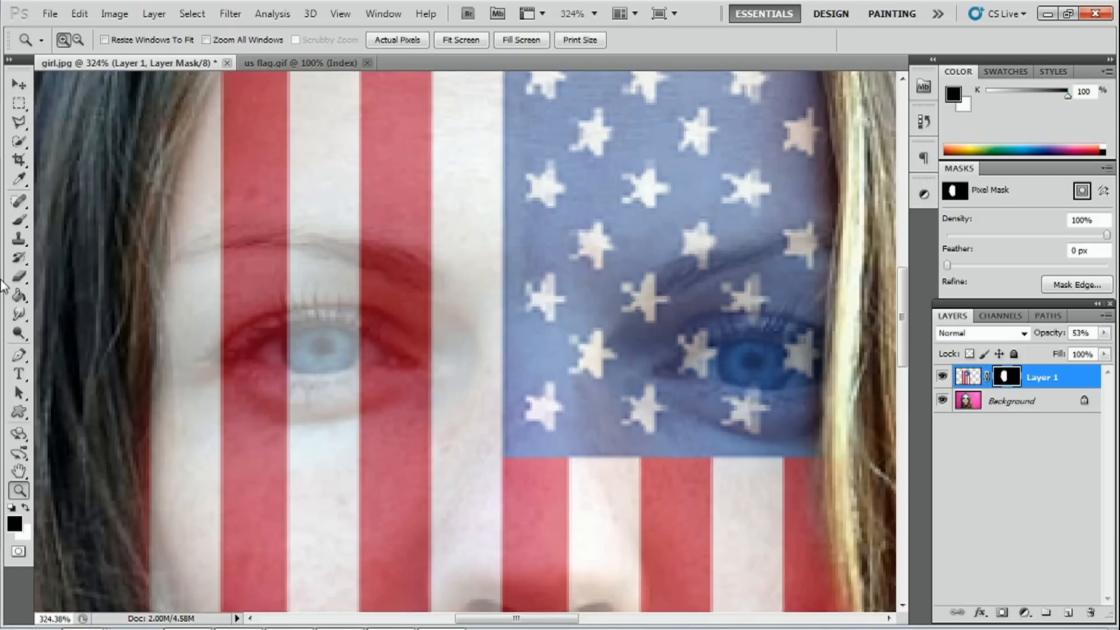
Paint black on the mask to clear the flag from both eyes.
left_click(18, 220)
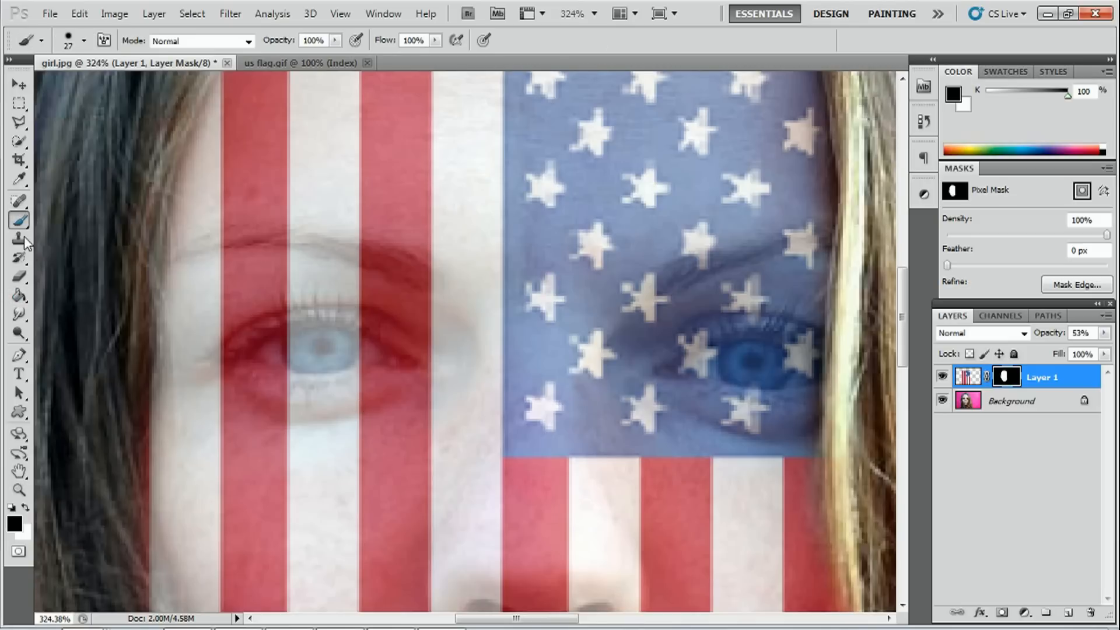
left_click(84, 41)
type("13")
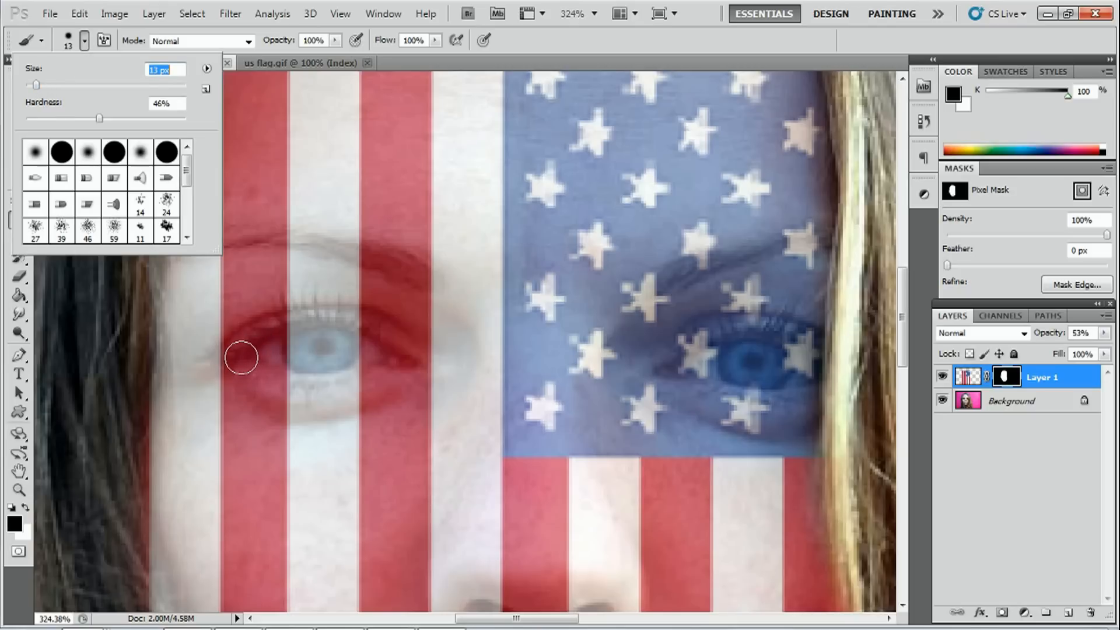
left_click_drag(241, 357, 290, 337)
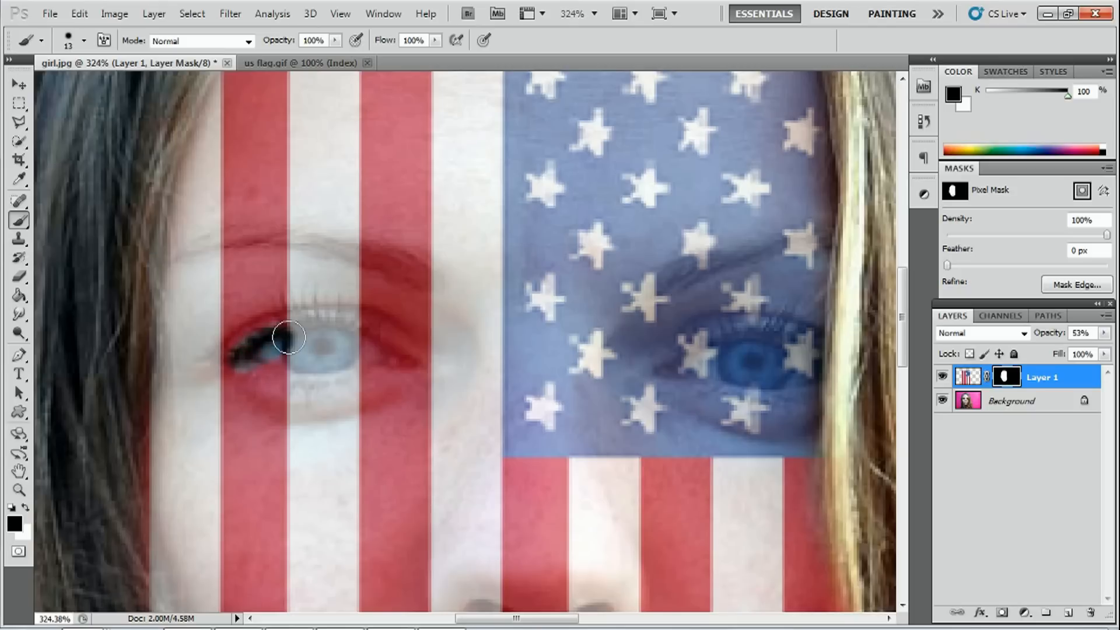
left_click_drag(289, 338, 311, 377)
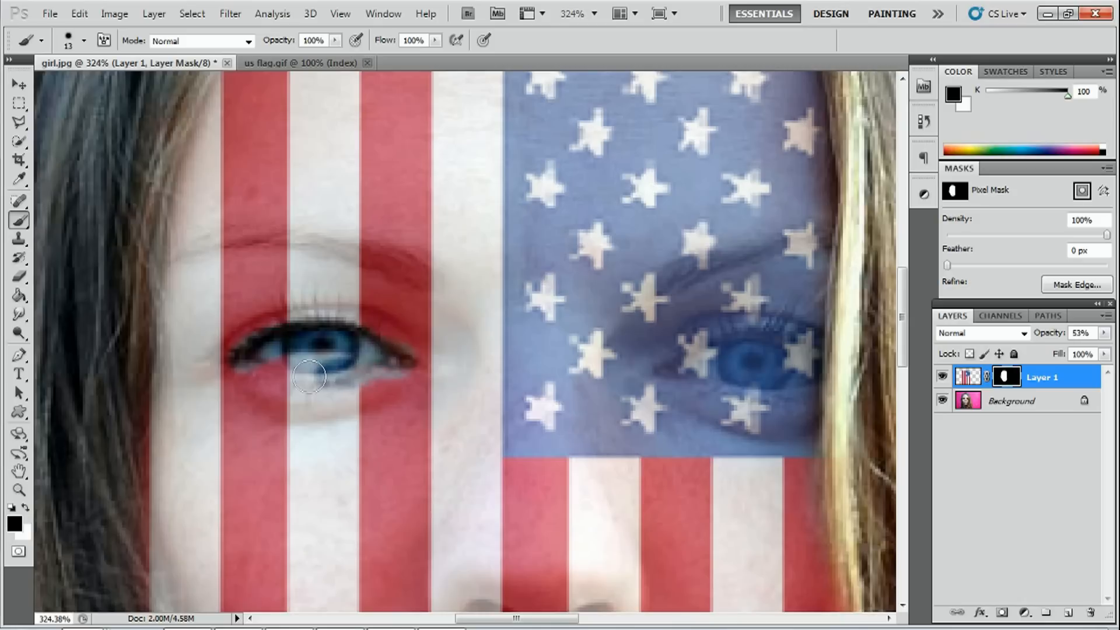
left_click_drag(310, 377, 300, 330)
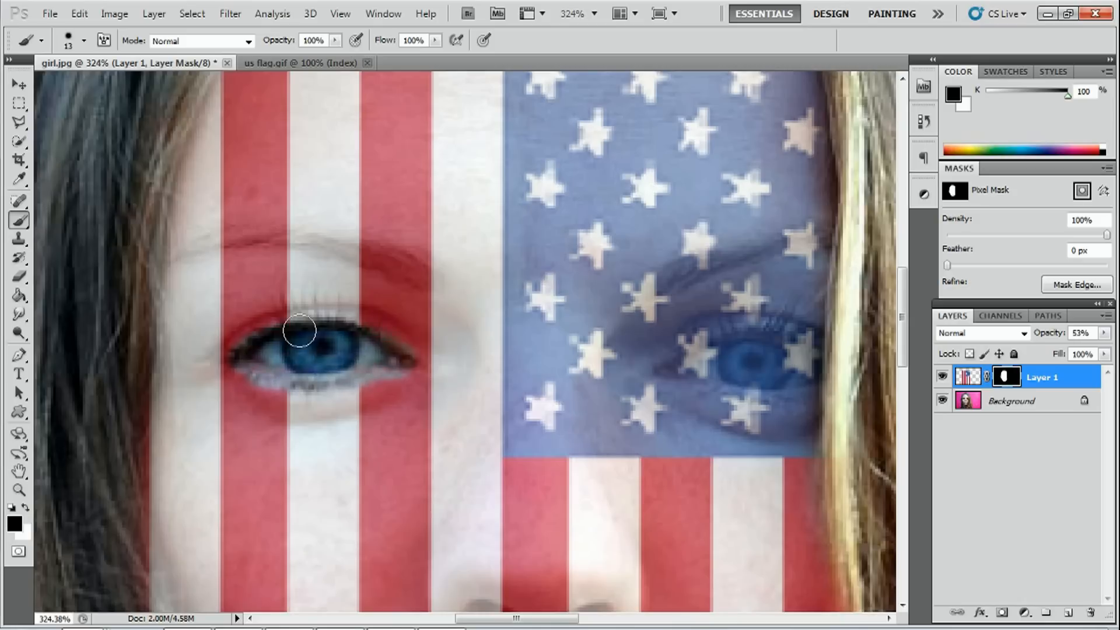
left_click_drag(299, 330, 357, 336)
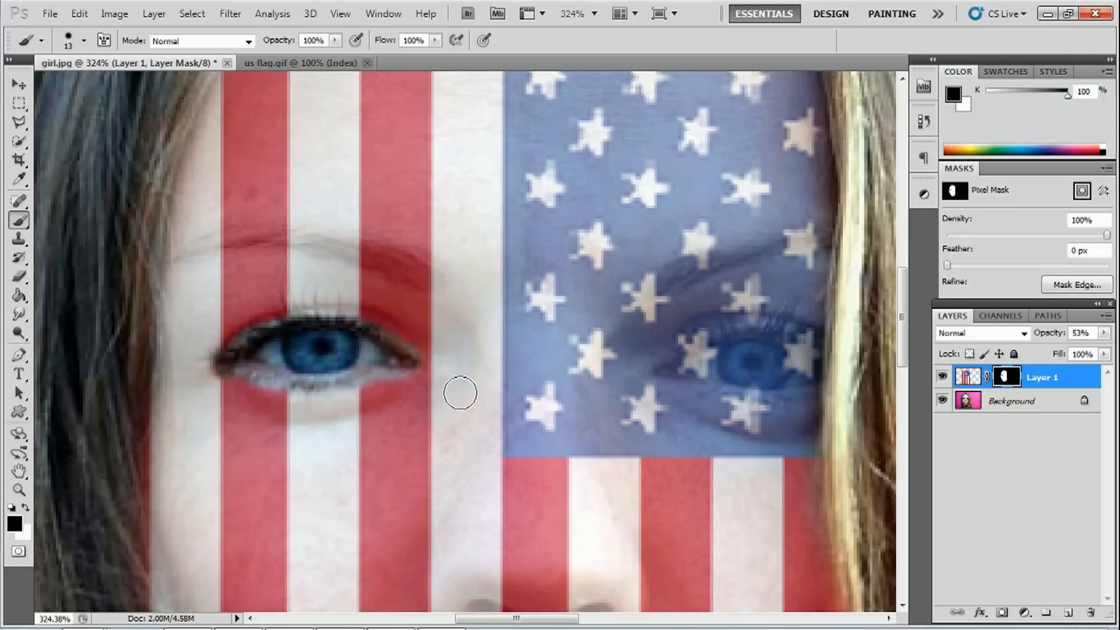
left_click_drag(461, 393, 747, 336)
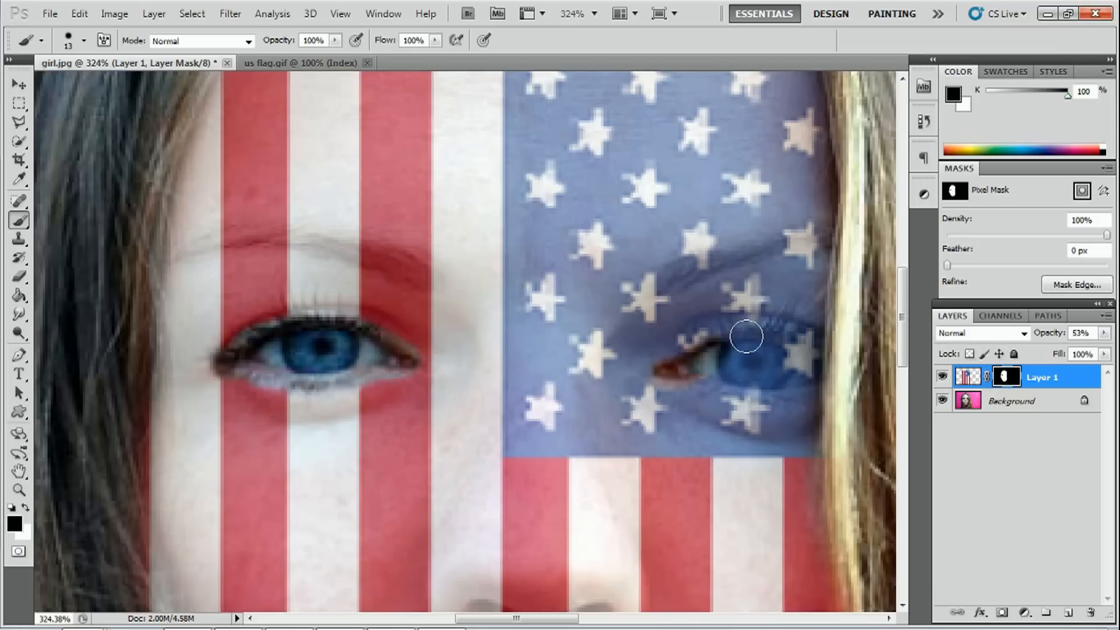
left_click_drag(746, 336, 743, 360)
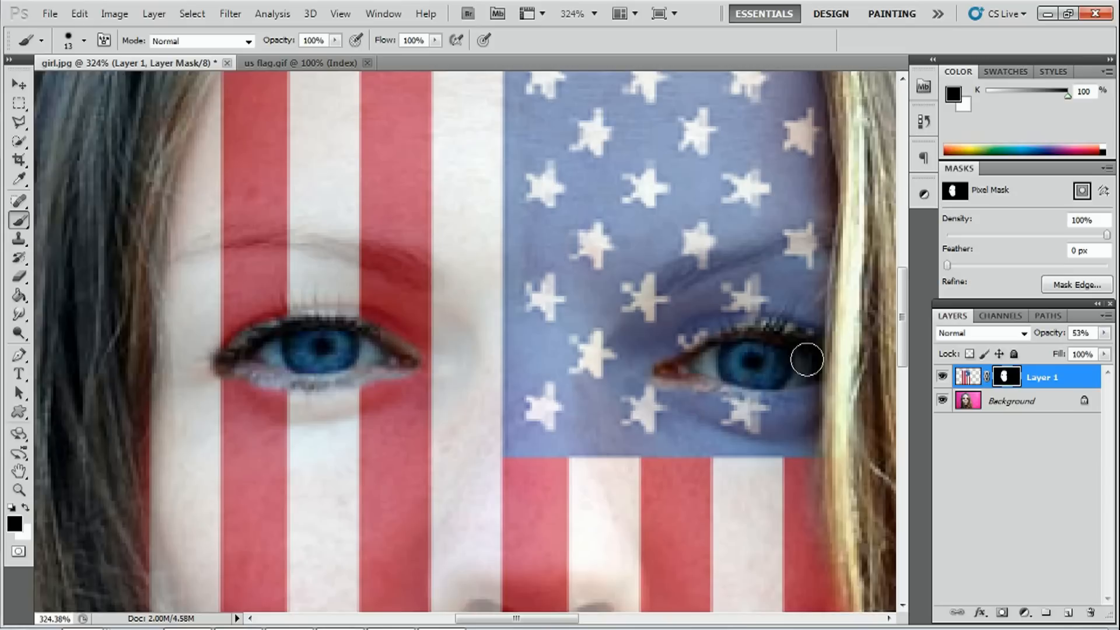
mouse_move(717, 372)
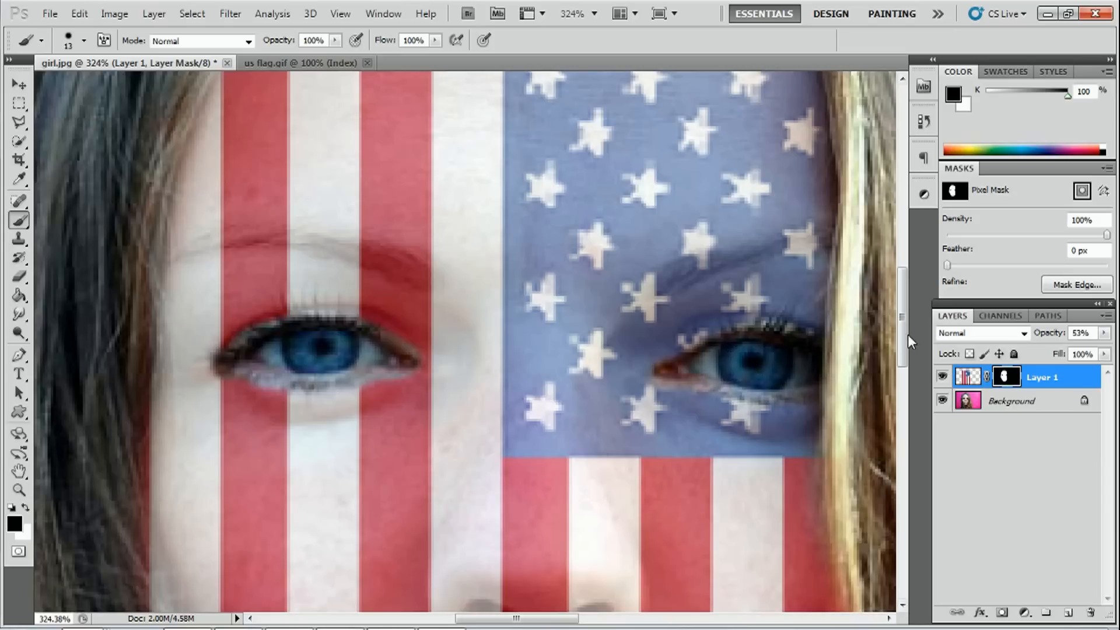
Paint black on the mask to uncover the upper and lower lips.
scroll("down", 3)
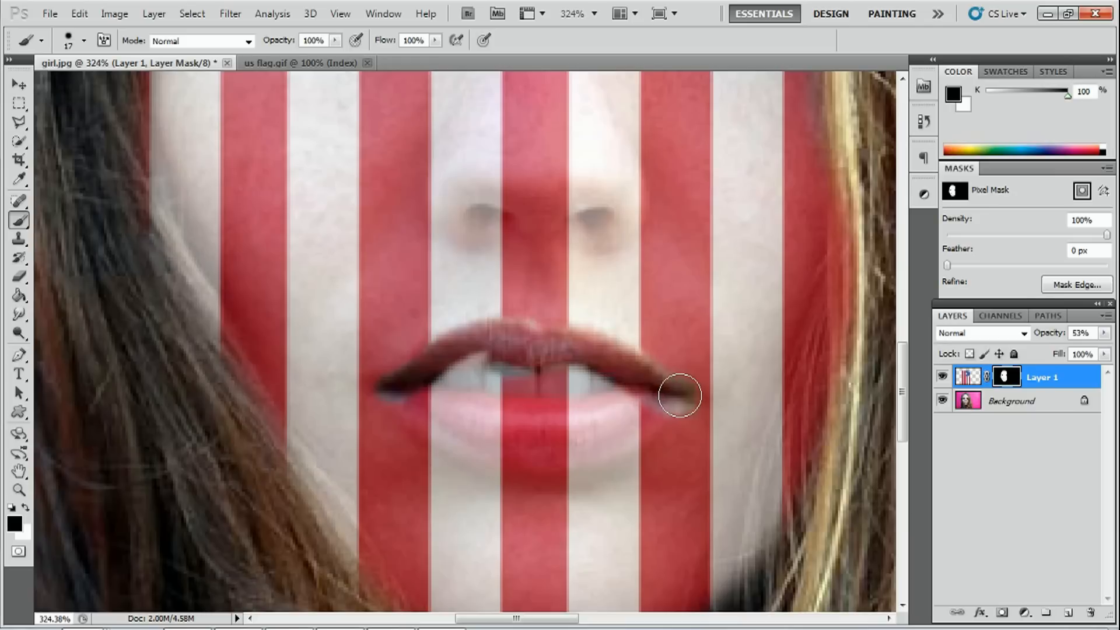
left_click_drag(679, 395, 491, 430)
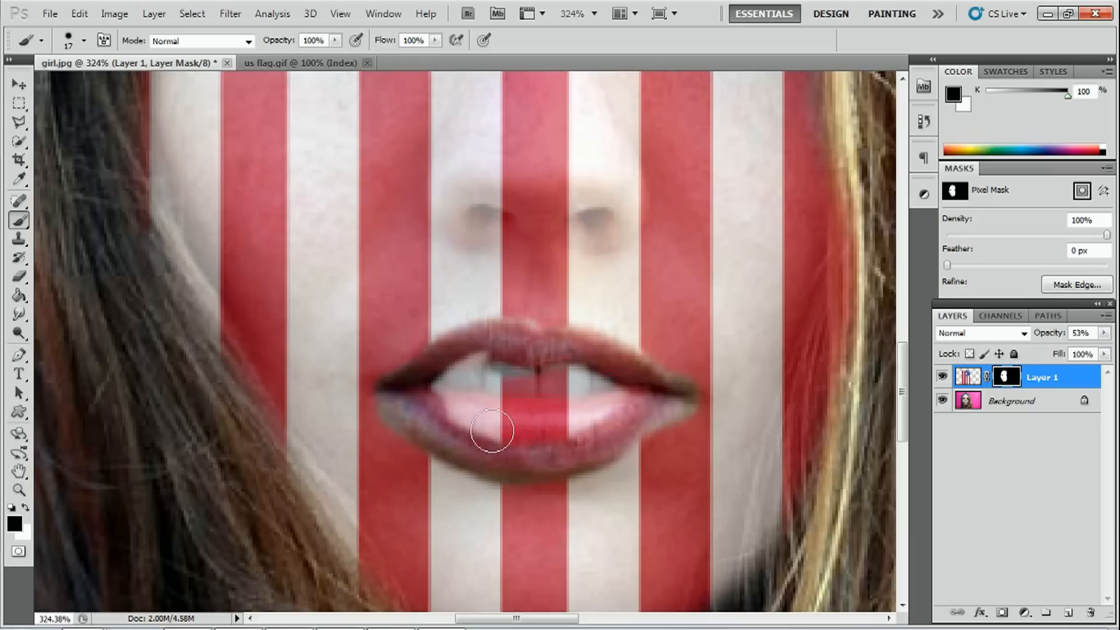
left_click_drag(489, 431, 607, 386)
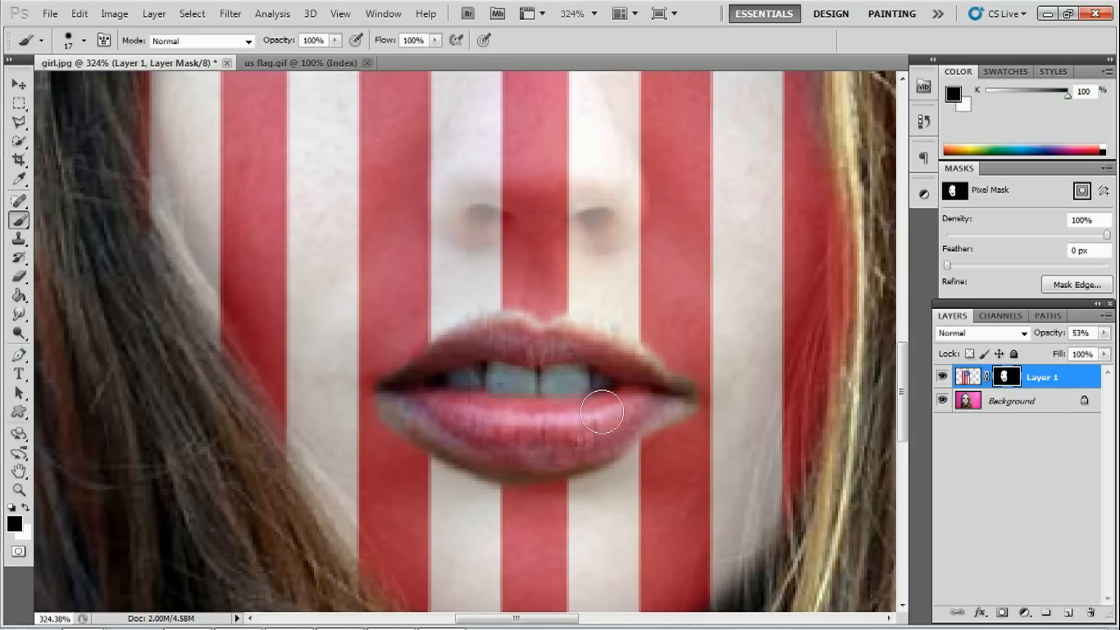
left_click_drag(602, 412, 379, 476)
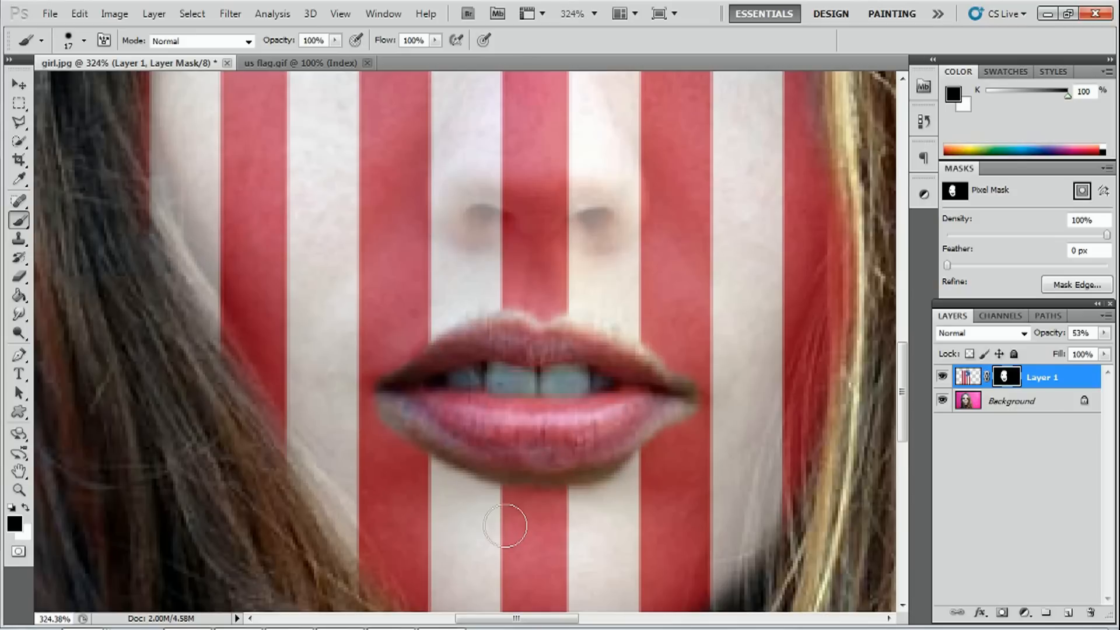
mouse_move(552, 498)
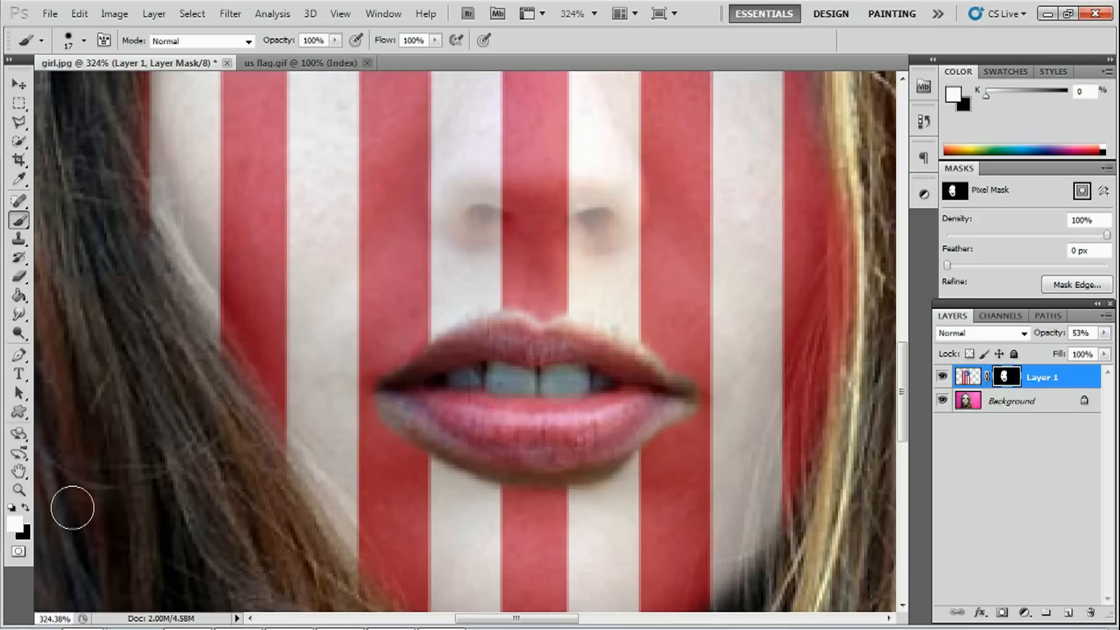
Restore stripes on the skin beside the lips and hide the stray stripe over the hair.
left_click(84, 39)
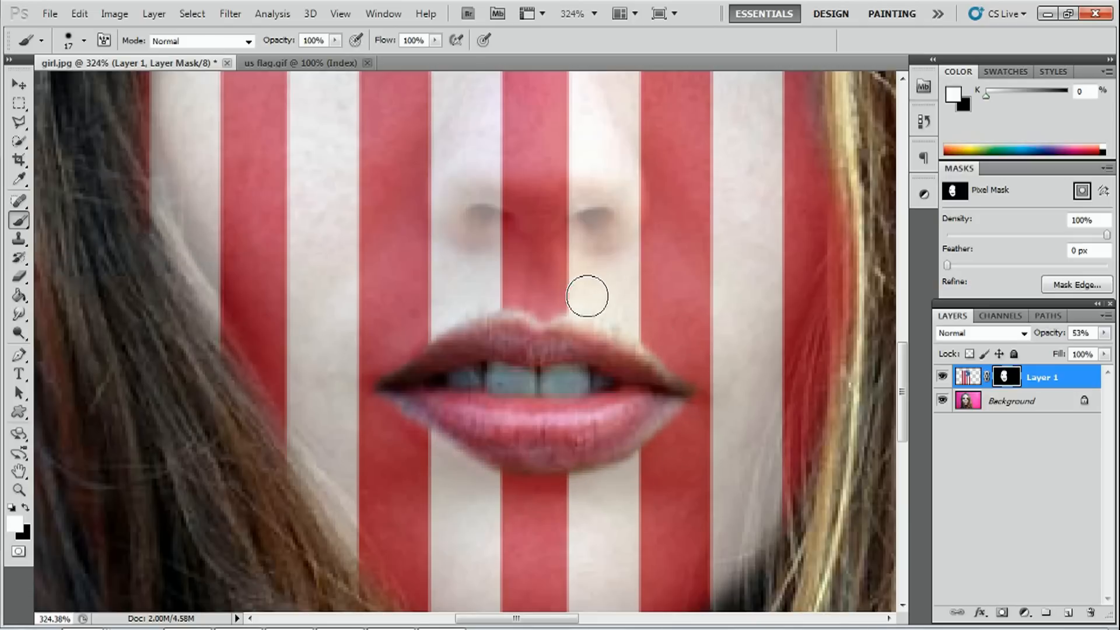
left_click_drag(587, 296, 649, 451)
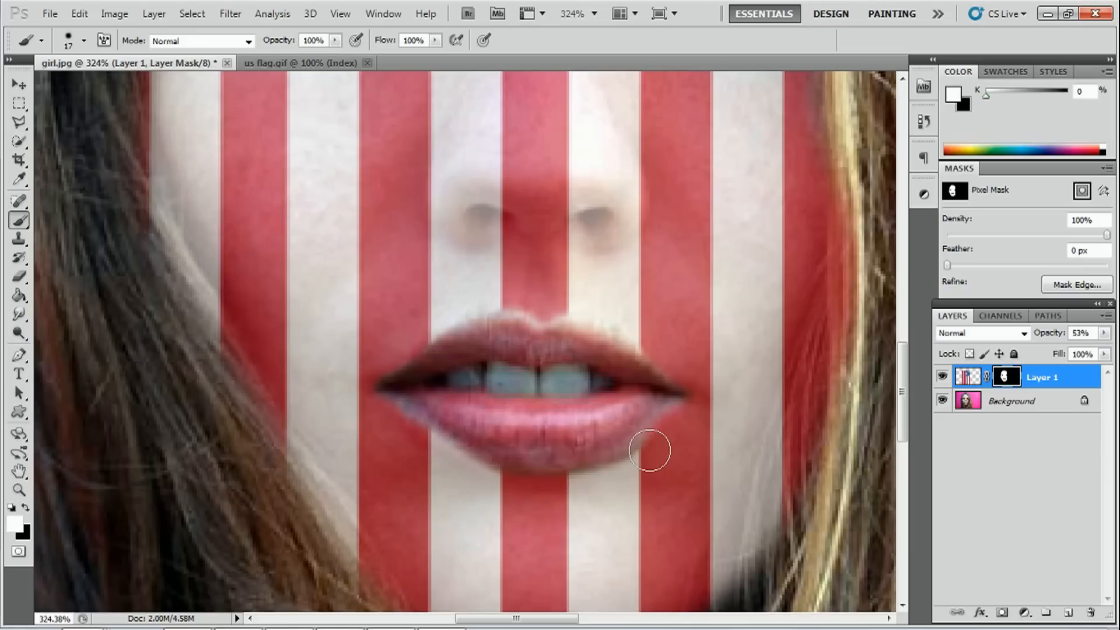
mouse_move(409, 434)
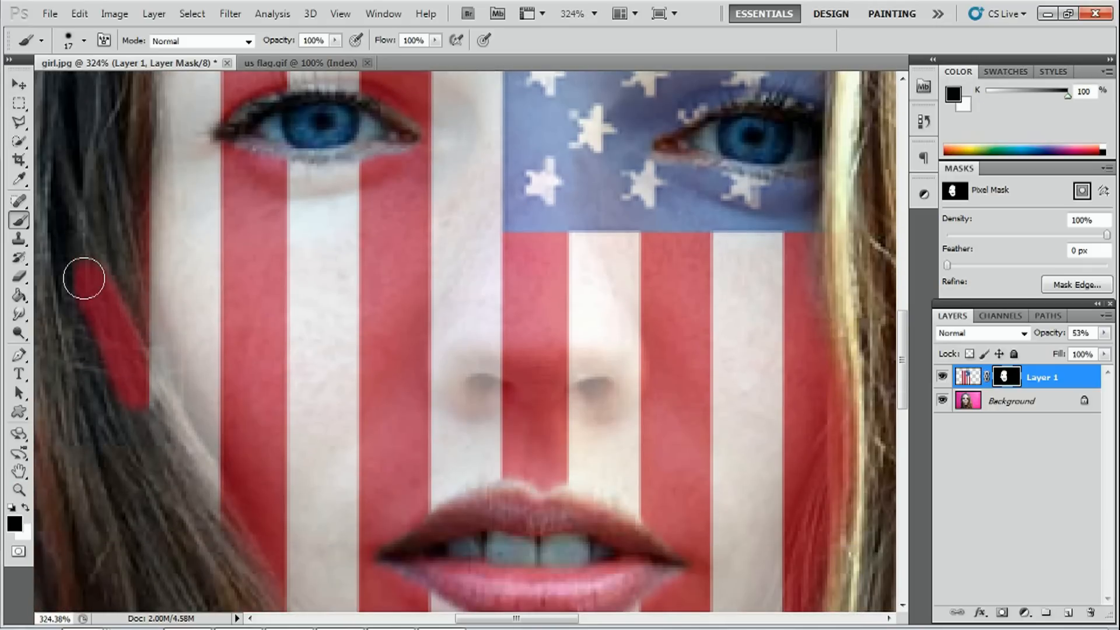
left_click_drag(84, 278, 211, 523)
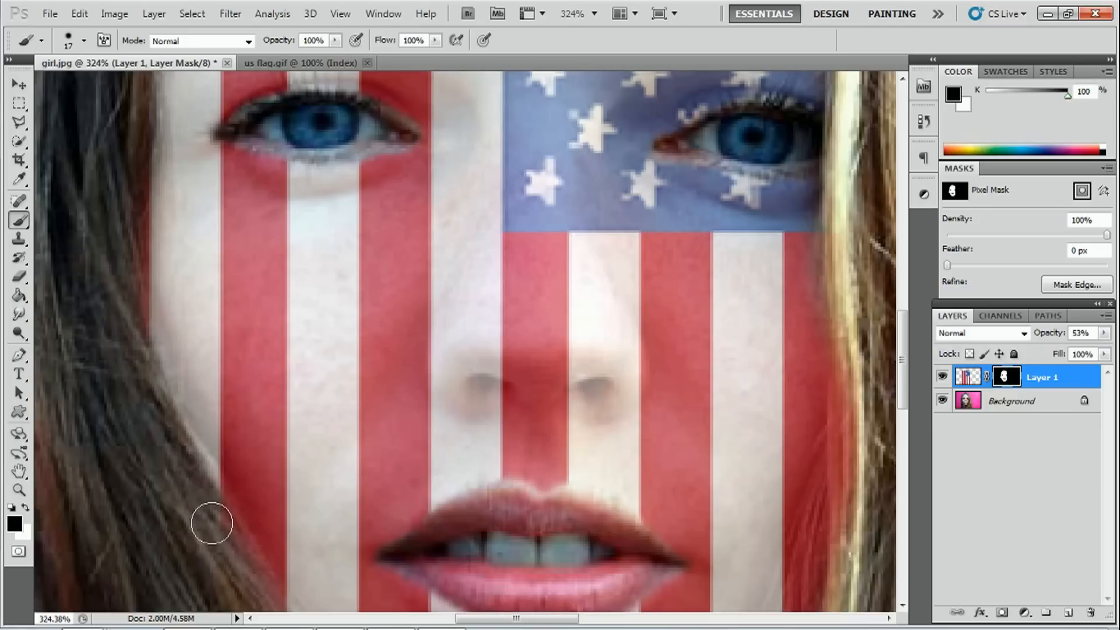
scroll("down", 3)
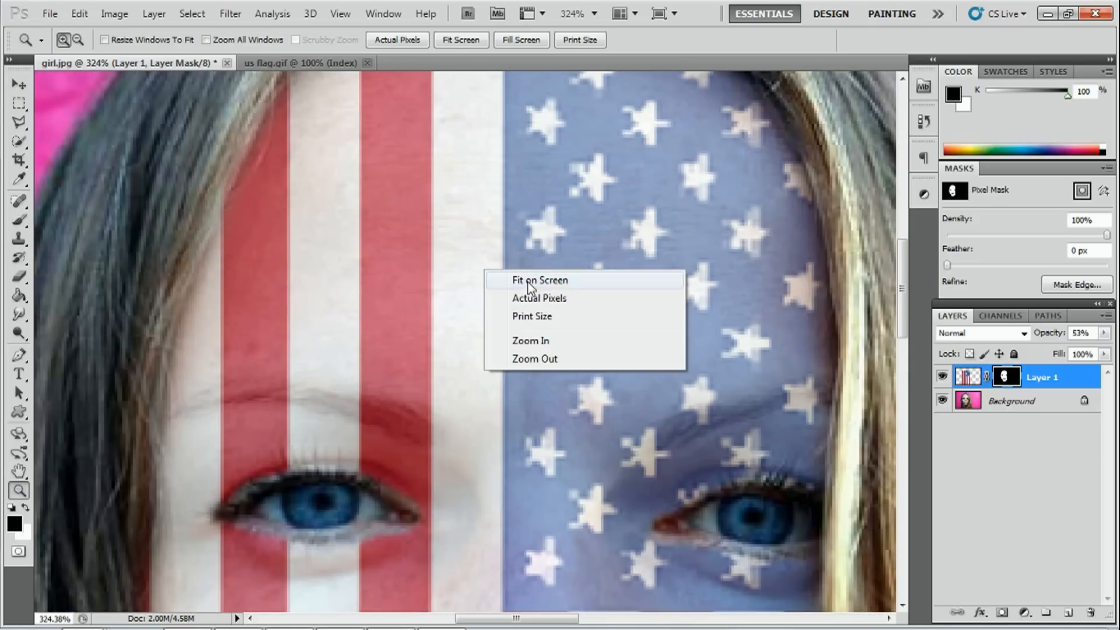
Fit the photo on screen and apply the layer mask permanently to the flag layer.
left_click(540, 279)
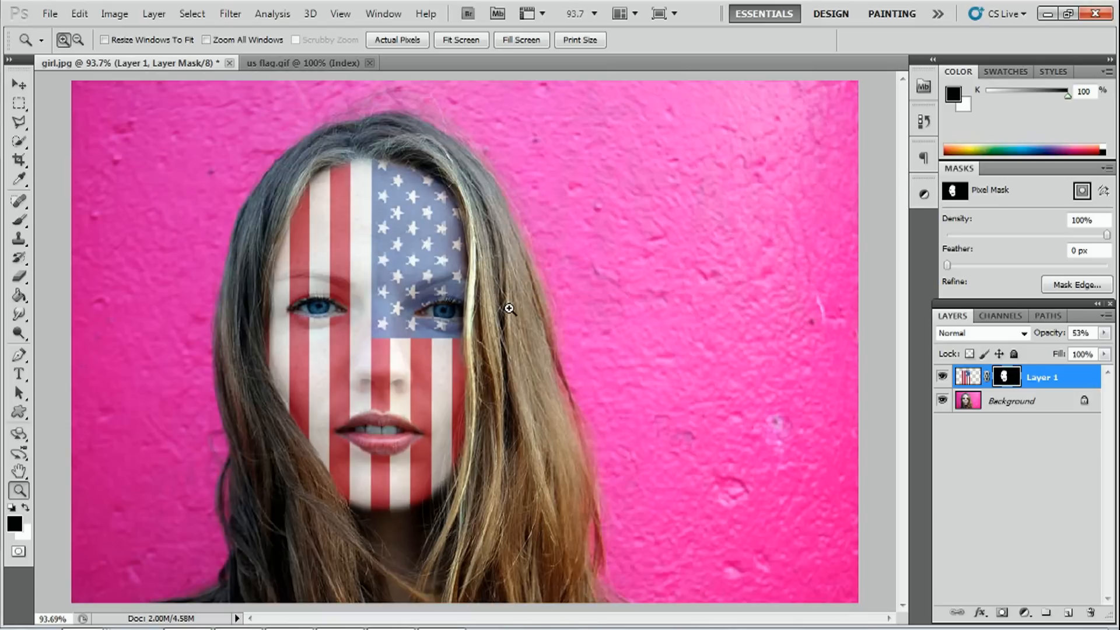
mouse_move(295, 294)
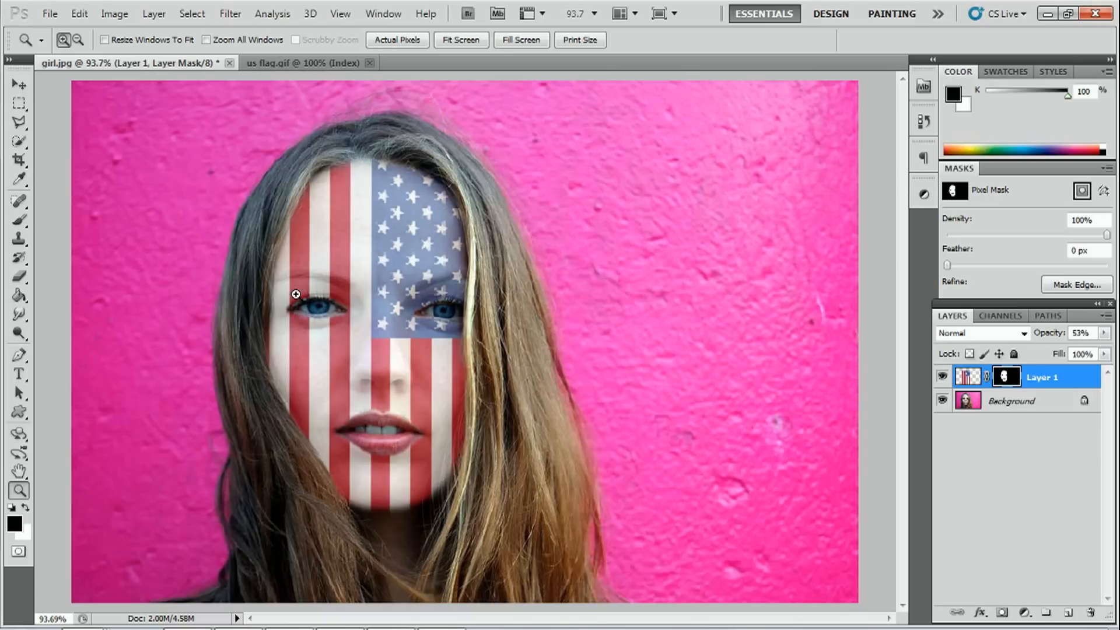
mouse_move(619, 448)
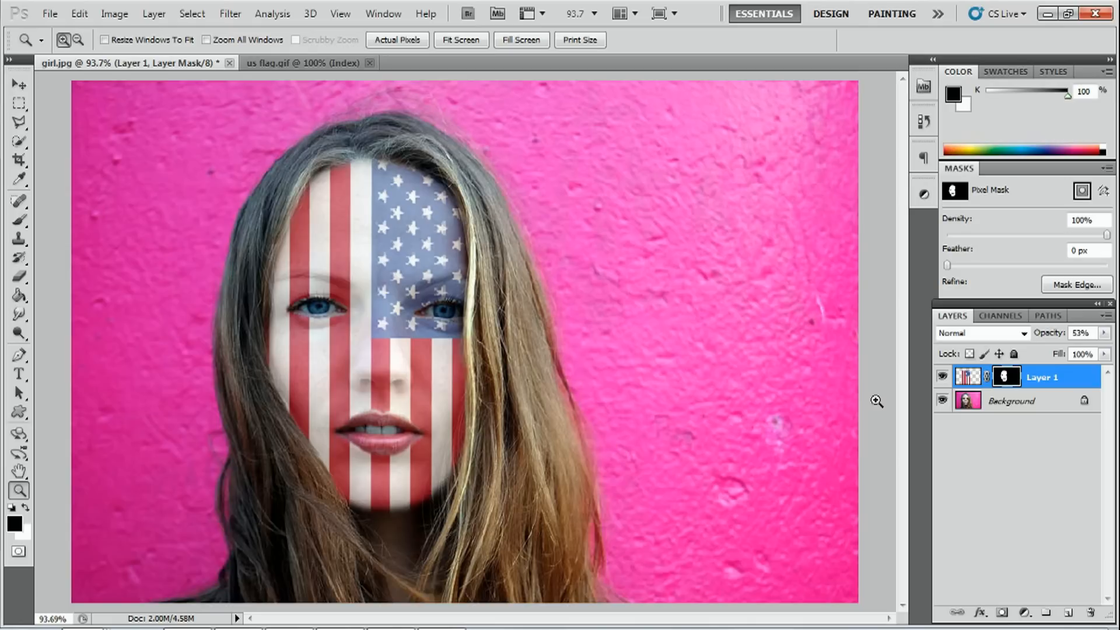
right_click(1005, 374)
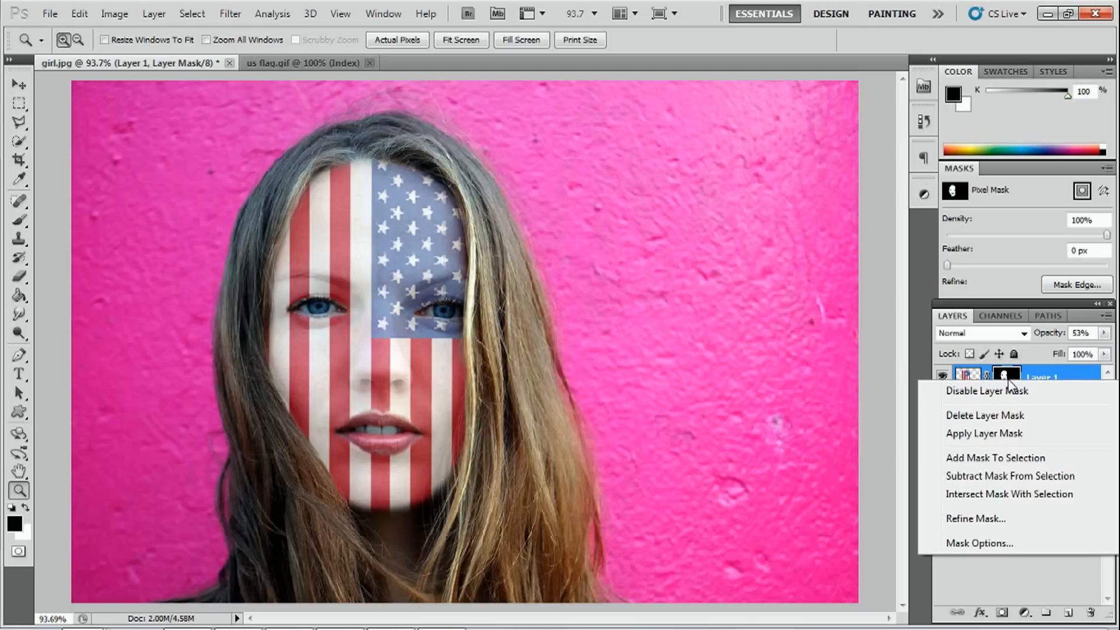
mouse_move(991, 433)
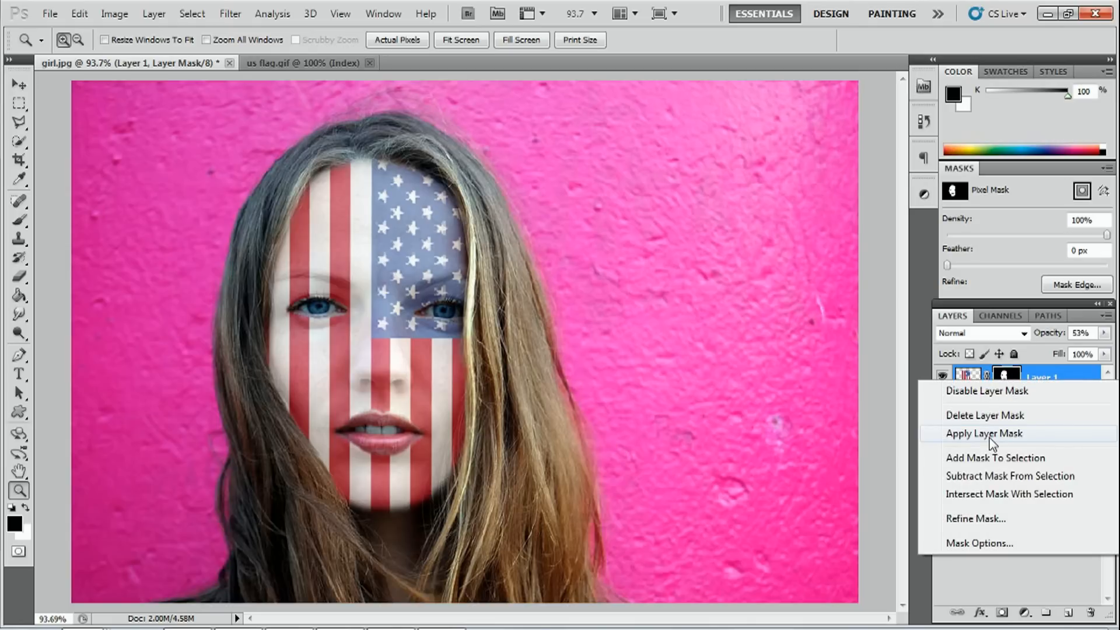
left_click(985, 433)
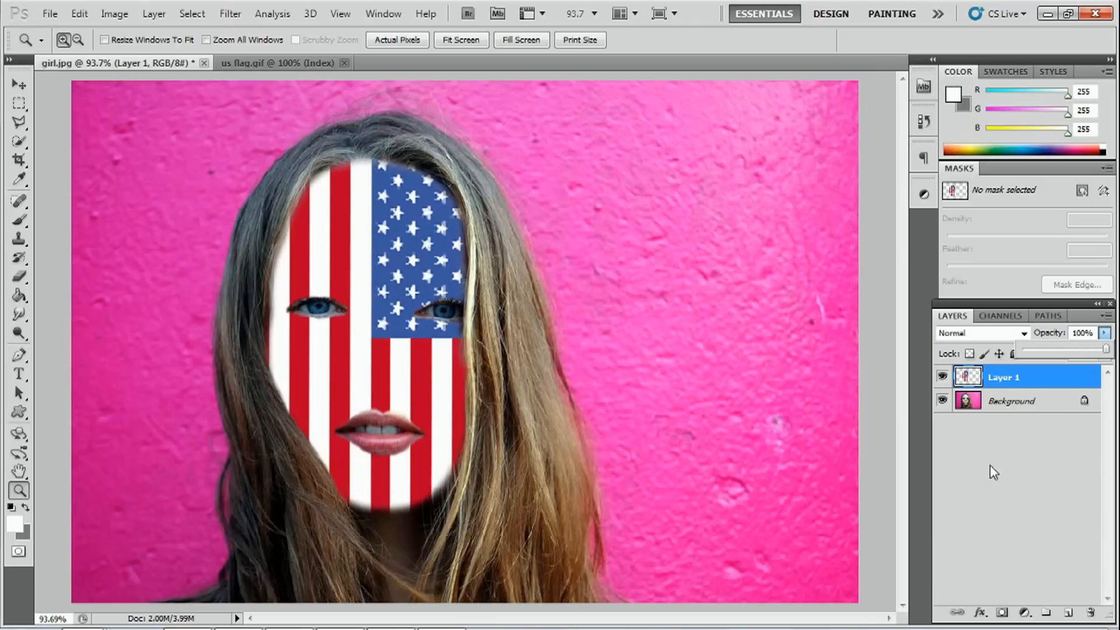
Duplicate Layer 1 with its default name, hide the copy and reselect the original.
right_click(1003, 377)
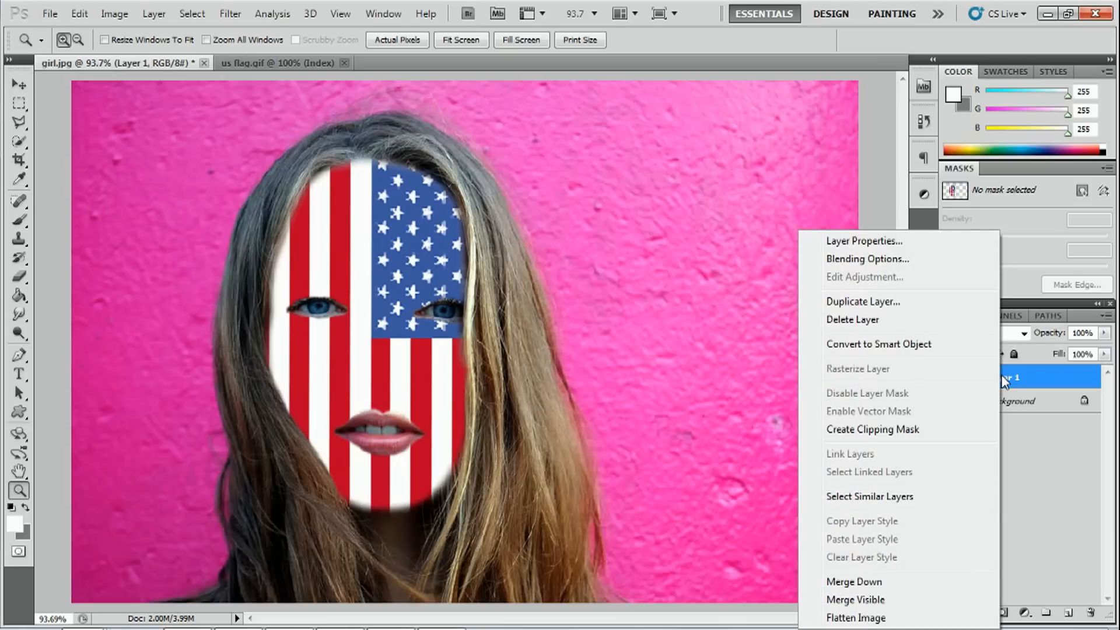
mouse_move(869, 305)
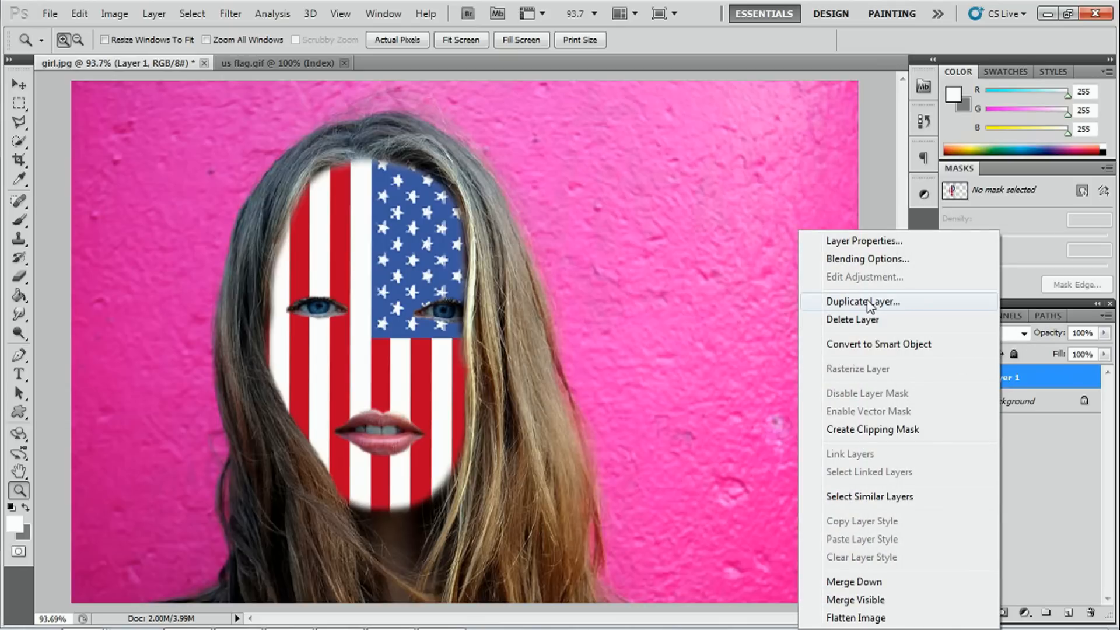
left_click(862, 301)
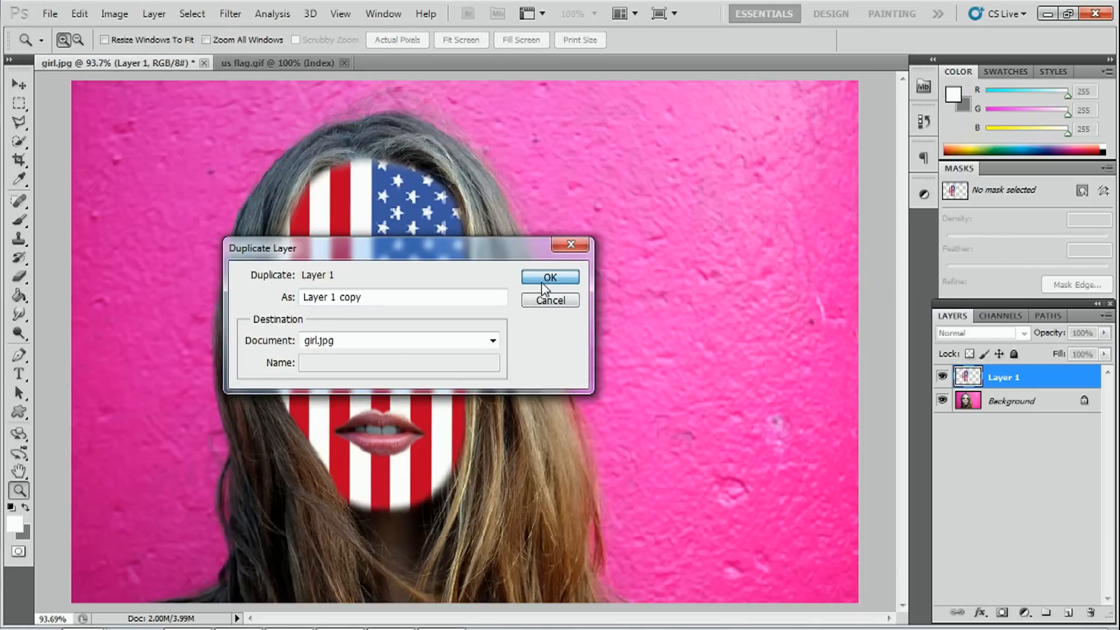
left_click(550, 278)
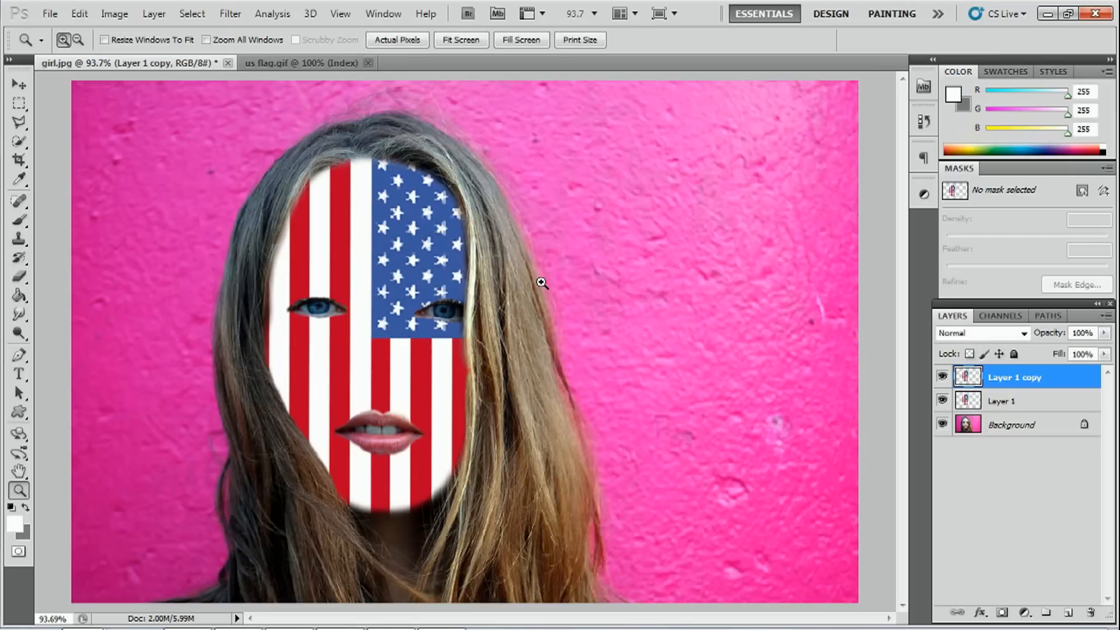
mouse_move(1040, 395)
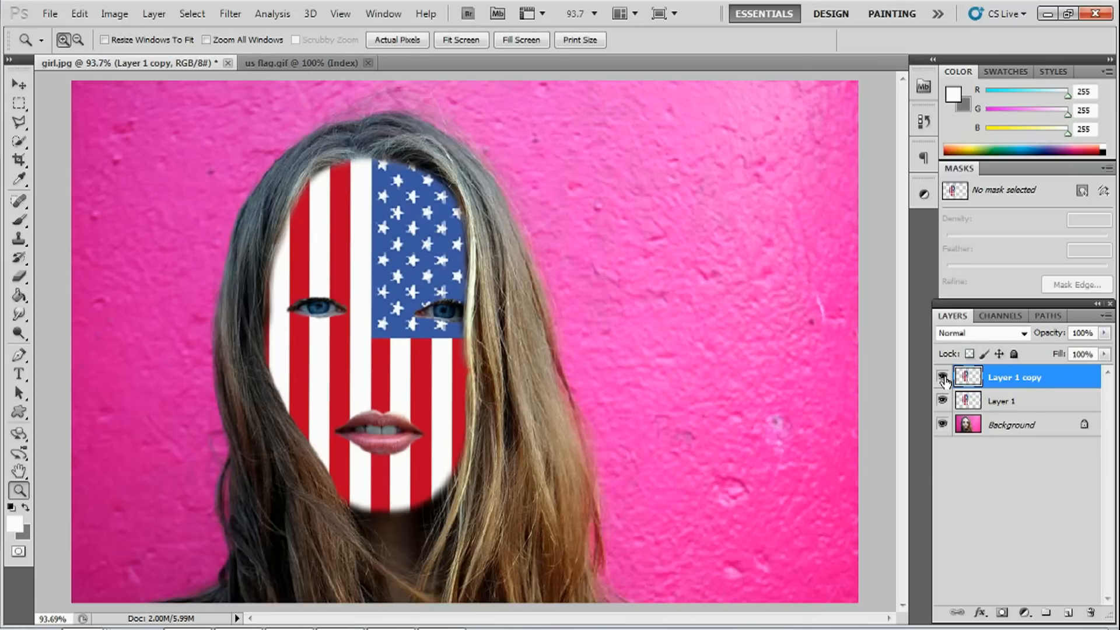
left_click(942, 377)
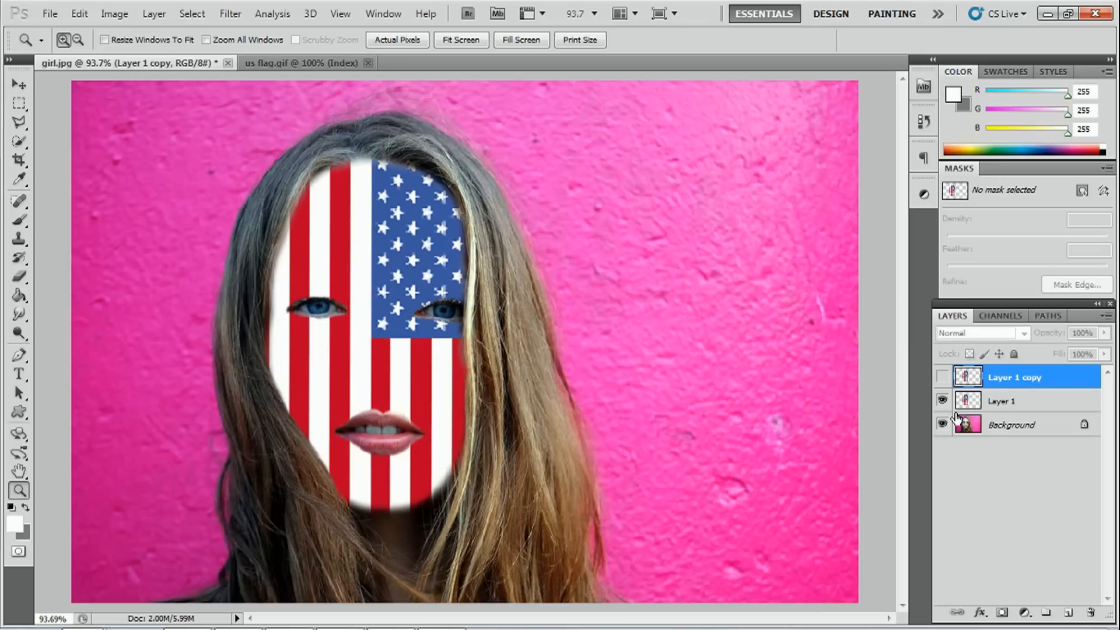
left_click(1002, 400)
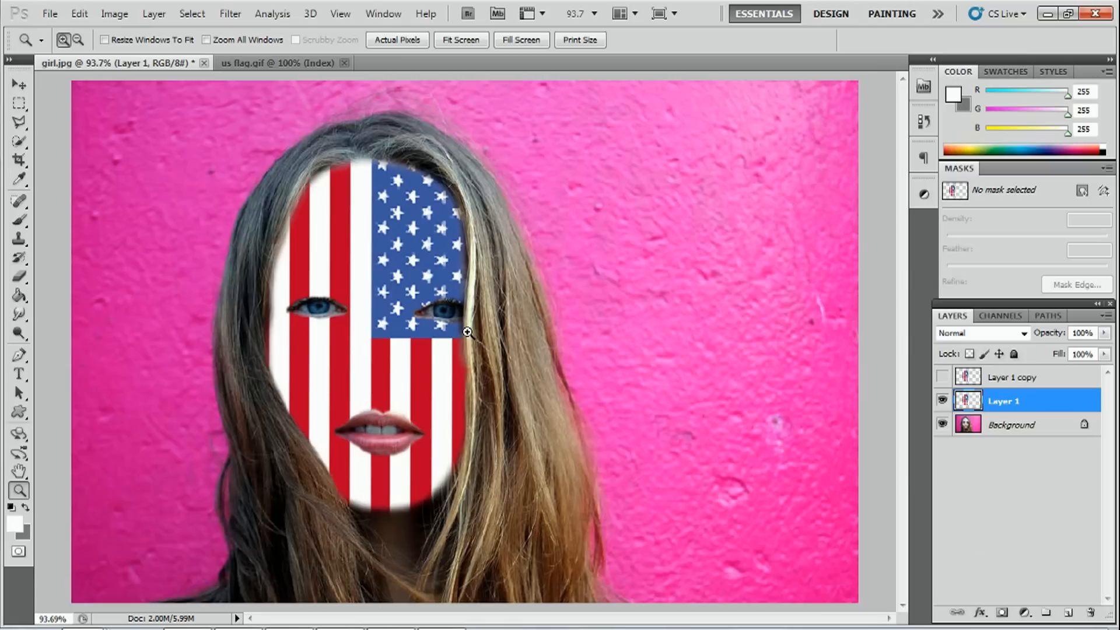
mouse_move(350, 291)
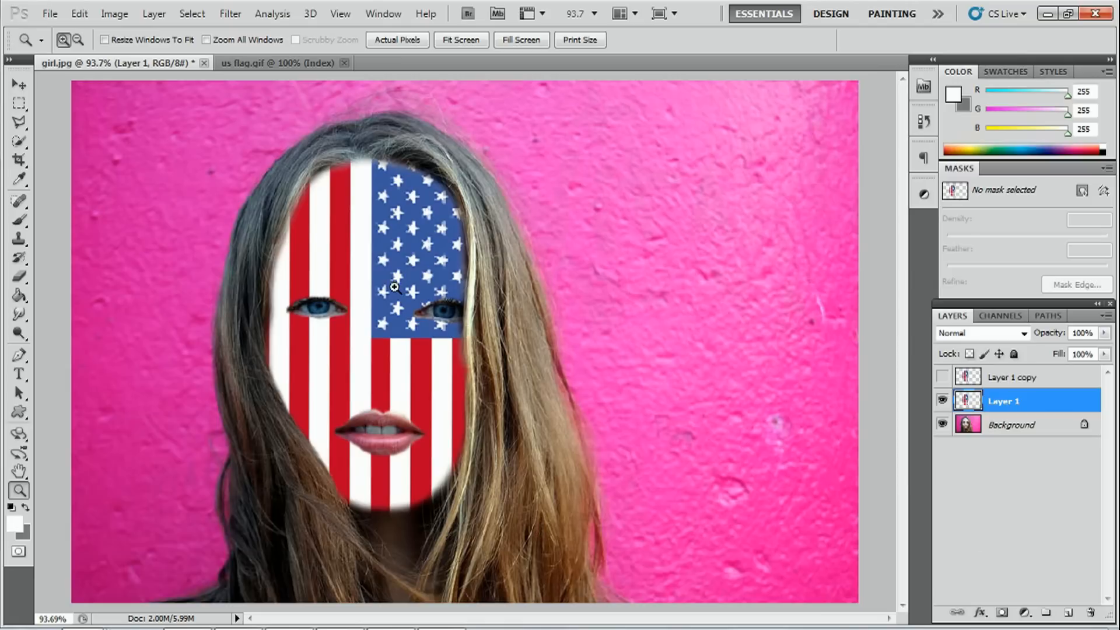
left_click(114, 13)
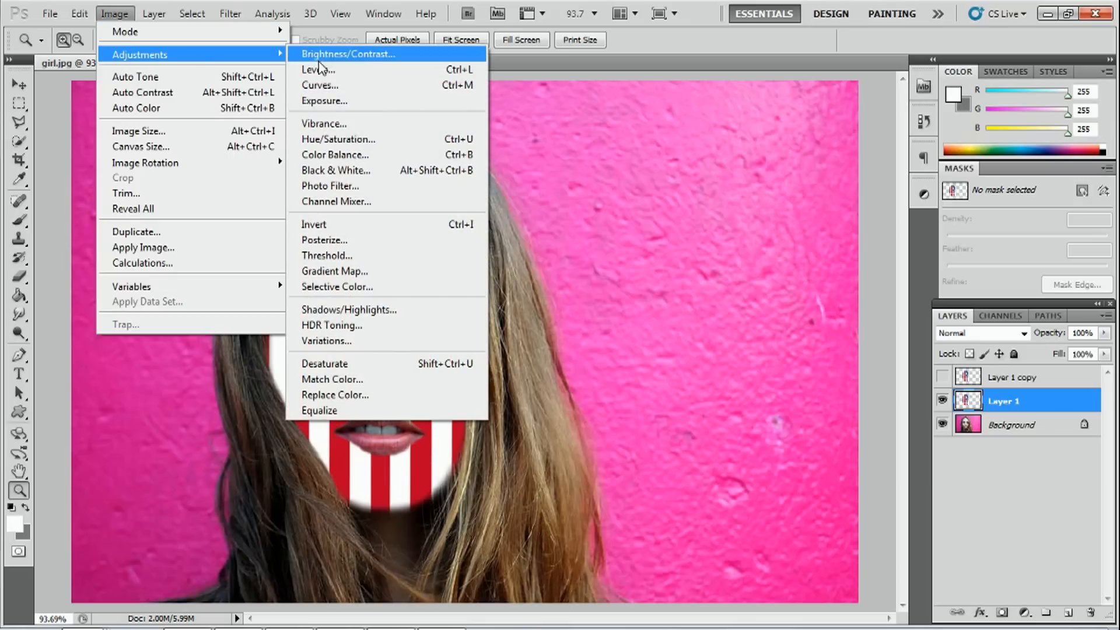
Use Levels with black output raised to 255 to turn the flag layer solid white.
left_click(317, 69)
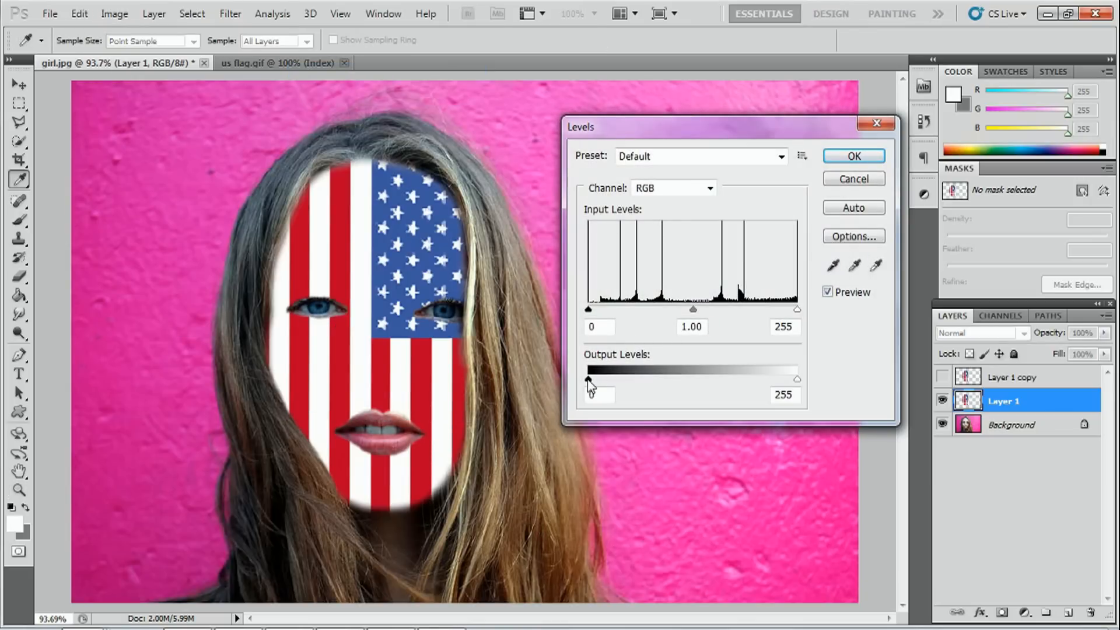
left_click_drag(588, 378, 797, 378)
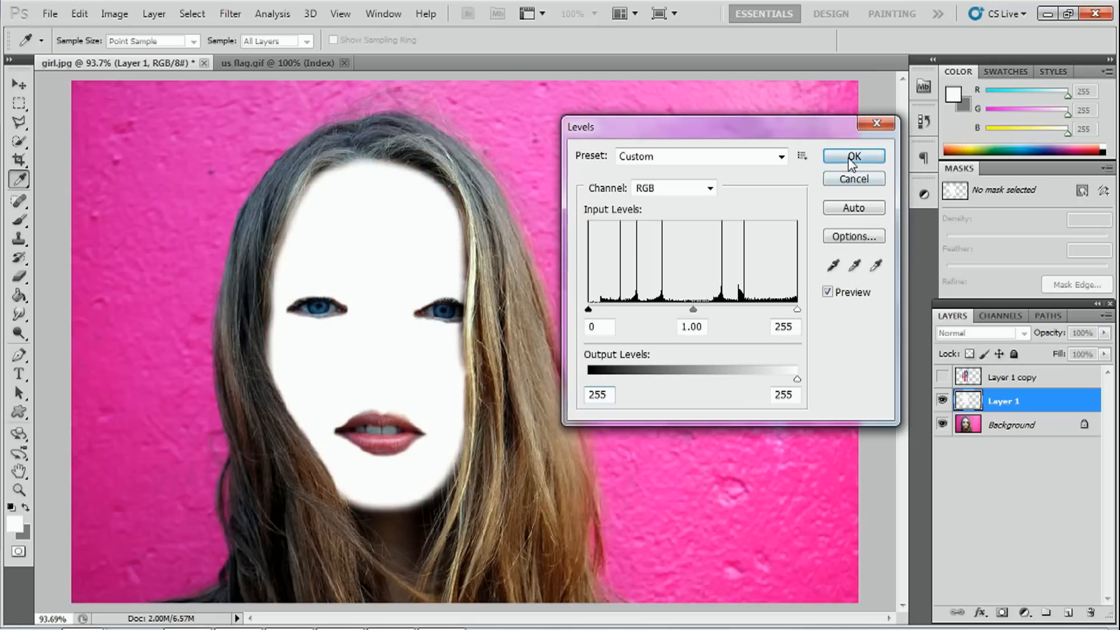
left_click(852, 157)
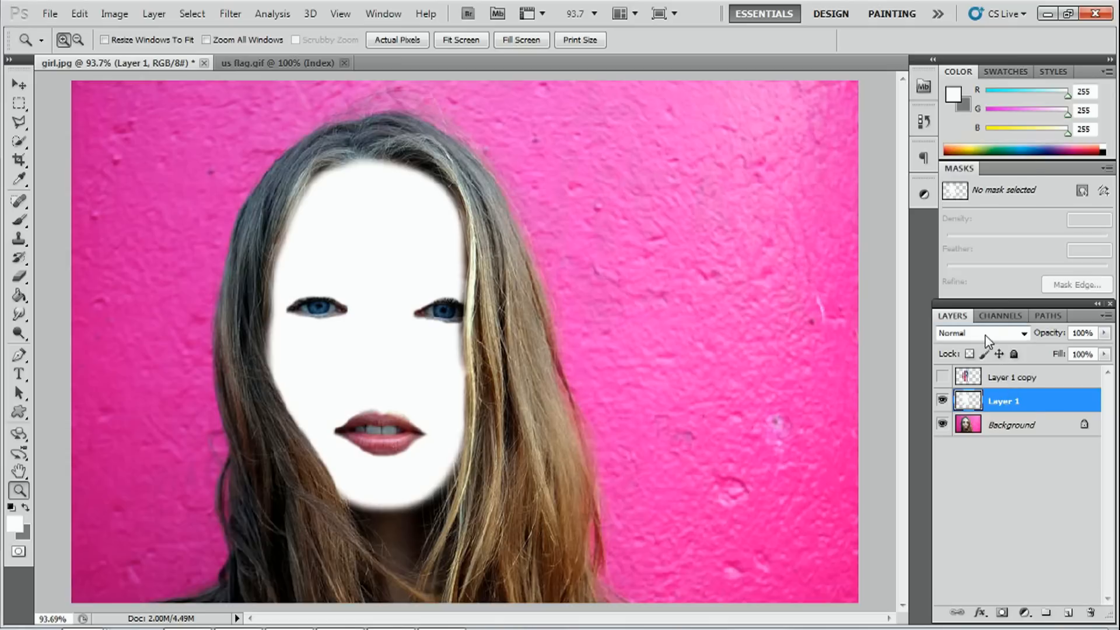
Set the white layer to Saturation blending and toggle it to compare the grey skin.
left_click(983, 333)
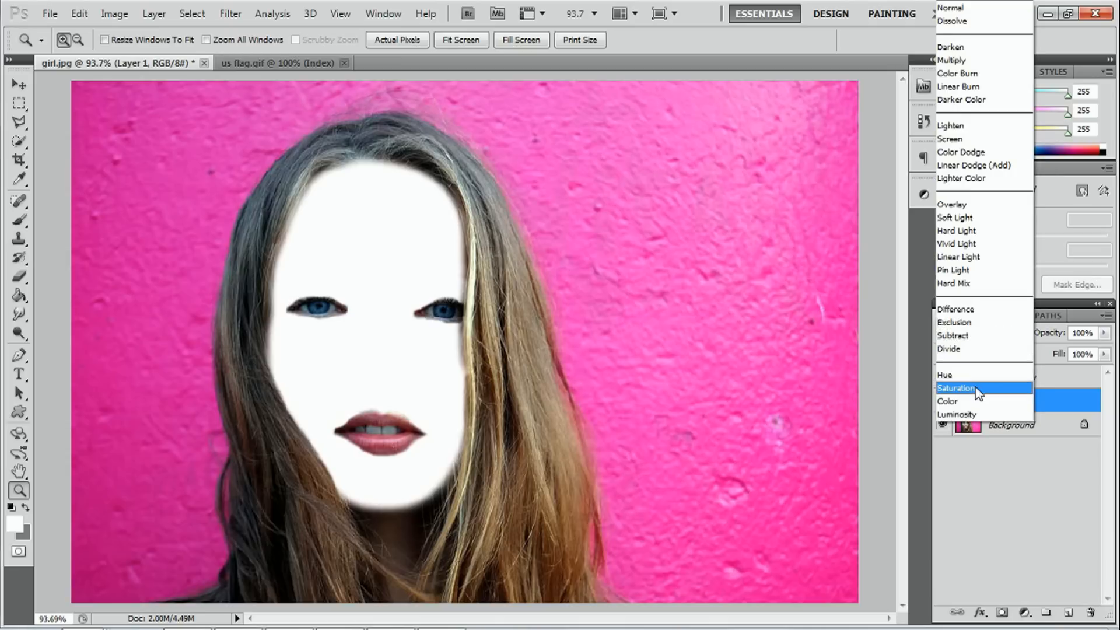
left_click(956, 387)
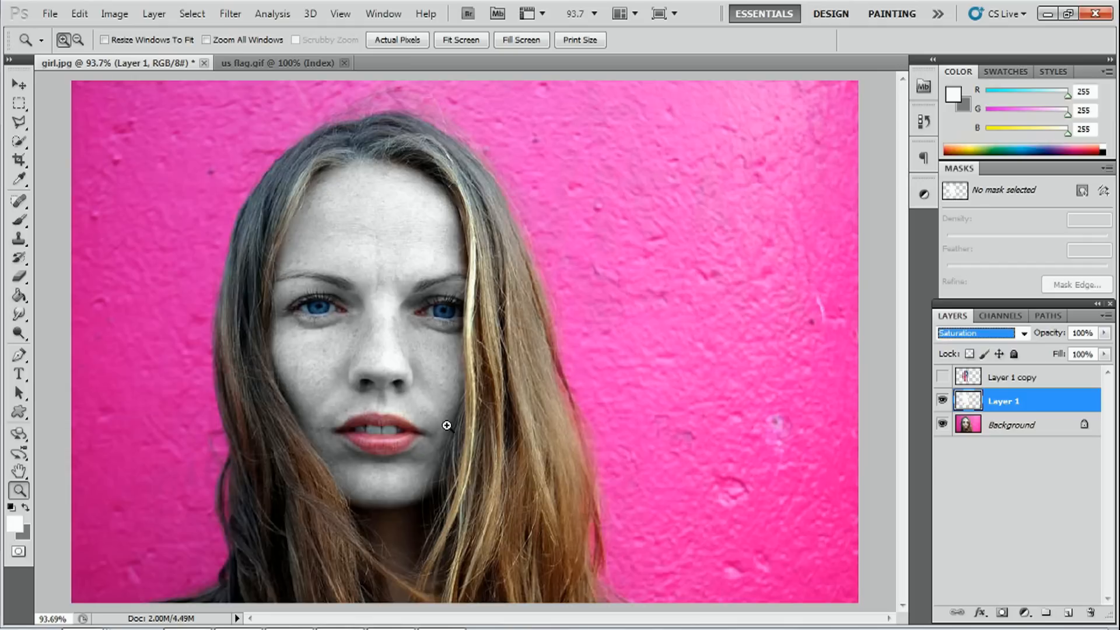
mouse_move(396, 355)
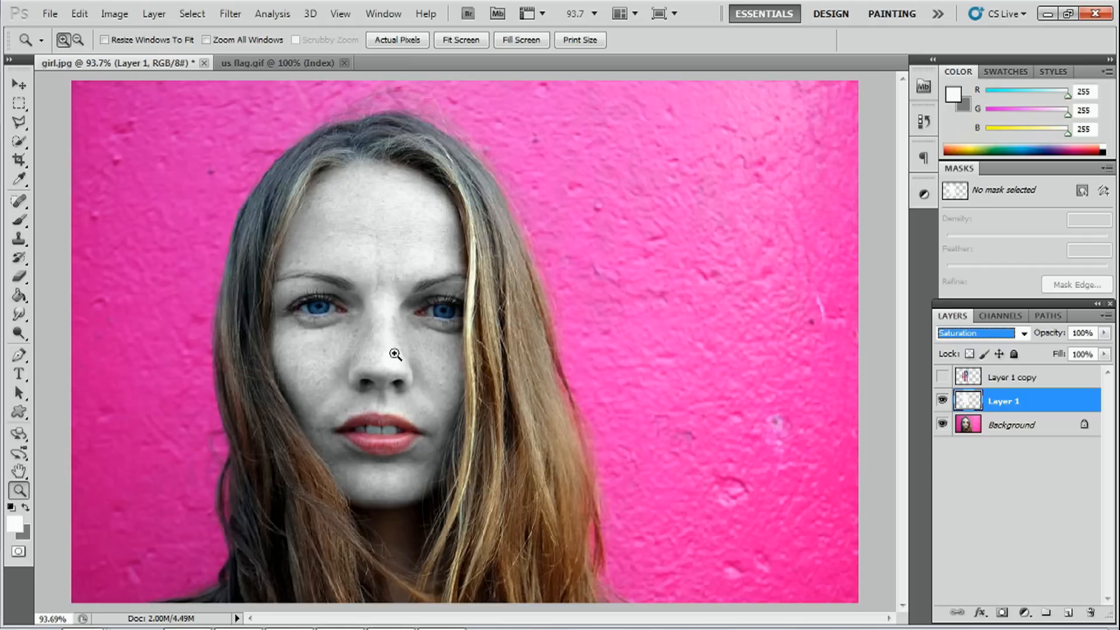
left_click(943, 400)
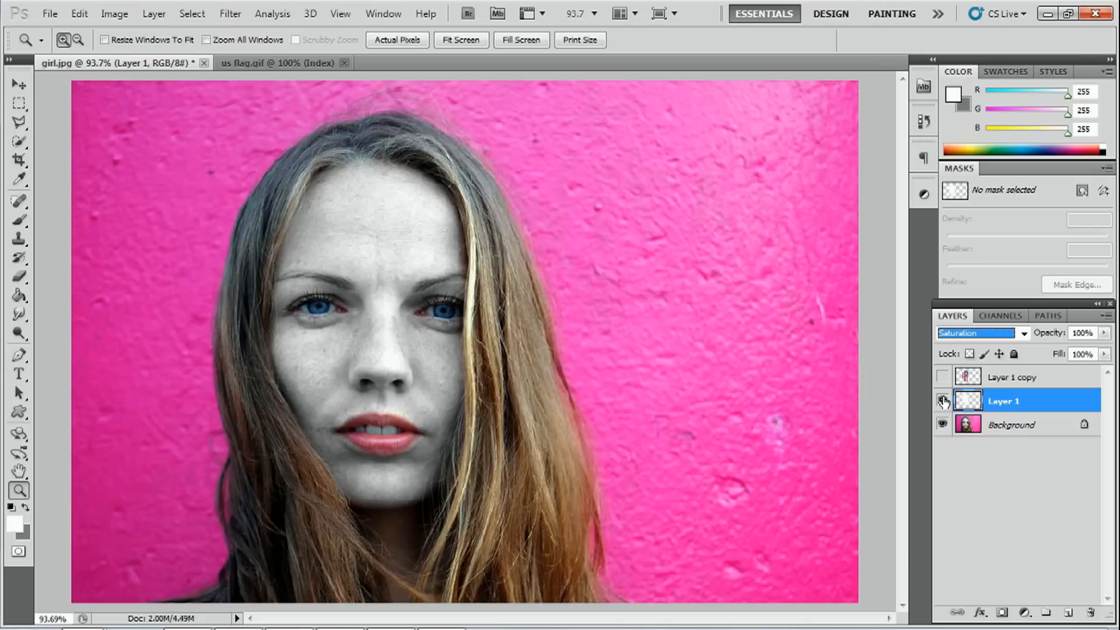
mouse_move(943, 400)
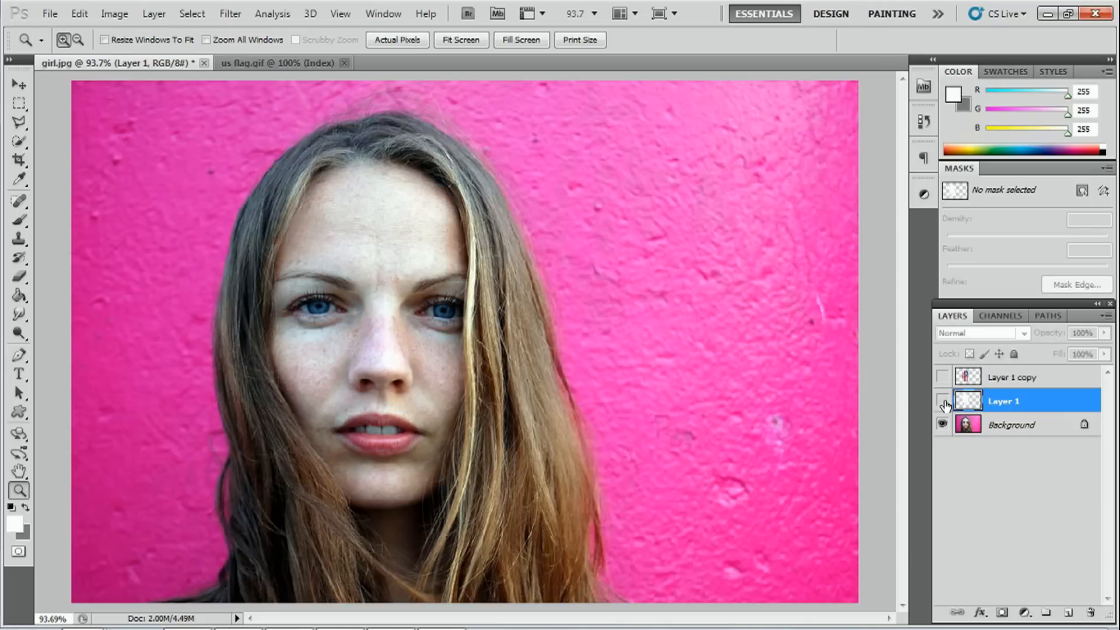
left_click(982, 333)
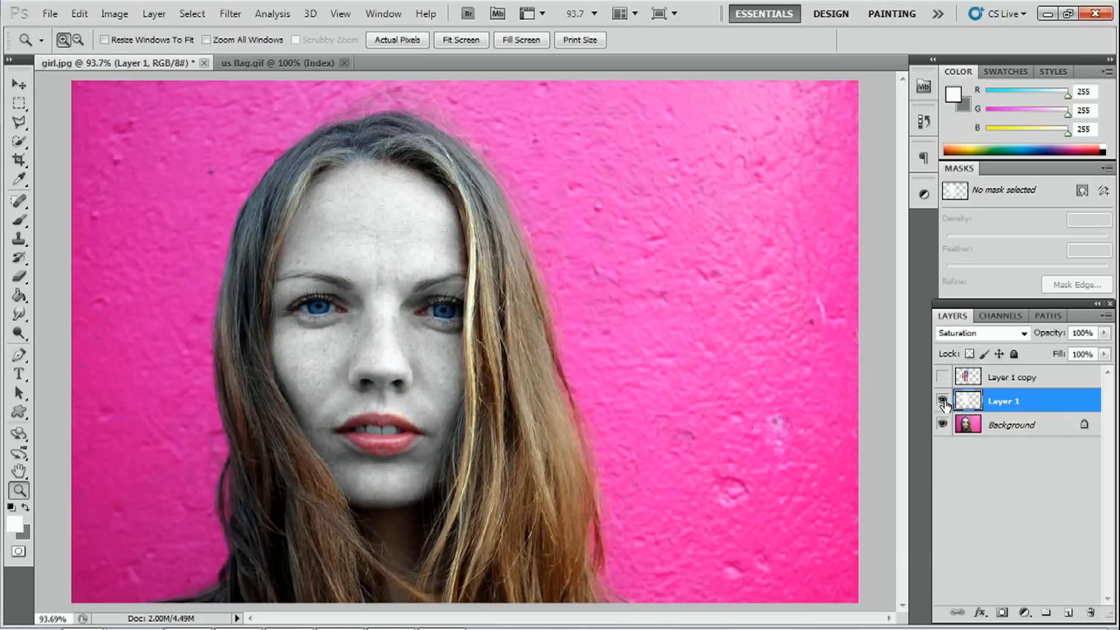
left_click(943, 400)
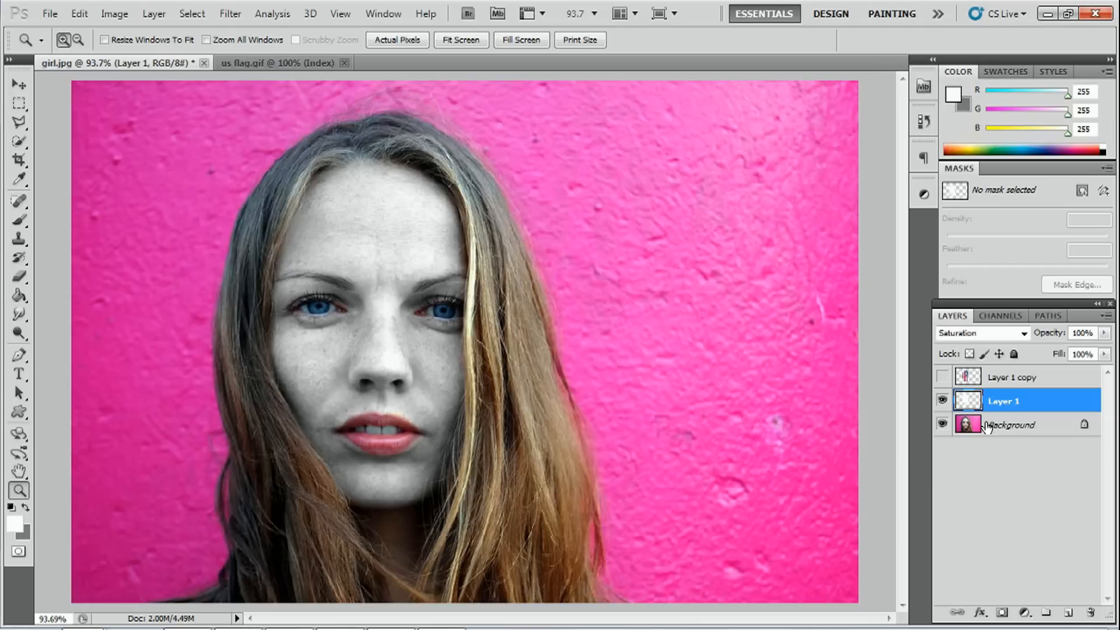
Show Layer 1 copy and blend it with Multiply at 80% fill over the skin.
left_click(1011, 377)
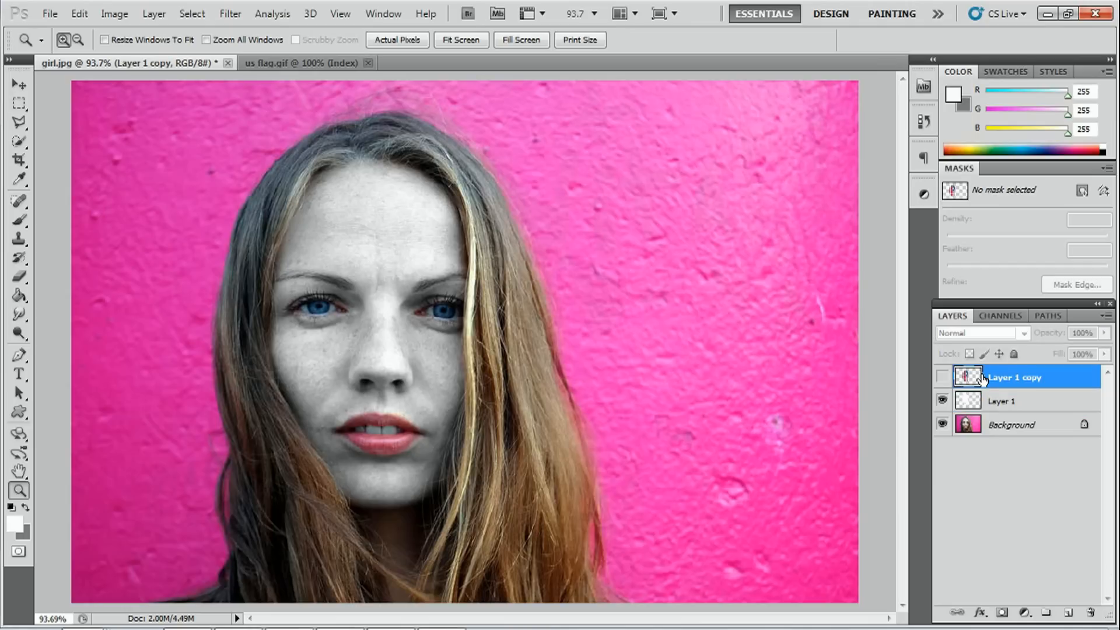
left_click(943, 377)
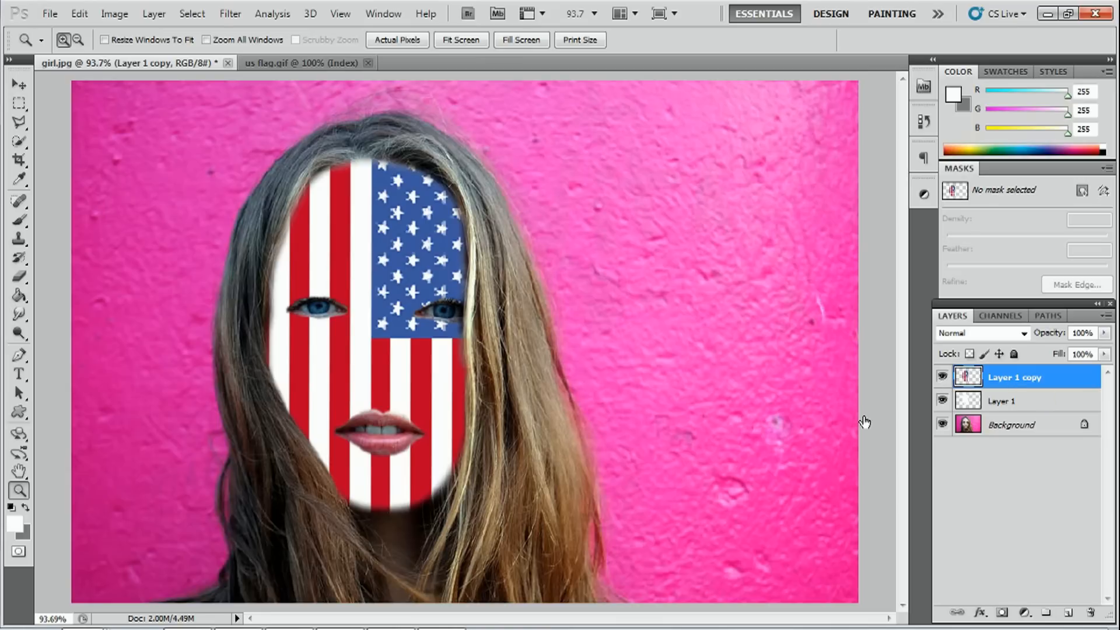
left_click(982, 332)
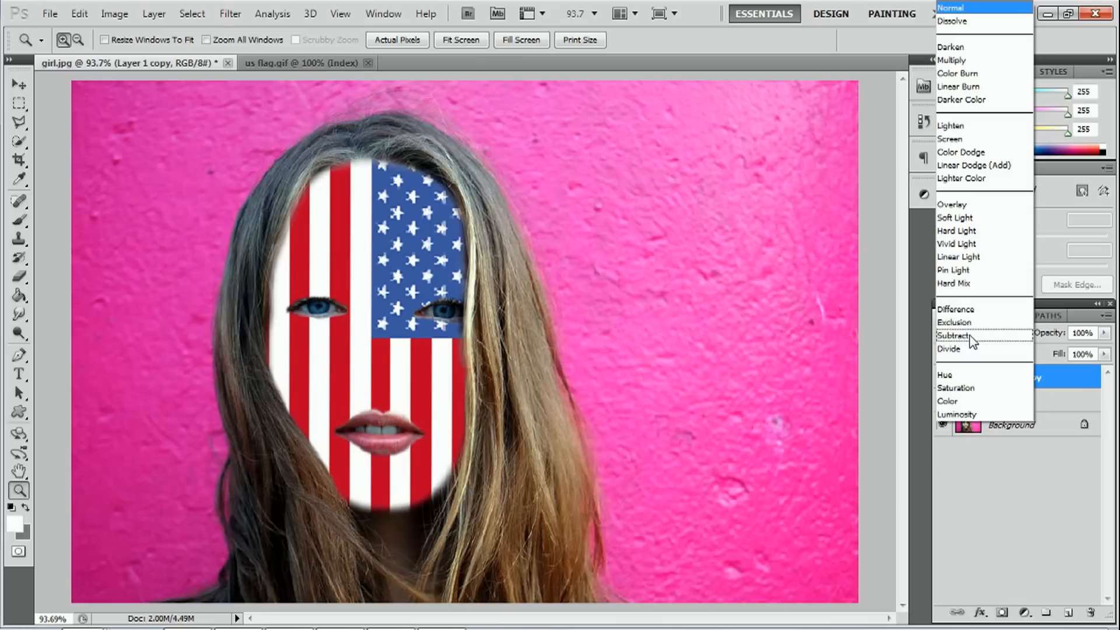
mouse_move(972, 139)
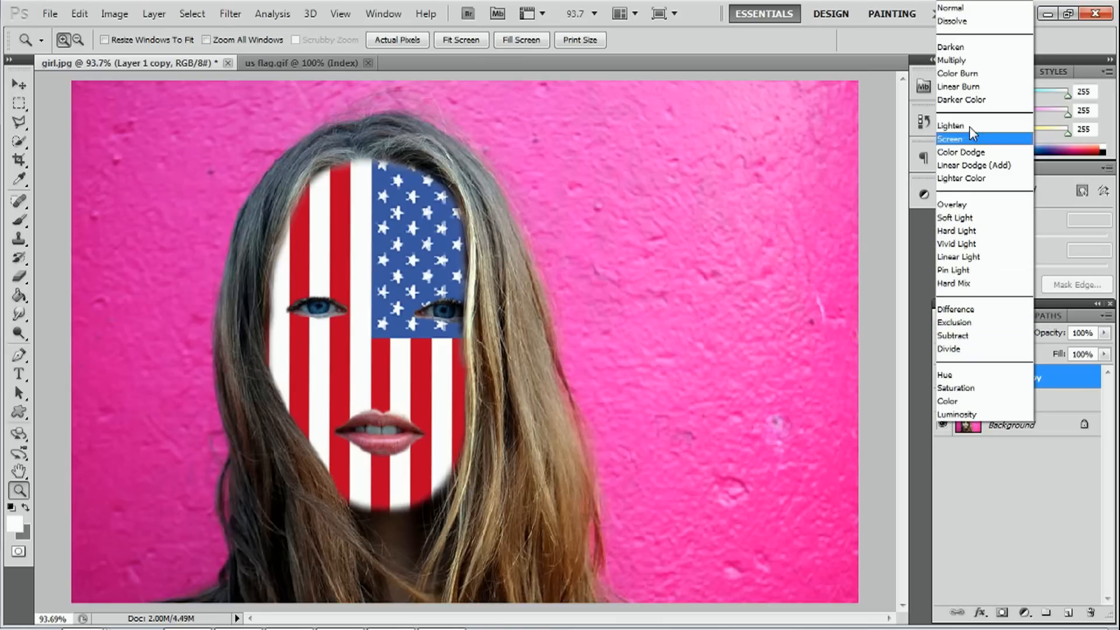
left_click(957, 59)
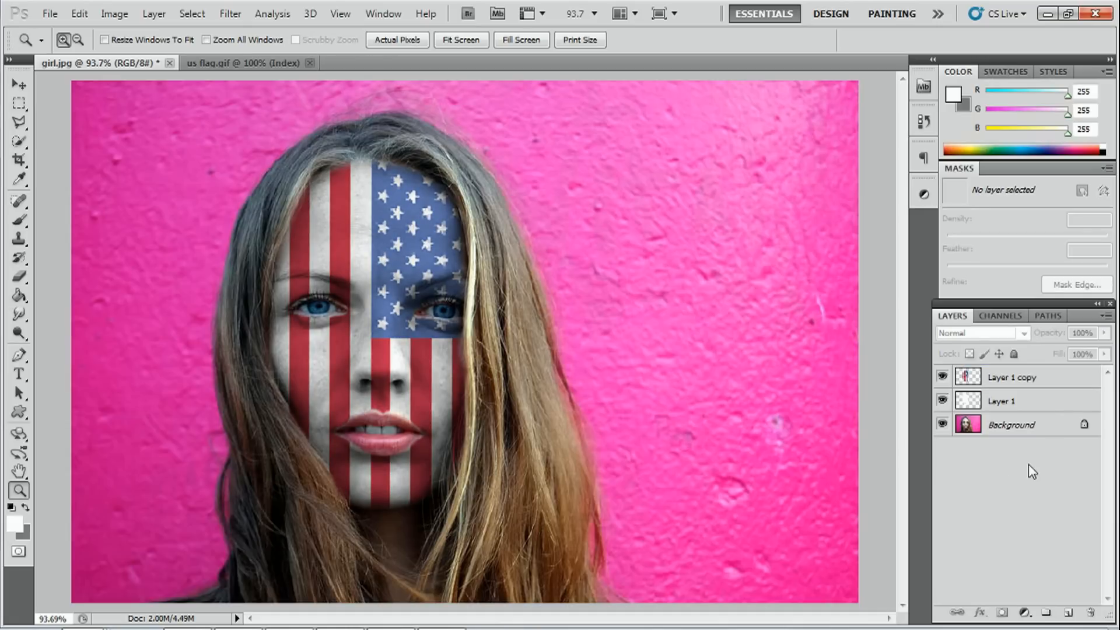
mouse_move(1029, 380)
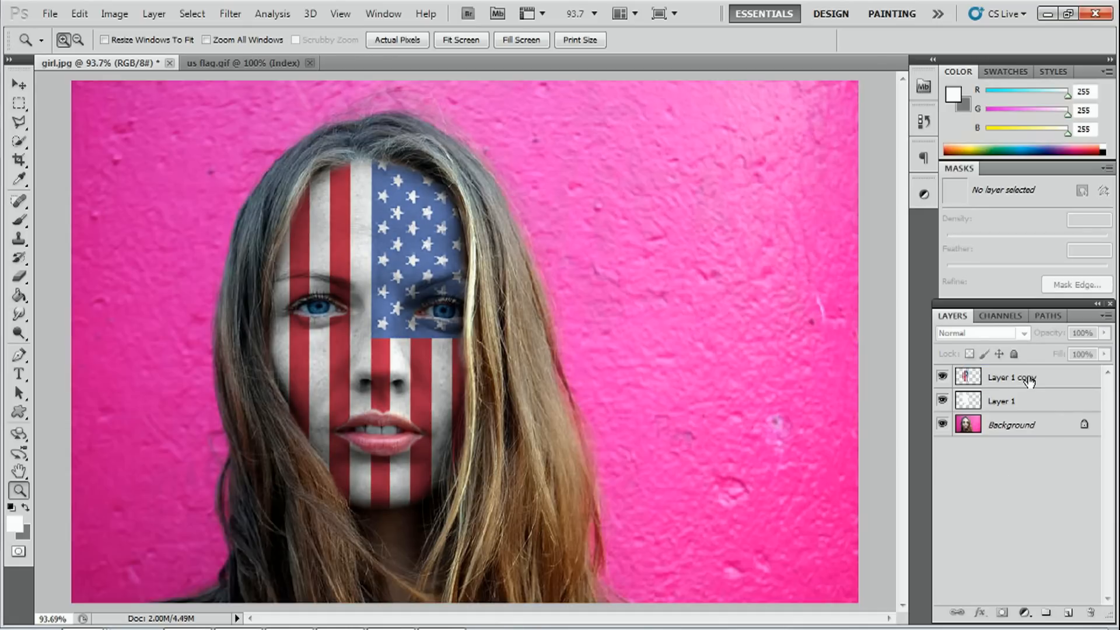
left_click(1009, 377)
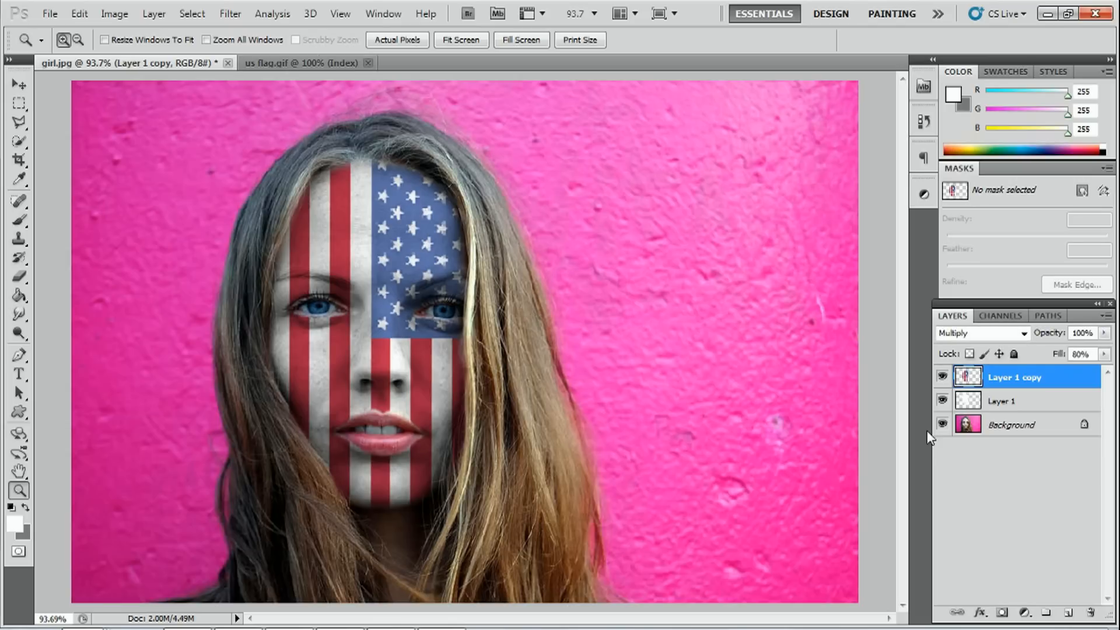
mouse_move(482, 429)
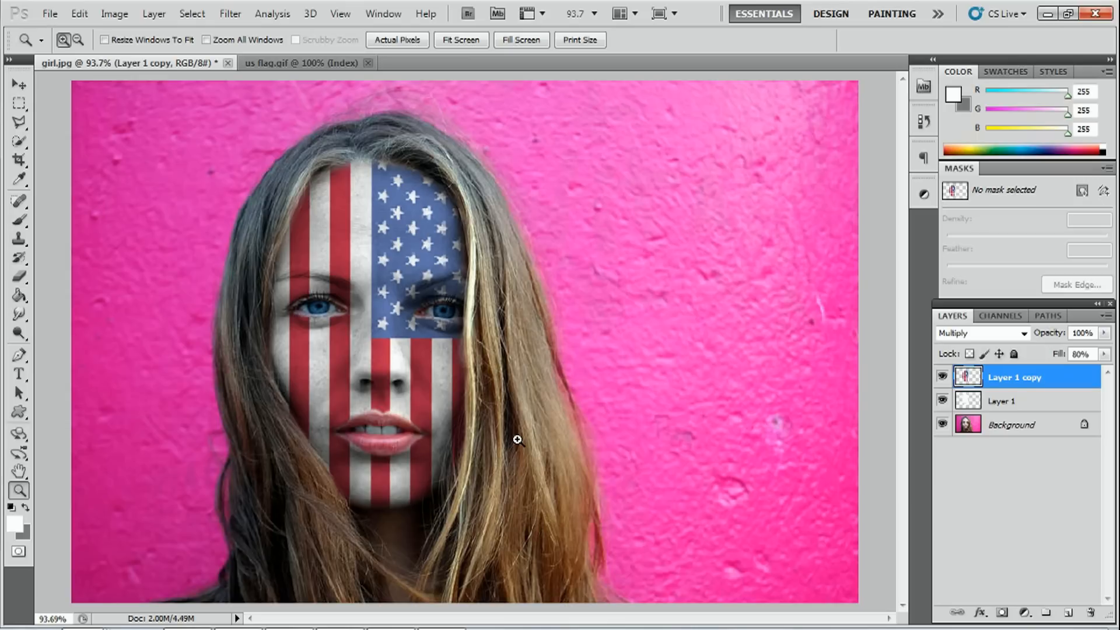
mouse_move(274, 478)
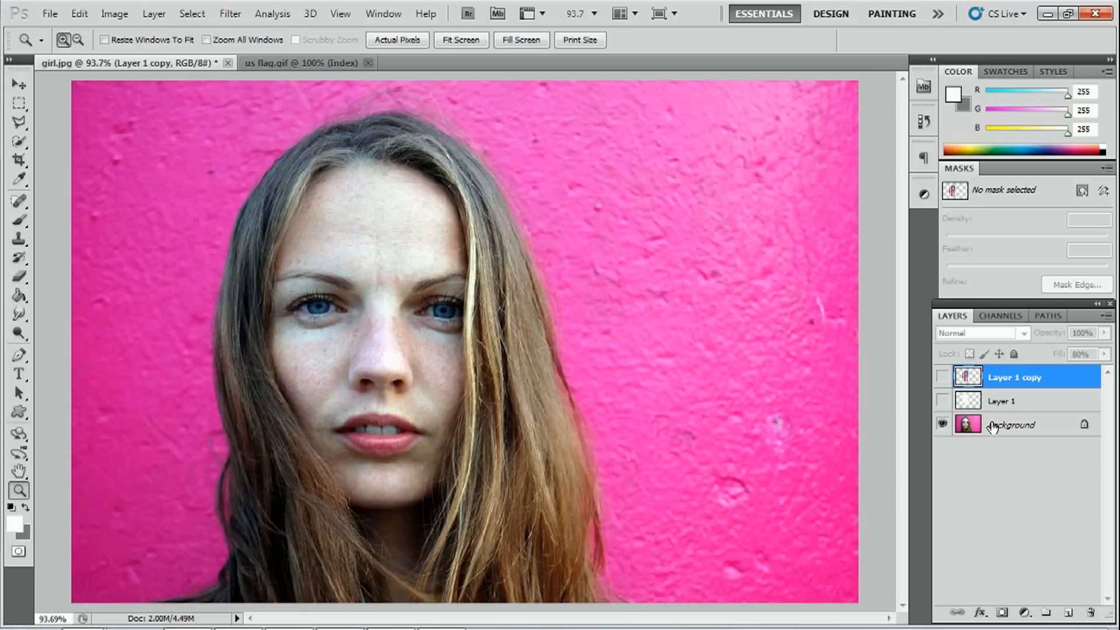
mouse_move(993, 427)
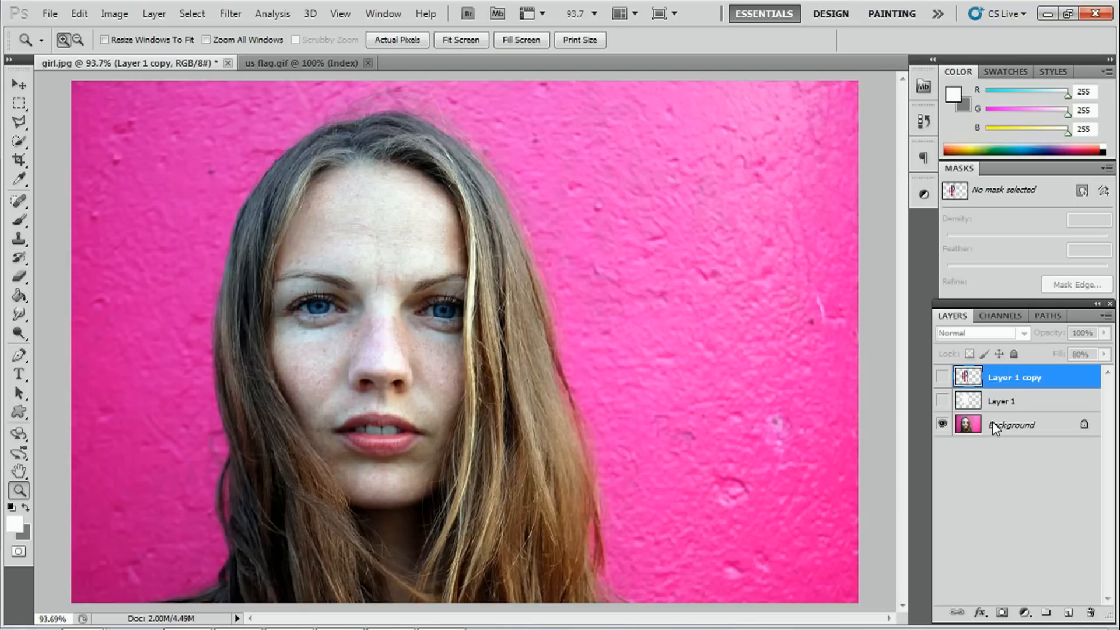
Duplicate the Background photo layer with its default name.
right_click(1010, 424)
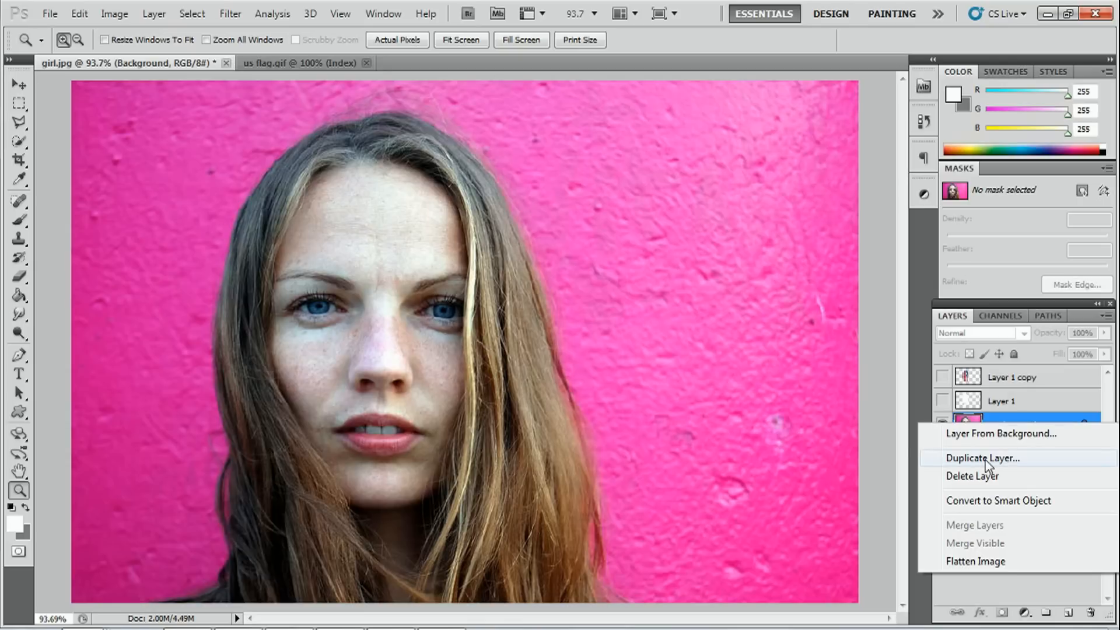
left_click(983, 457)
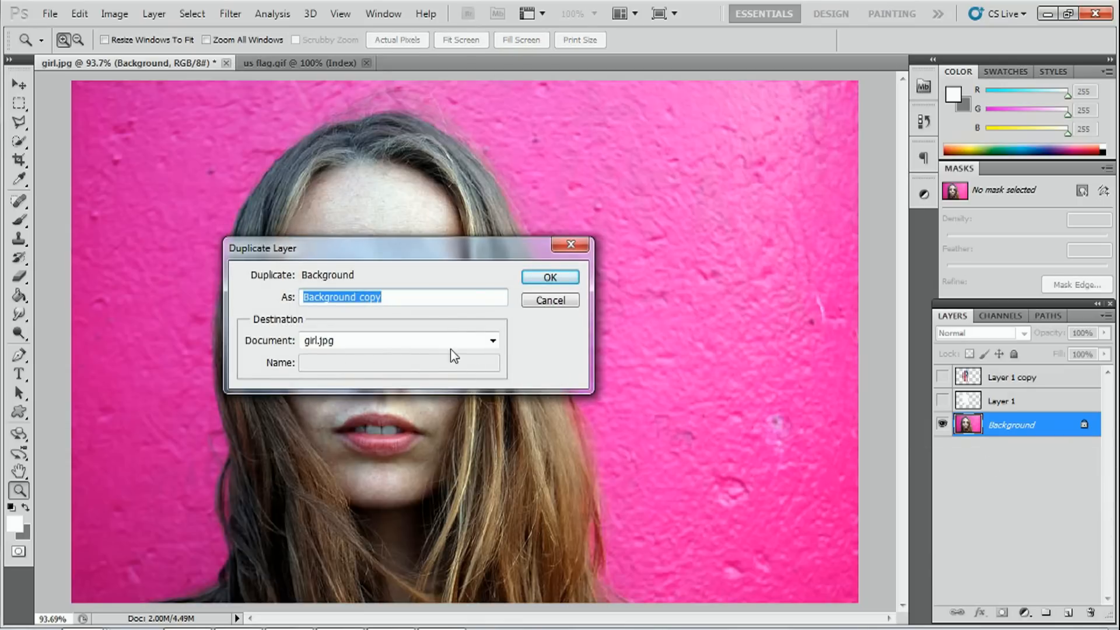
mouse_move(370, 312)
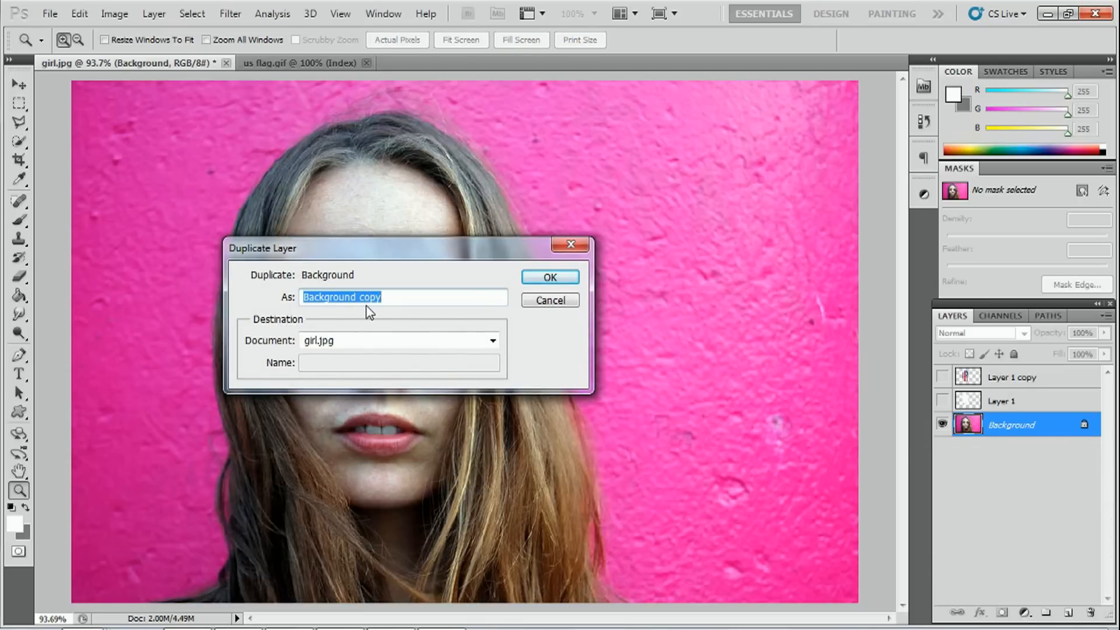
left_click(548, 278)
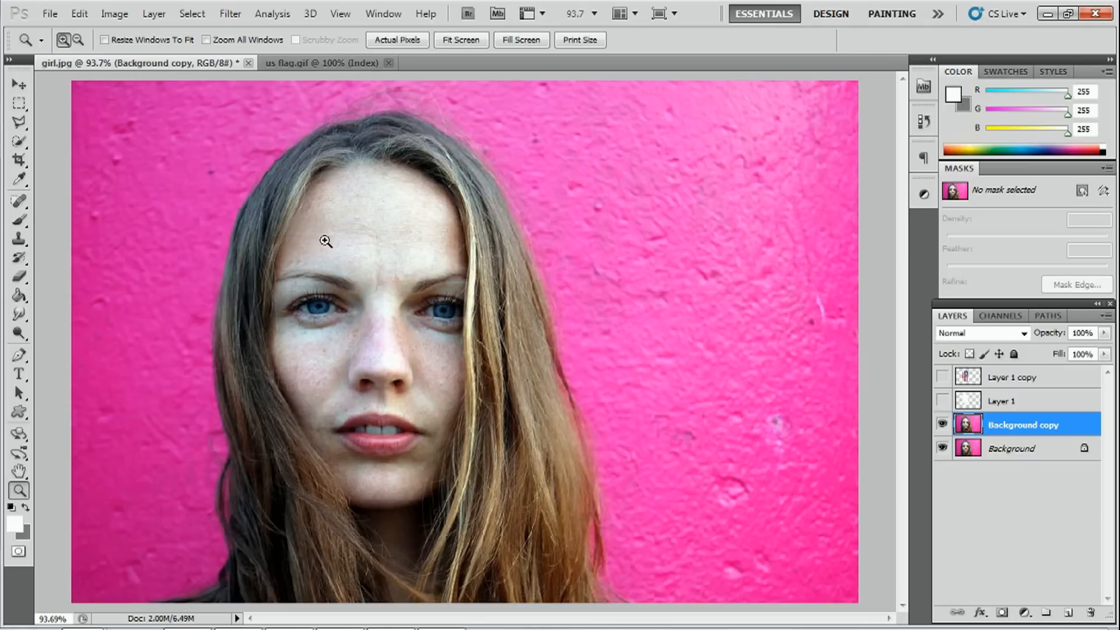
Convert Background copy to black and white with default settings.
left_click(114, 12)
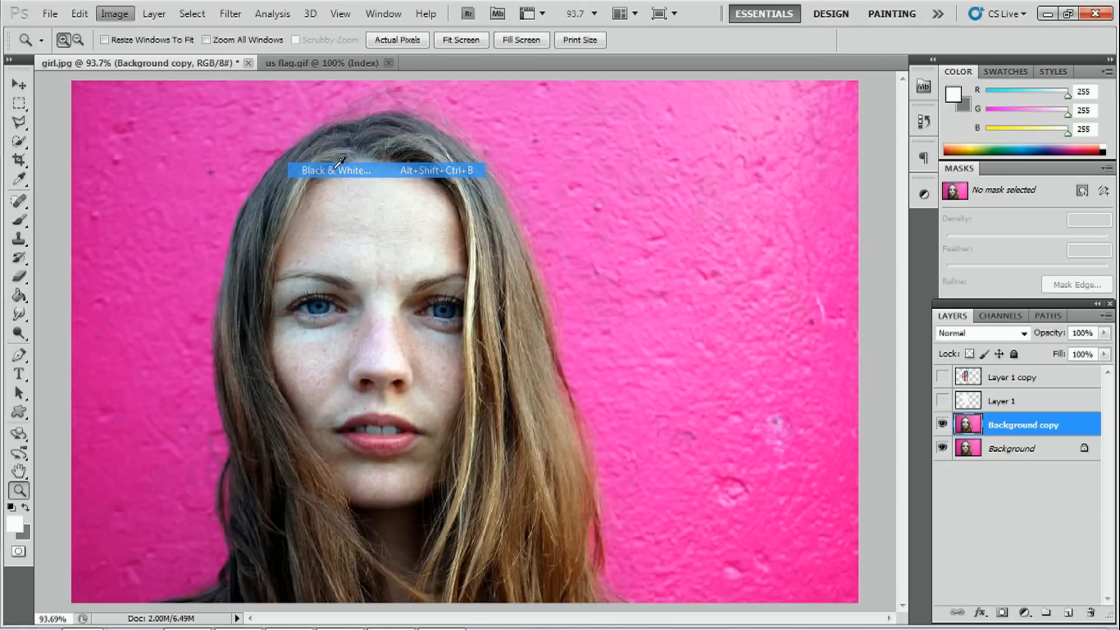
left_click(335, 171)
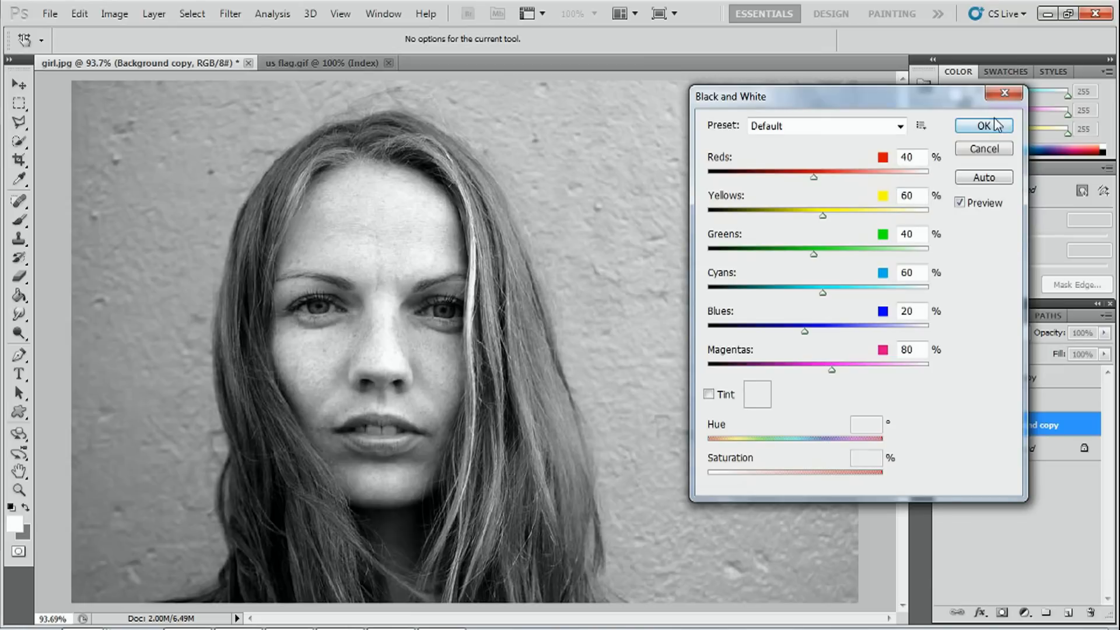
left_click(983, 125)
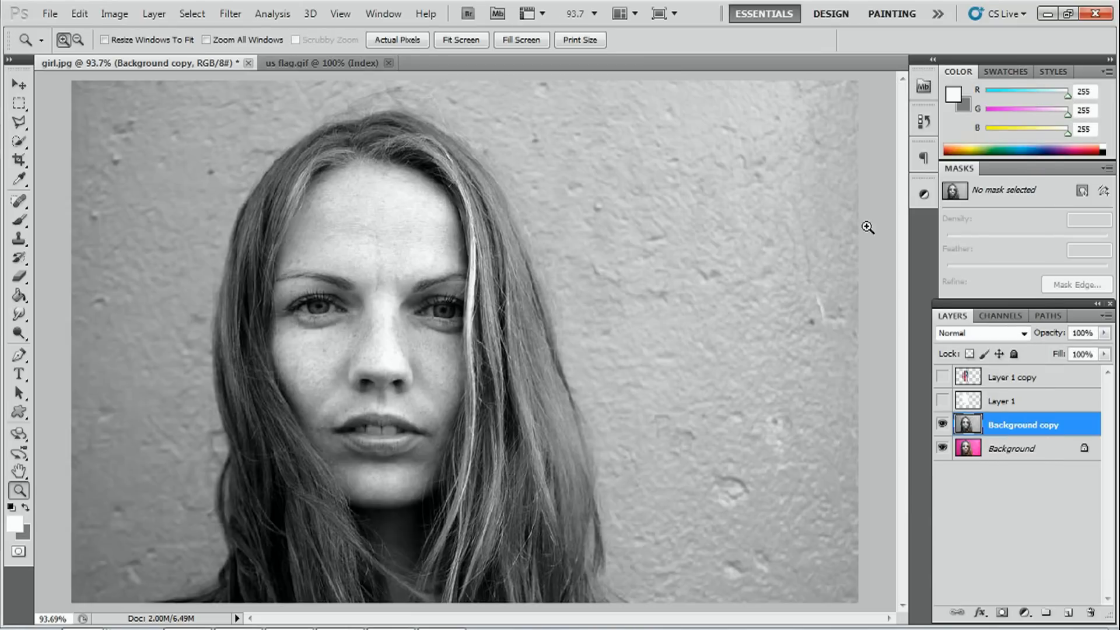
mouse_move(752, 384)
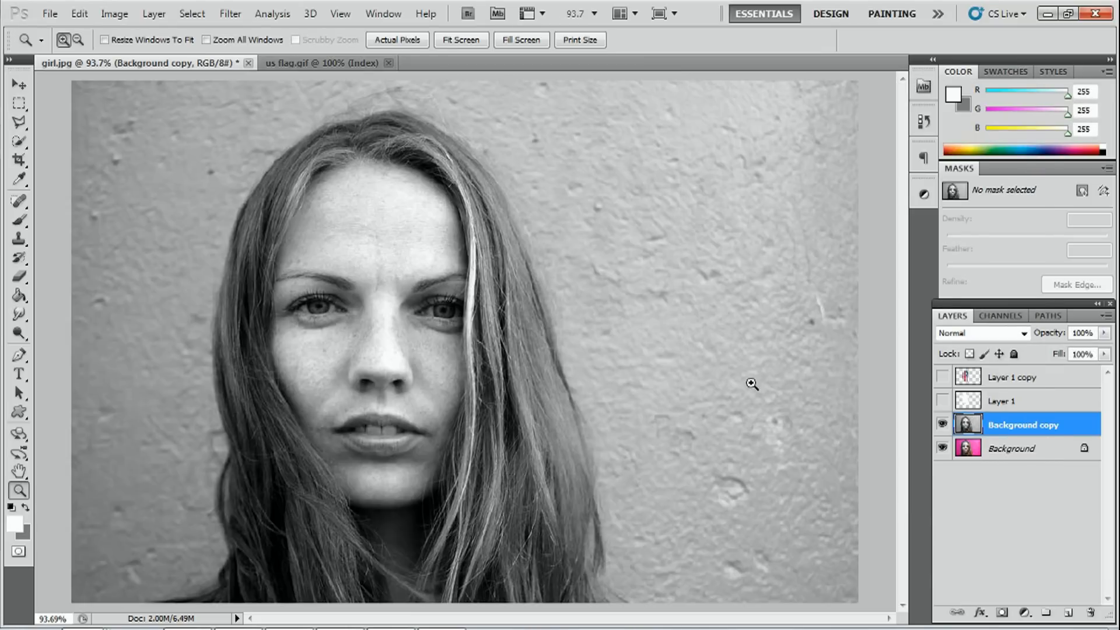
mouse_move(446, 400)
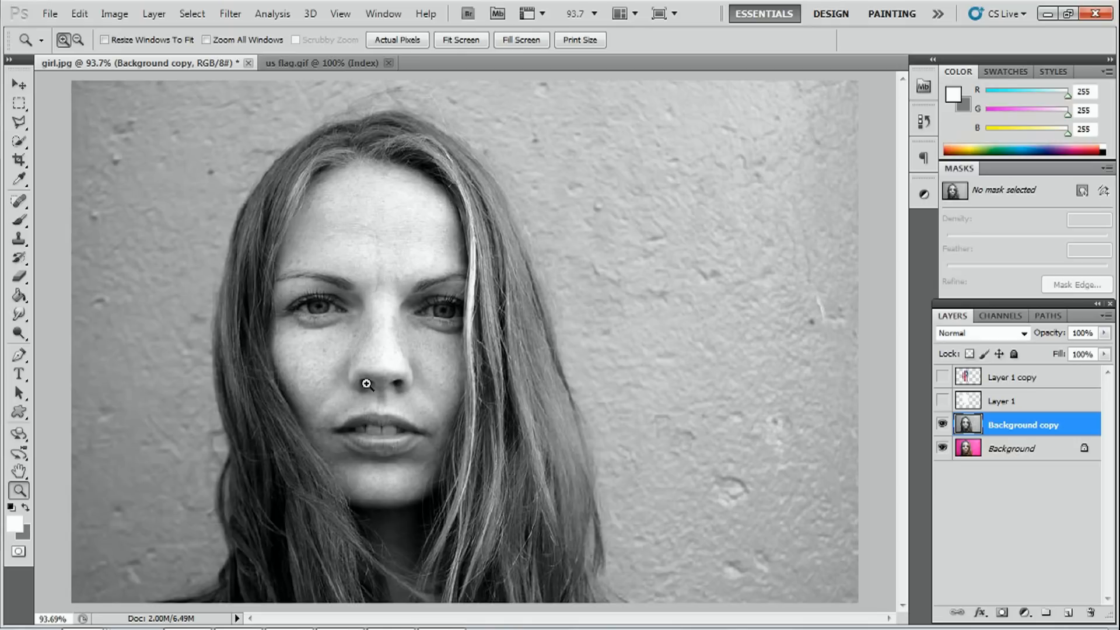
Apply an S-shaped Curves adjustment raising highlights and lowering shadows for high contrast.
left_click(113, 13)
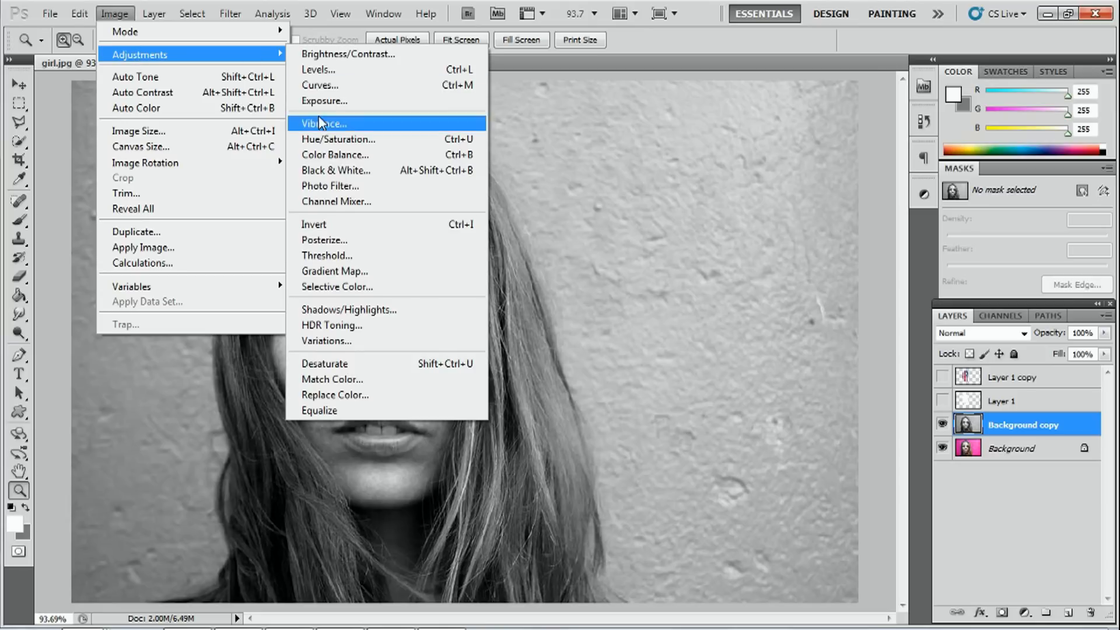
left_click(320, 85)
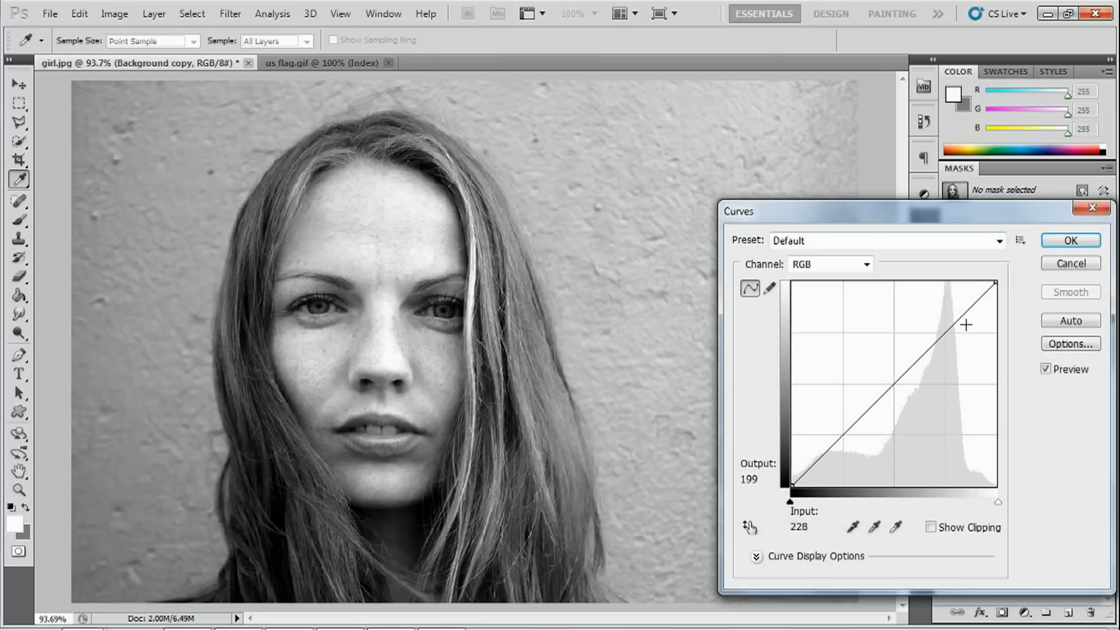
left_click_drag(966, 324, 943, 335)
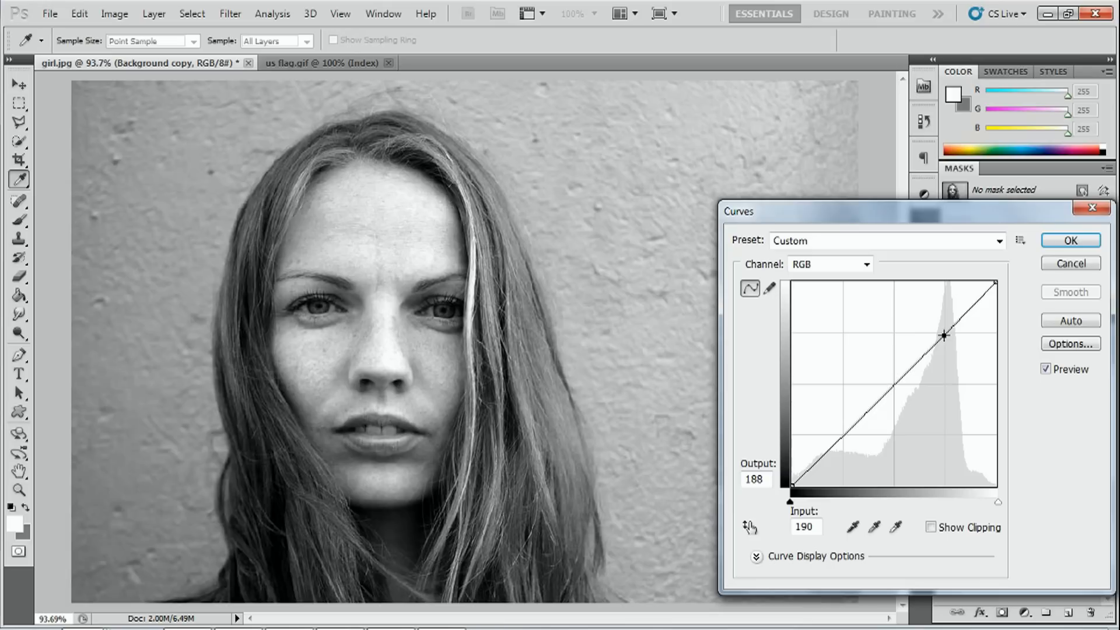
left_click_drag(963, 335, 942, 327)
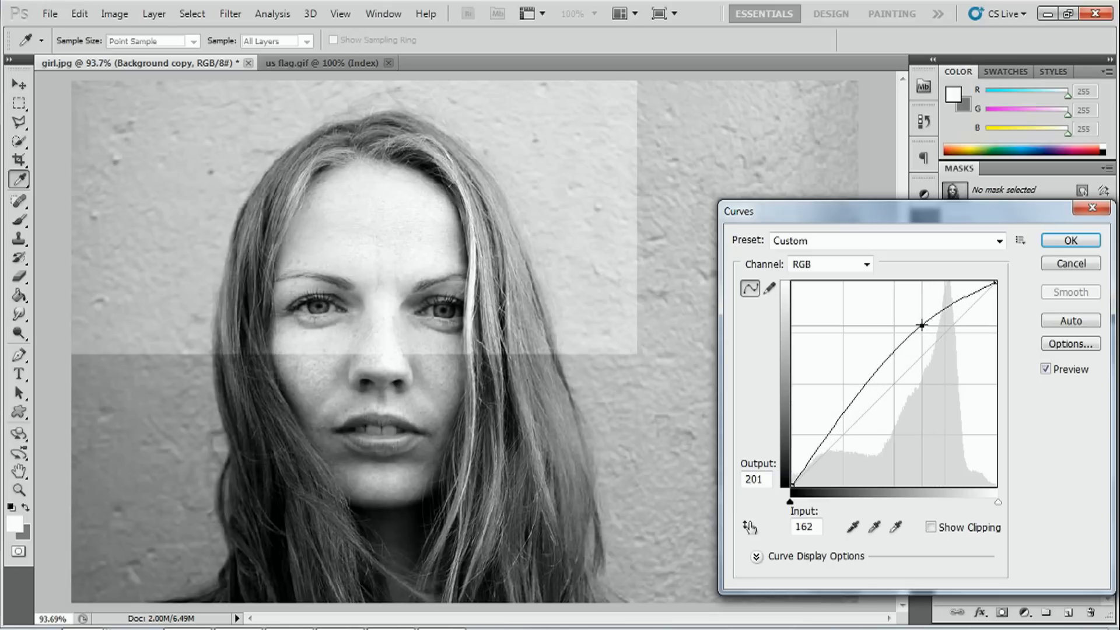
left_click_drag(942, 325, 918, 323)
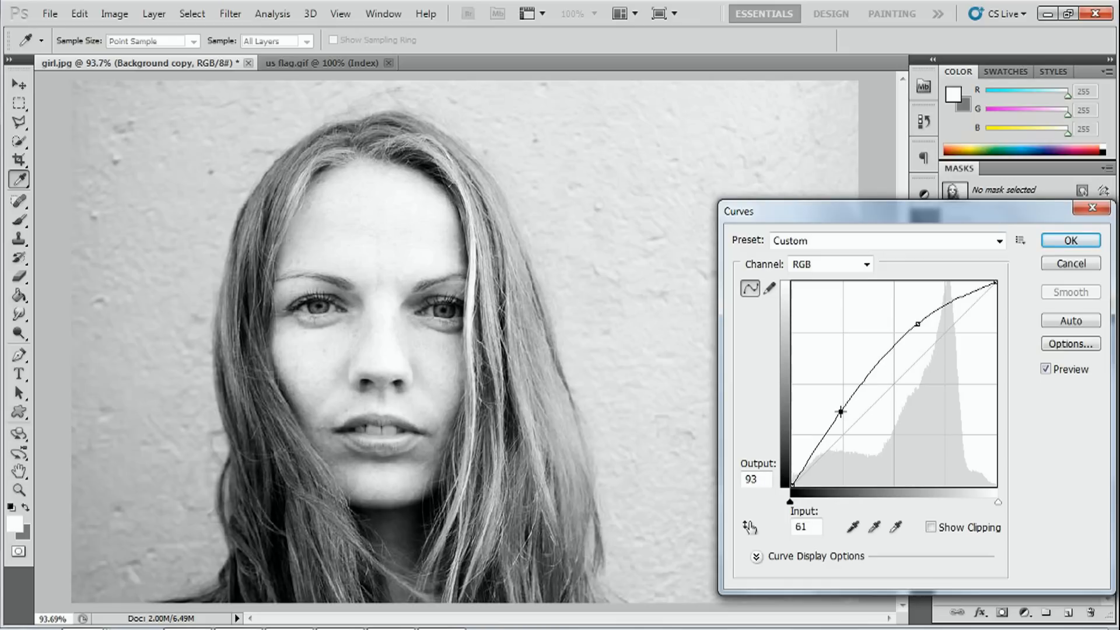
left_click_drag(841, 412, 865, 437)
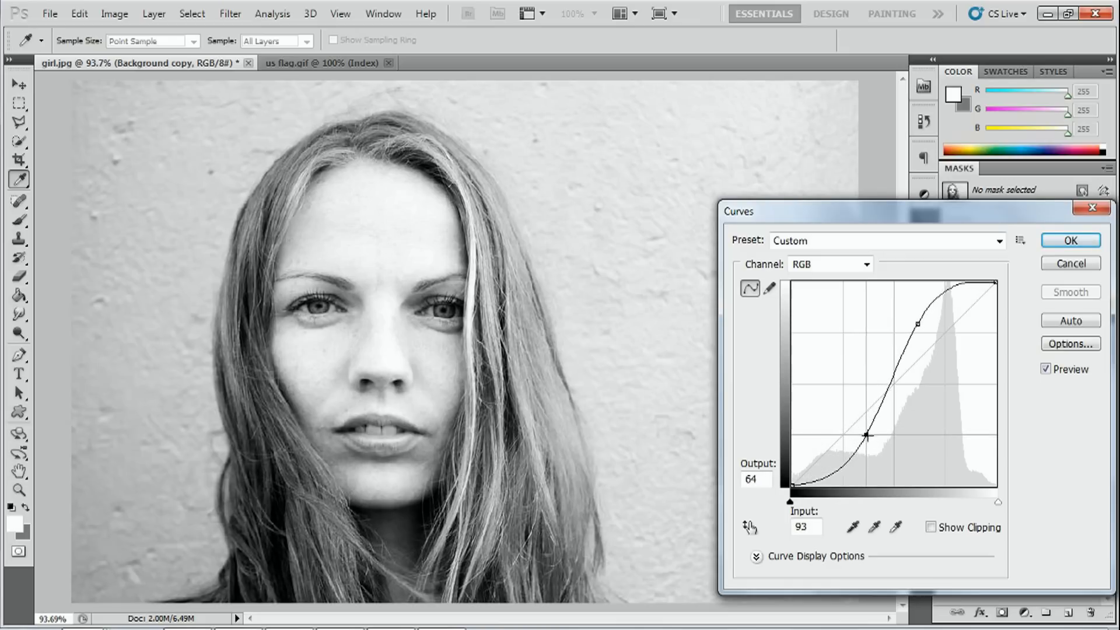
left_click_drag(866, 436, 879, 420)
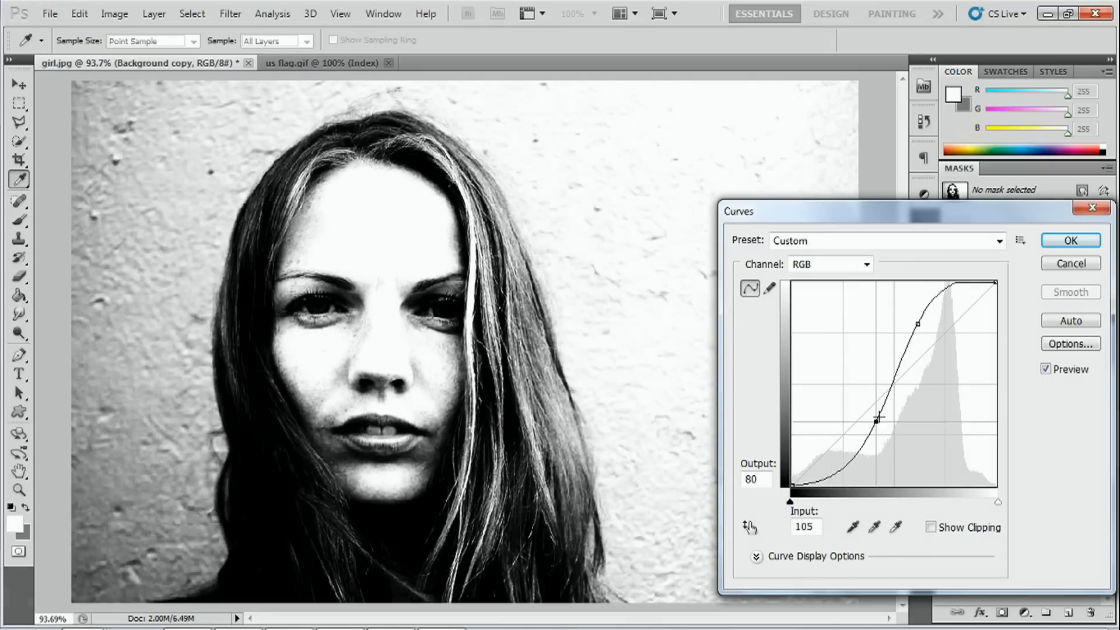
left_click_drag(878, 421, 917, 326)
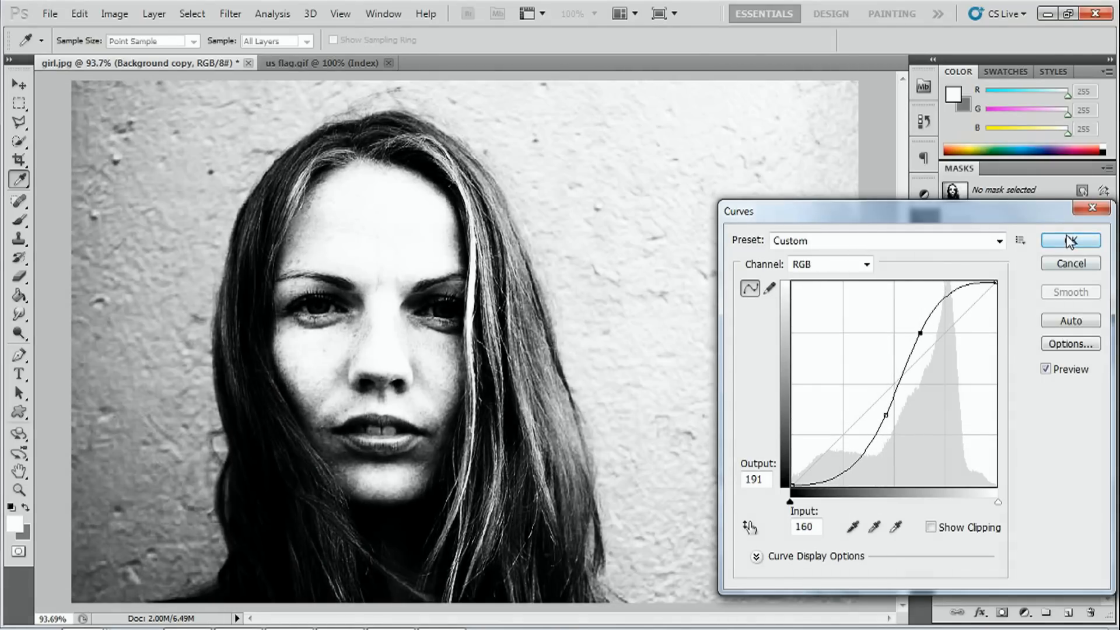
left_click(1070, 240)
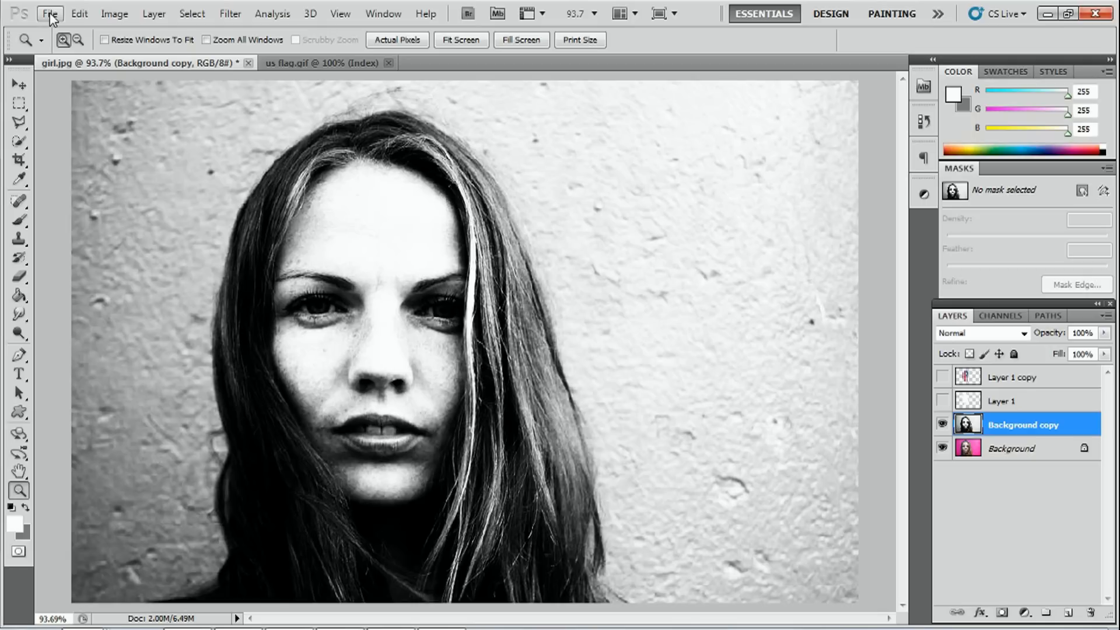
Save the document as displacement.psd in Photoshop format.
left_click(50, 13)
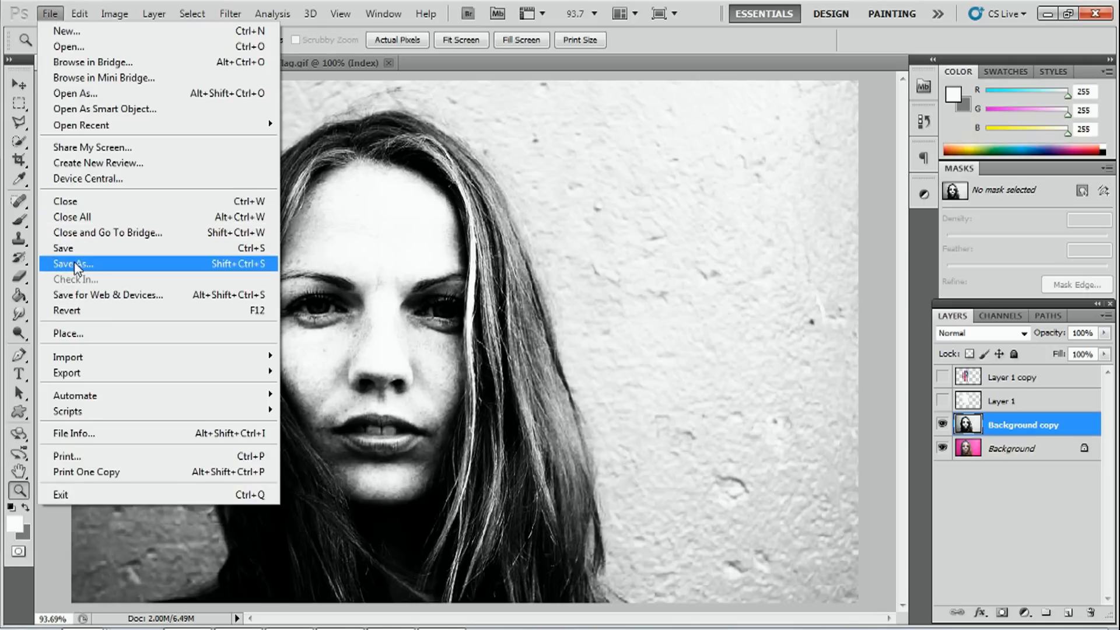
left_click(72, 264)
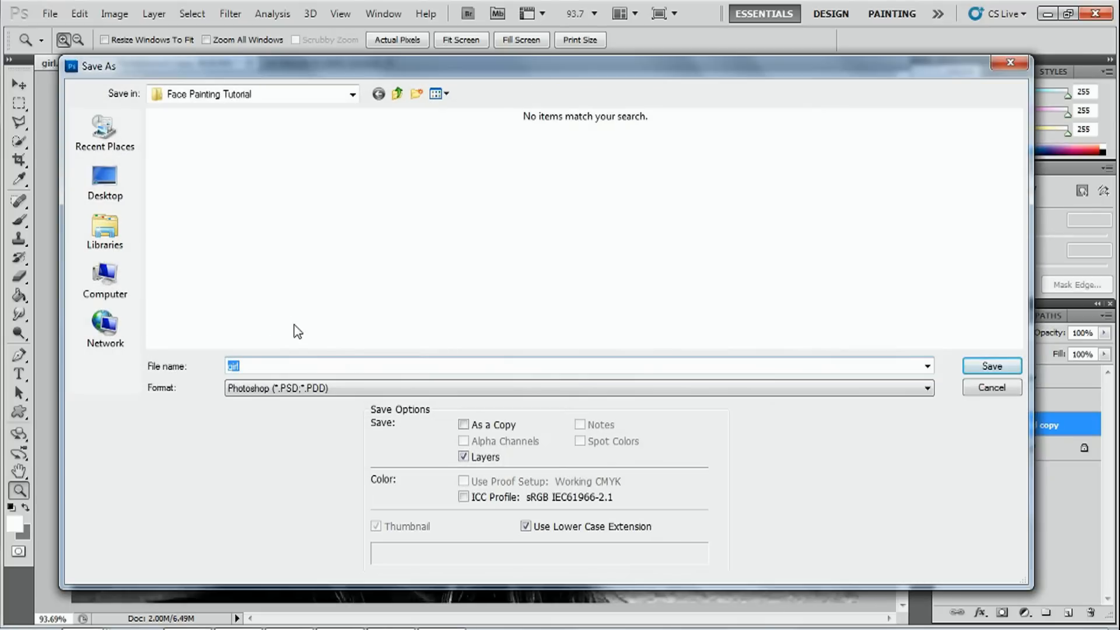
type("displ")
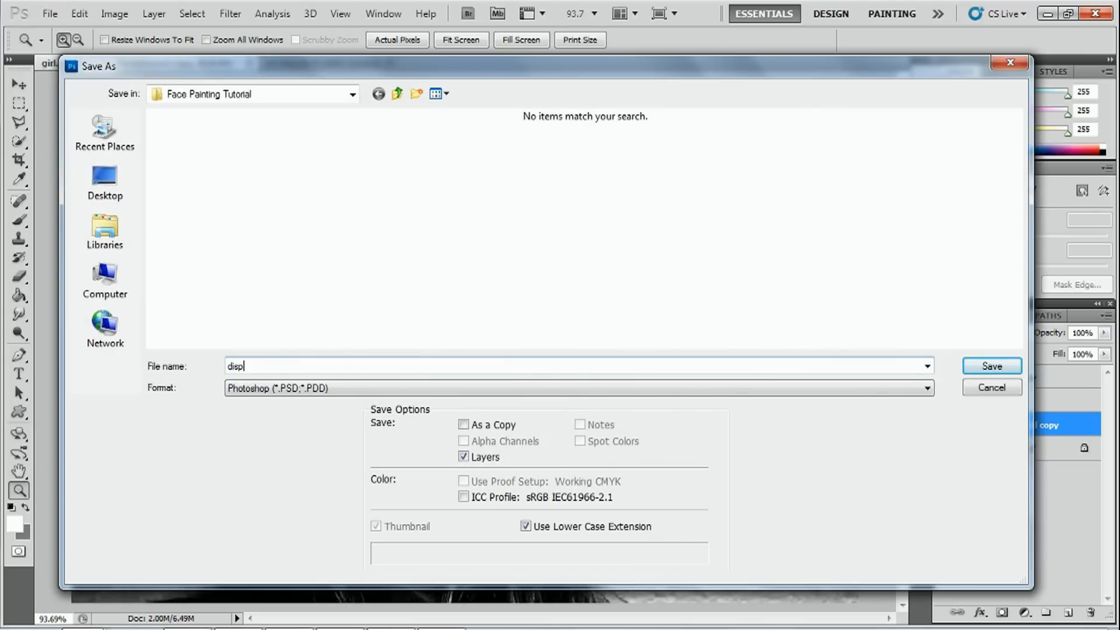
type("acem")
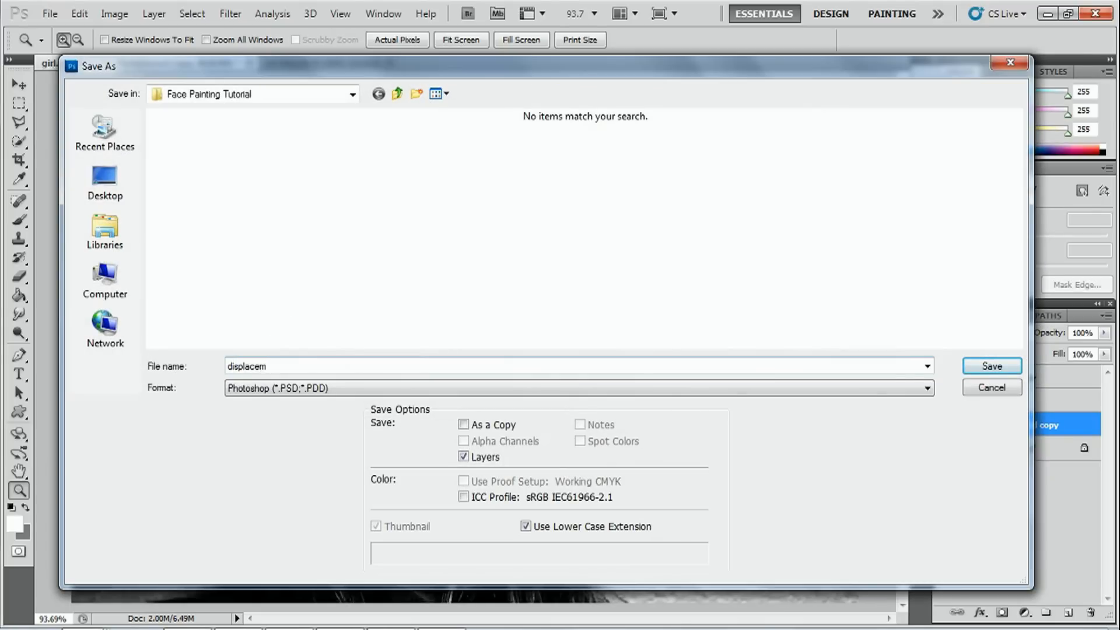
type("ent")
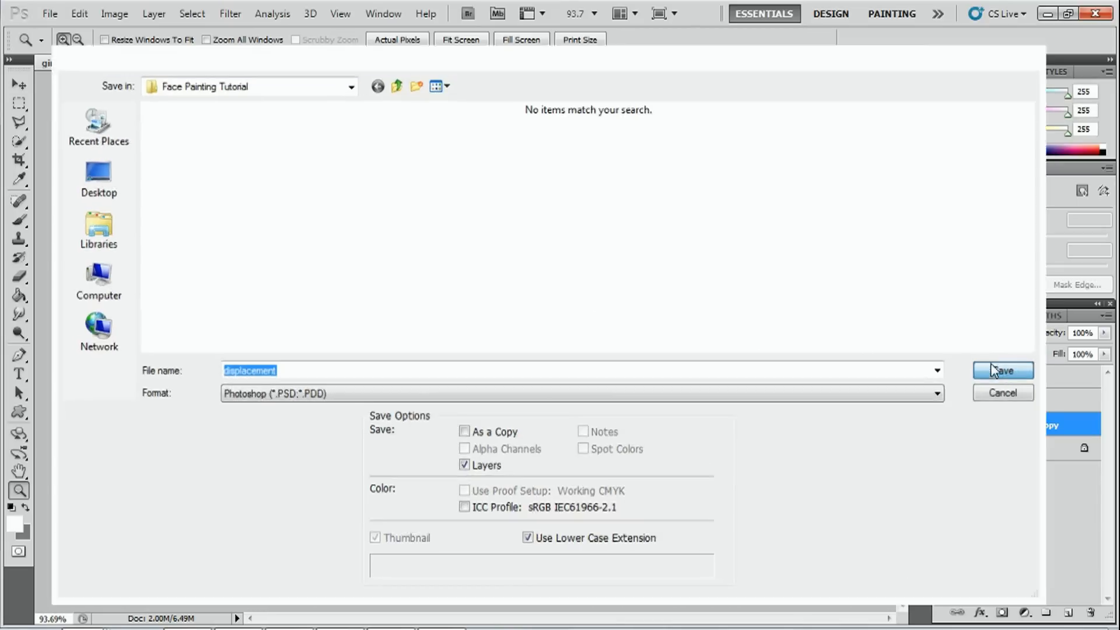
left_click(1001, 370)
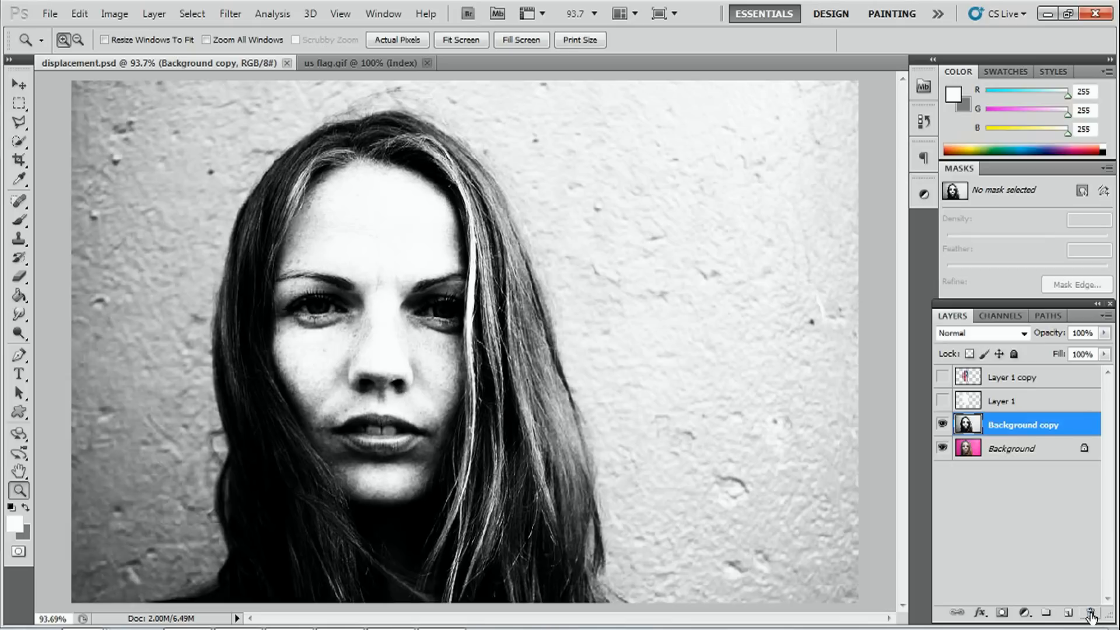
mouse_move(1092, 616)
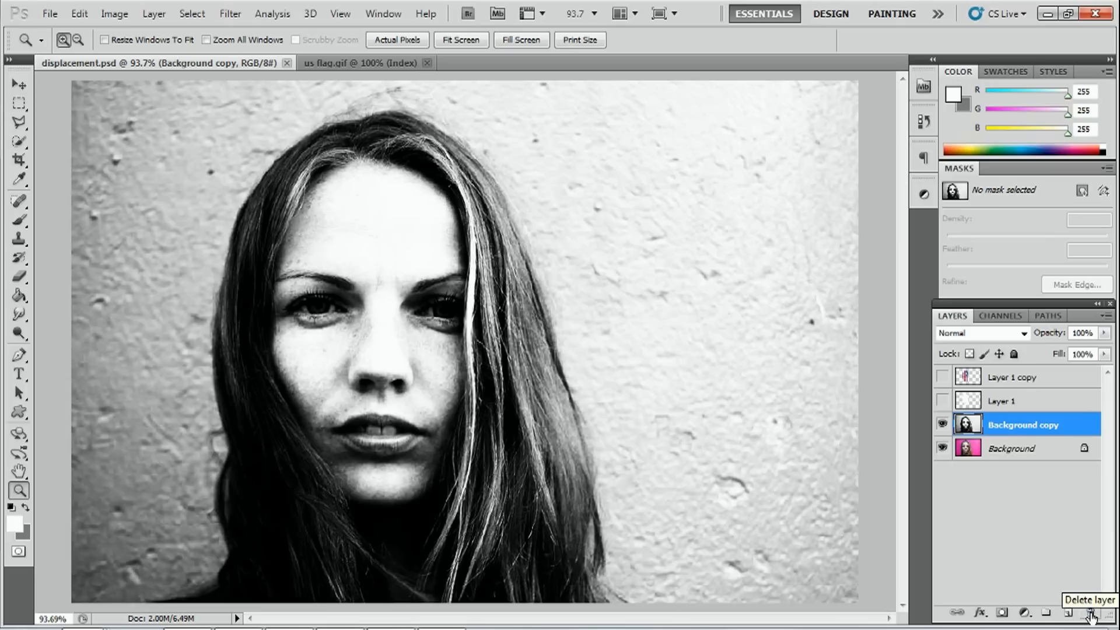
Delete the grayscale Background copy layer, confirming, so the colour photo with flag shows again.
left_click(1093, 613)
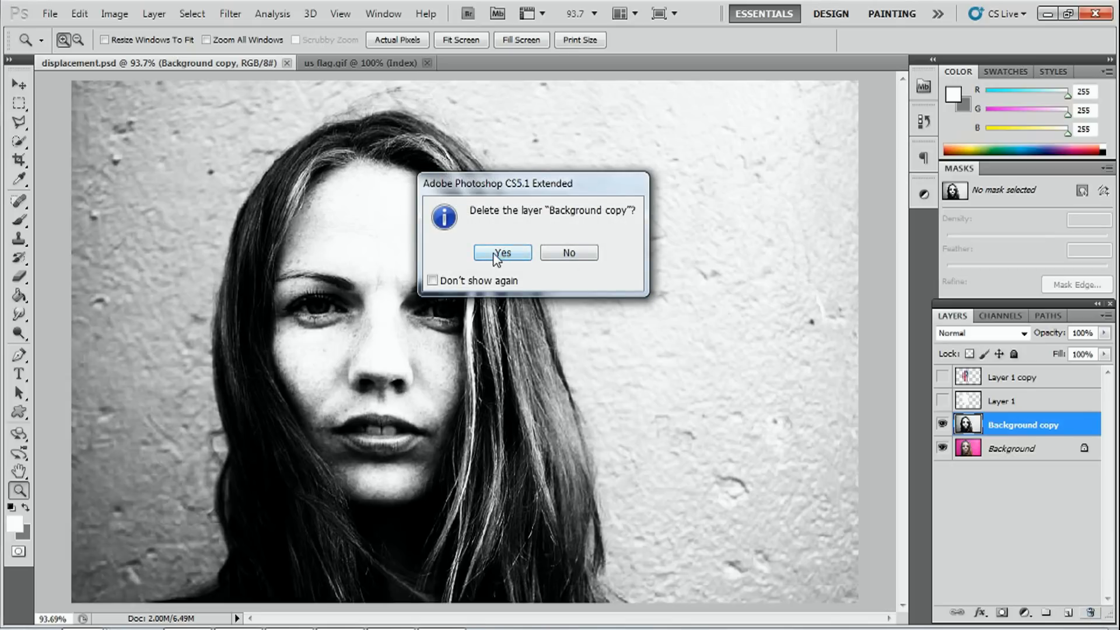
left_click(501, 252)
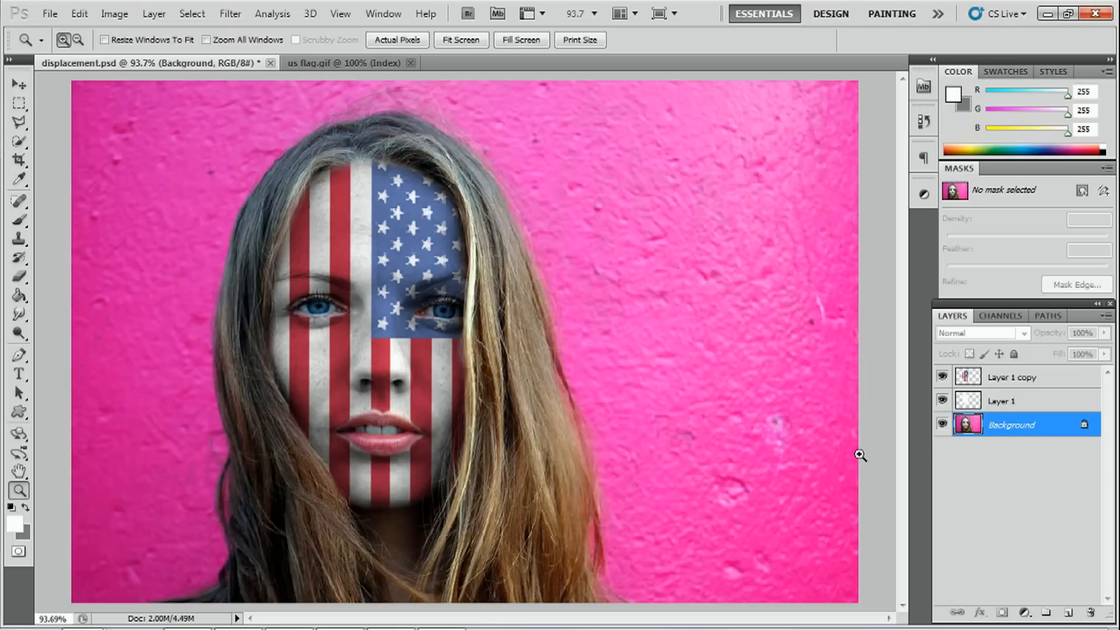
mouse_move(862, 462)
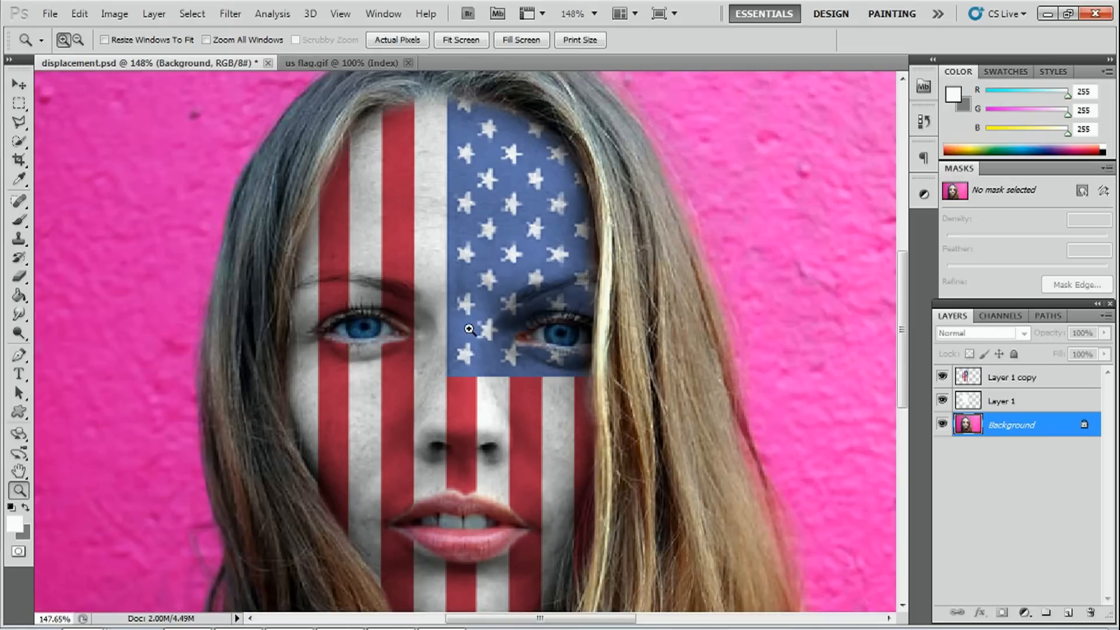
mouse_move(690, 471)
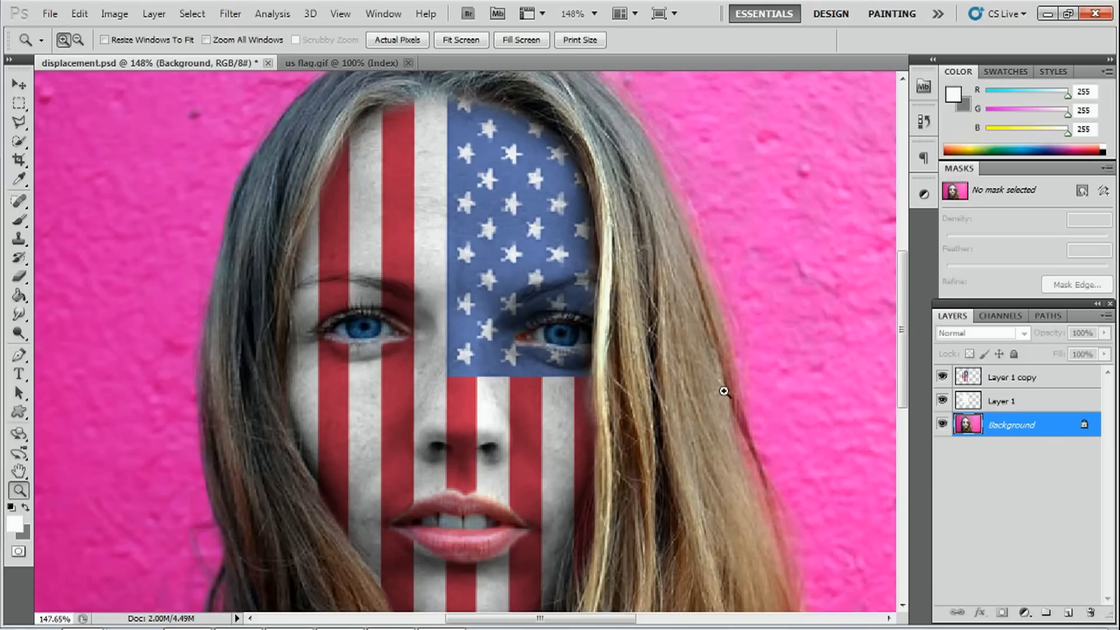
mouse_move(725, 392)
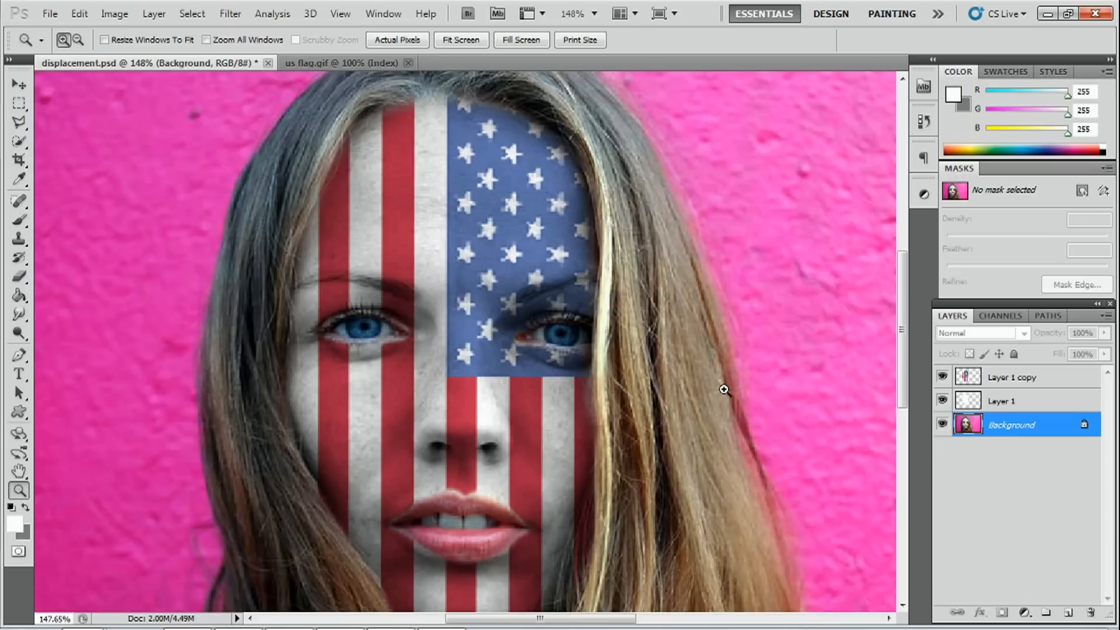
With Layer 1 copy selected, start the Displace filter from Filter > Distort.
left_click(1013, 377)
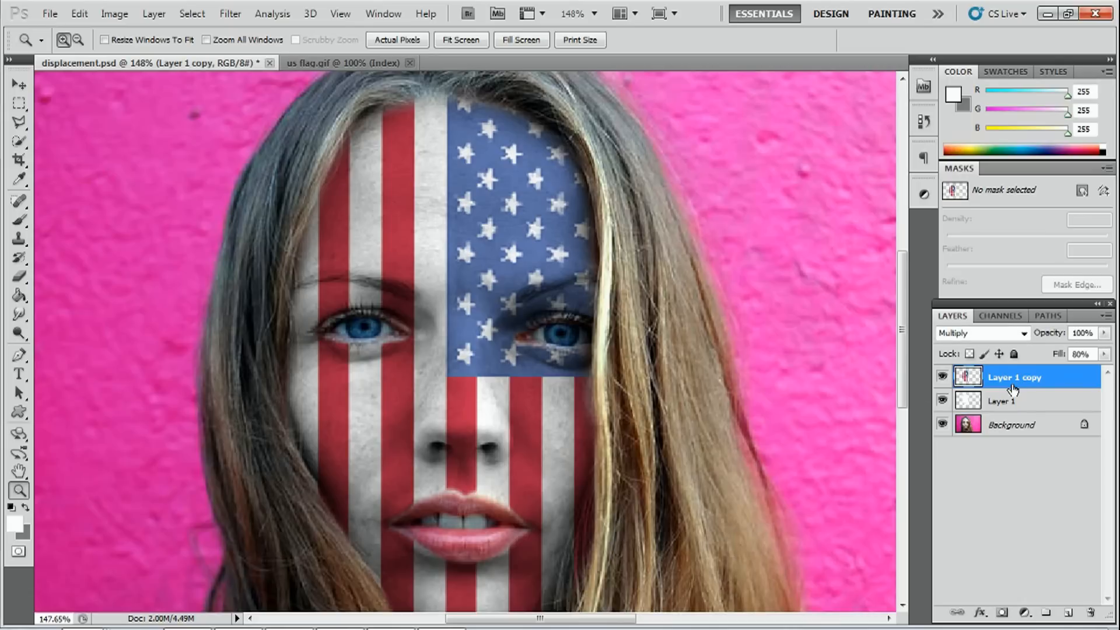
mouse_move(1012, 381)
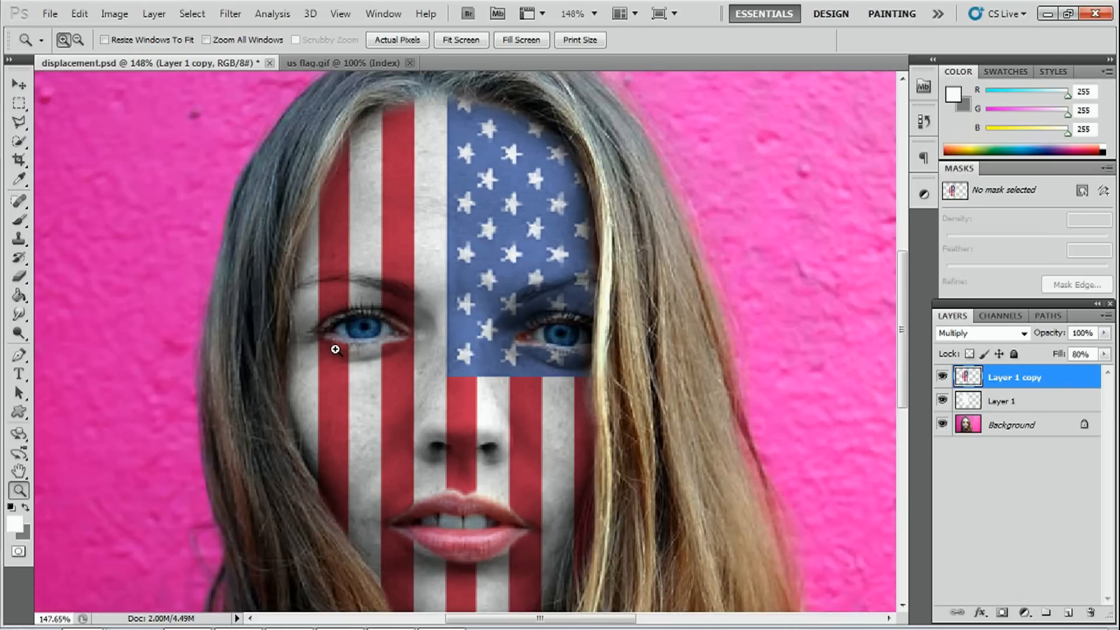
left_click(230, 12)
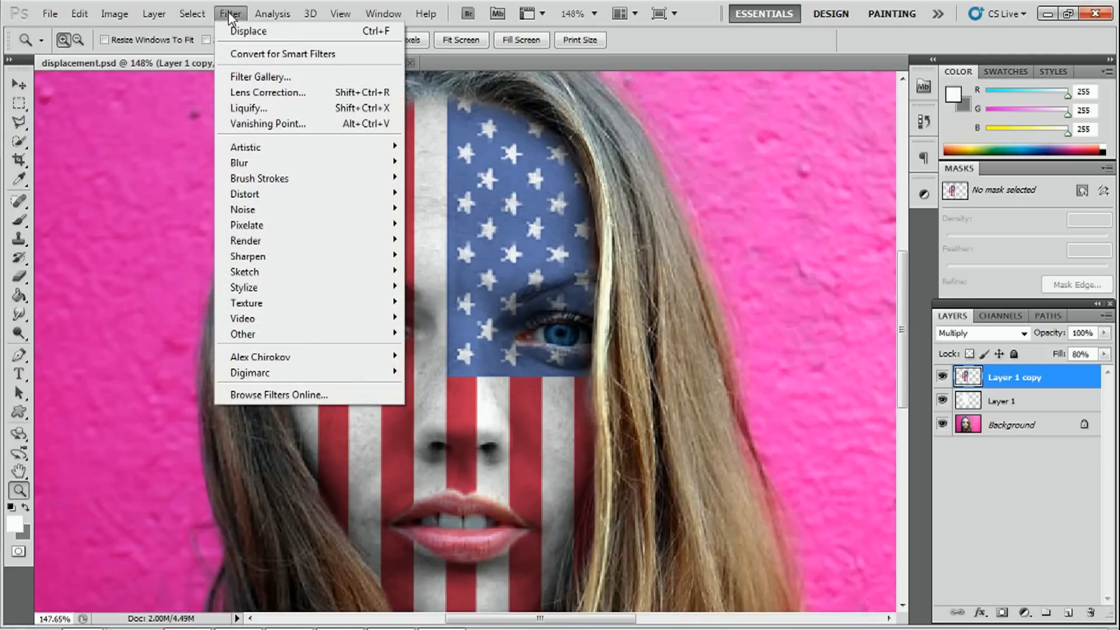
mouse_move(244, 194)
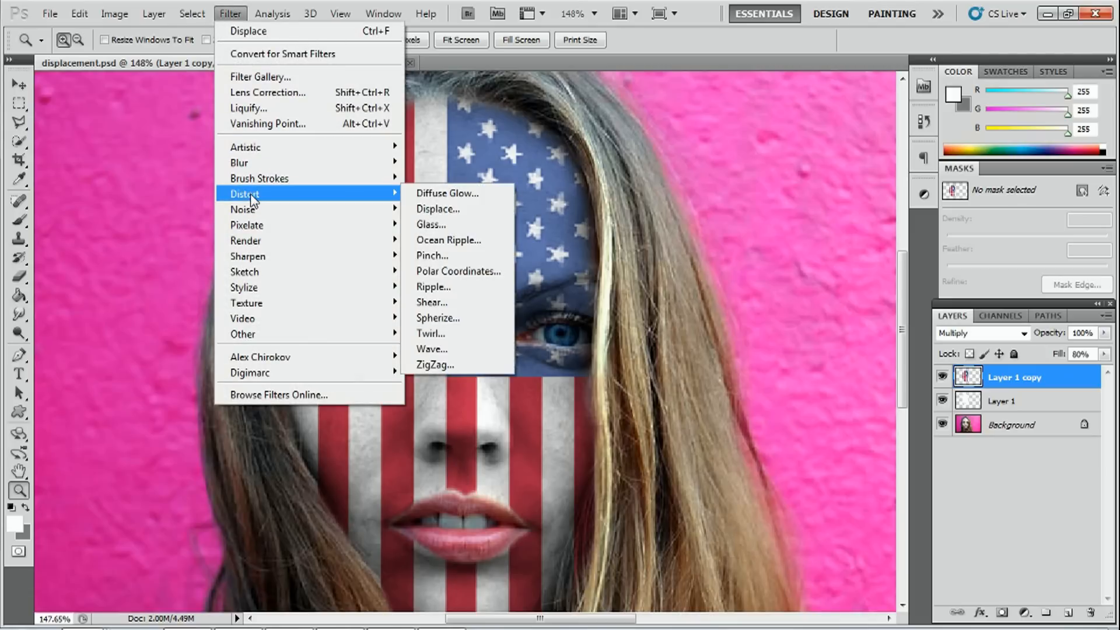
mouse_move(440, 209)
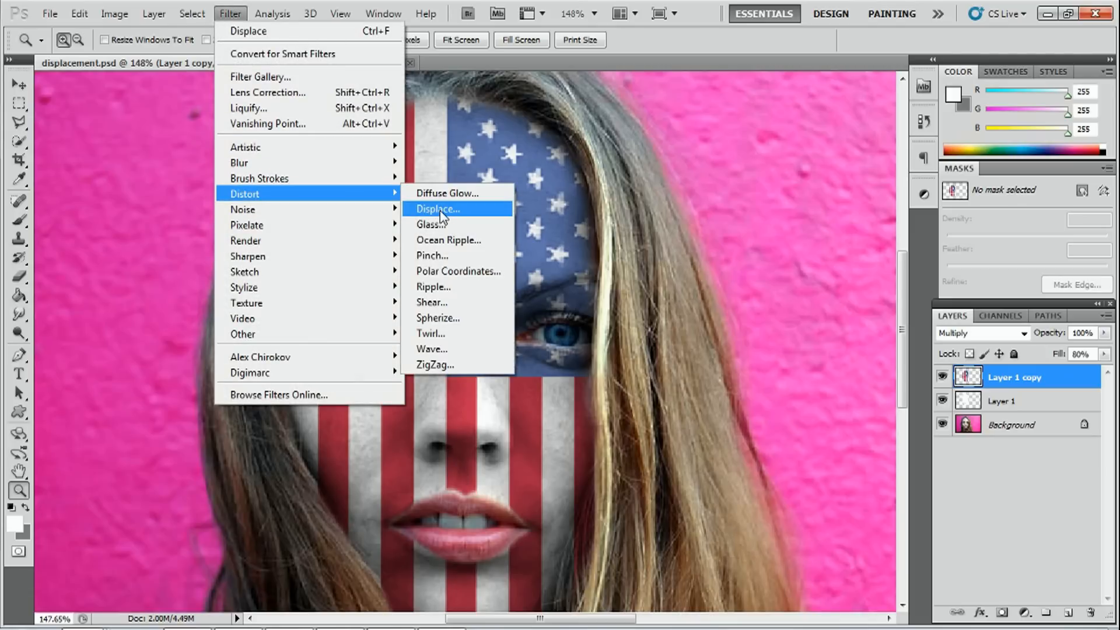
left_click(437, 209)
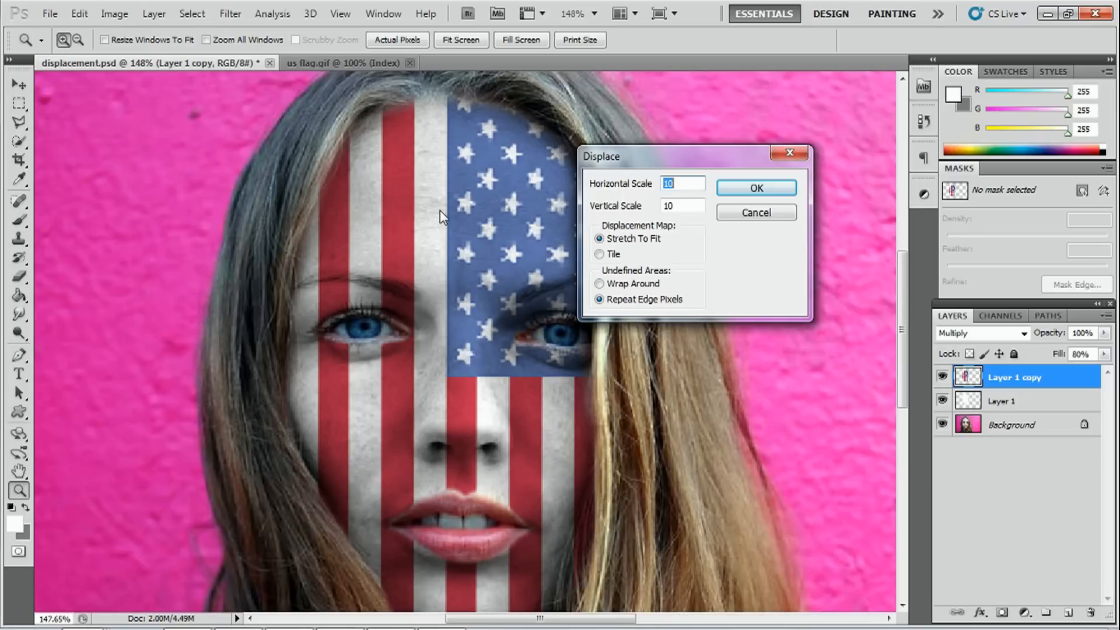
mouse_move(615, 280)
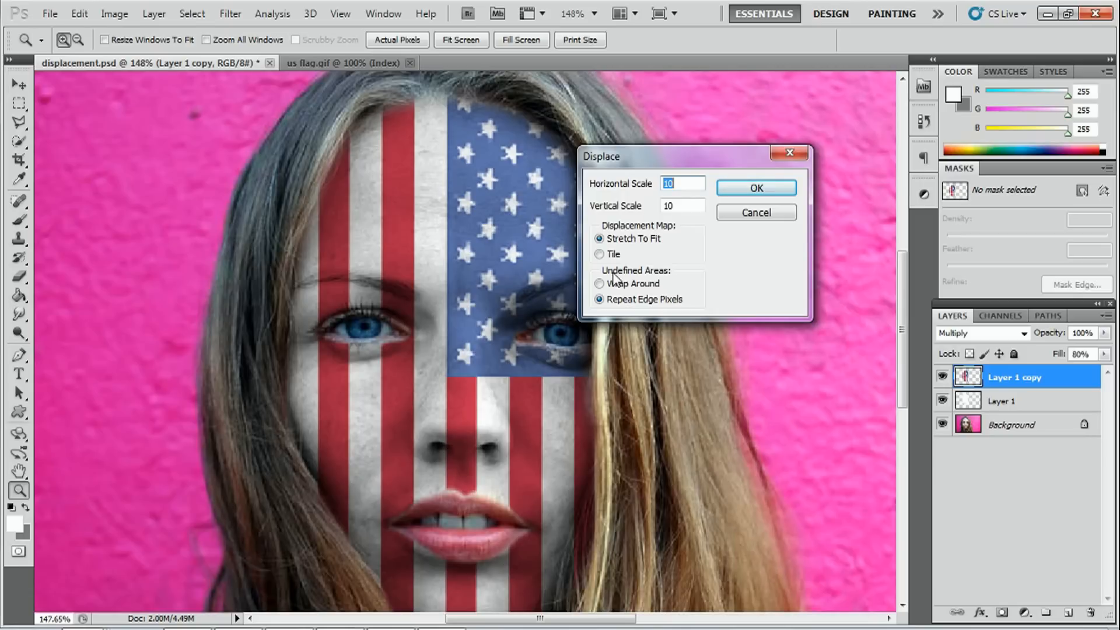
Set Displace to horizontal 1, vertical 2, Stretch To Fit, Wrap Around and accept.
left_click(600, 284)
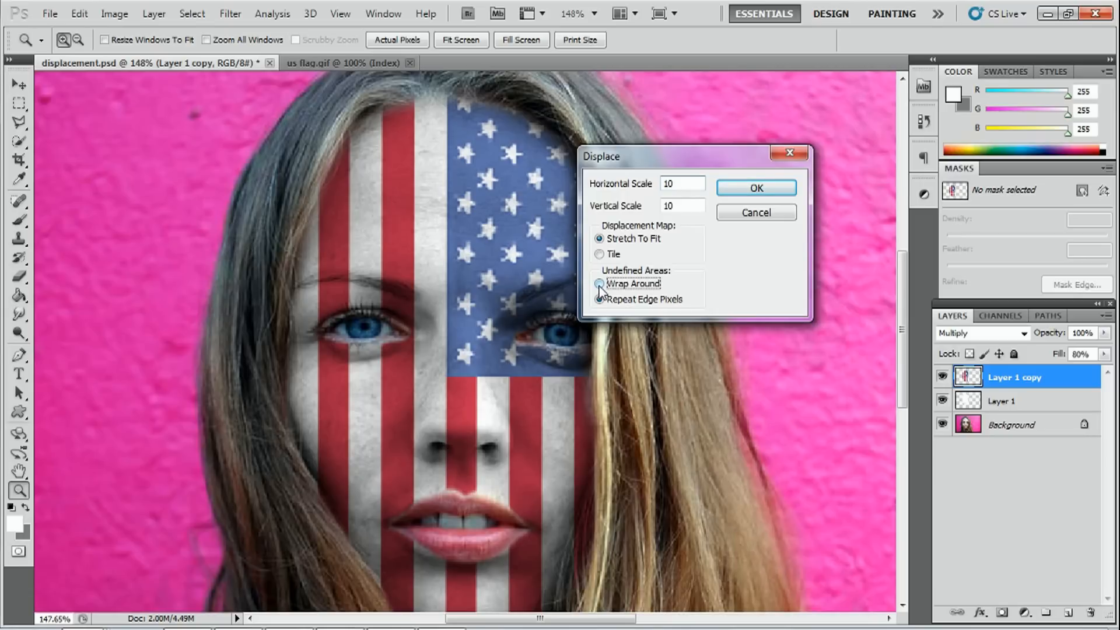
left_click(600, 283)
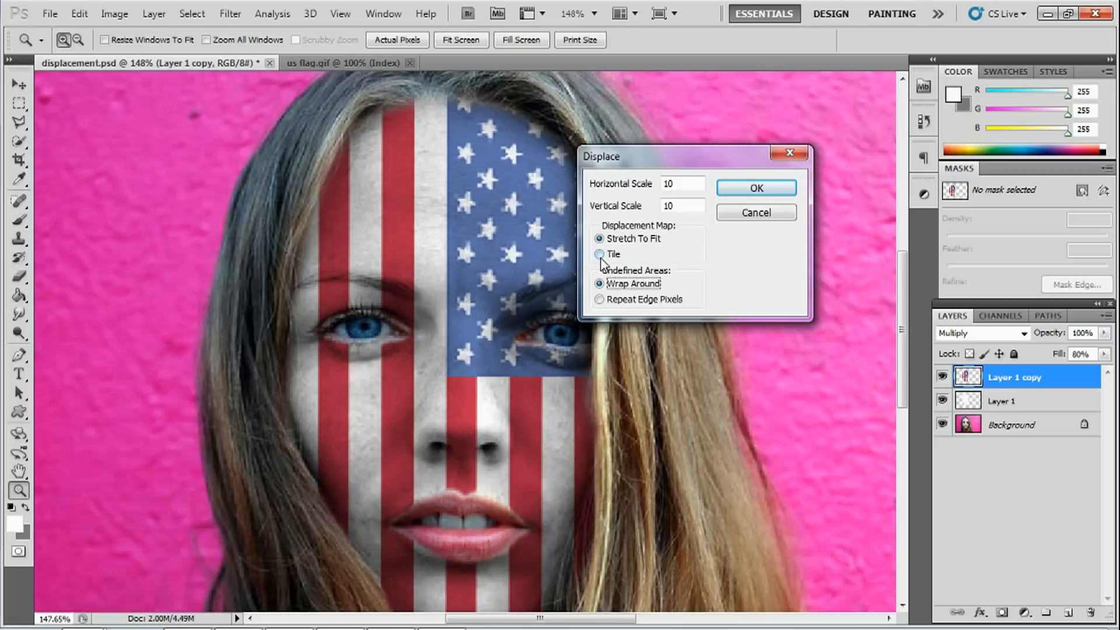
left_click(599, 238)
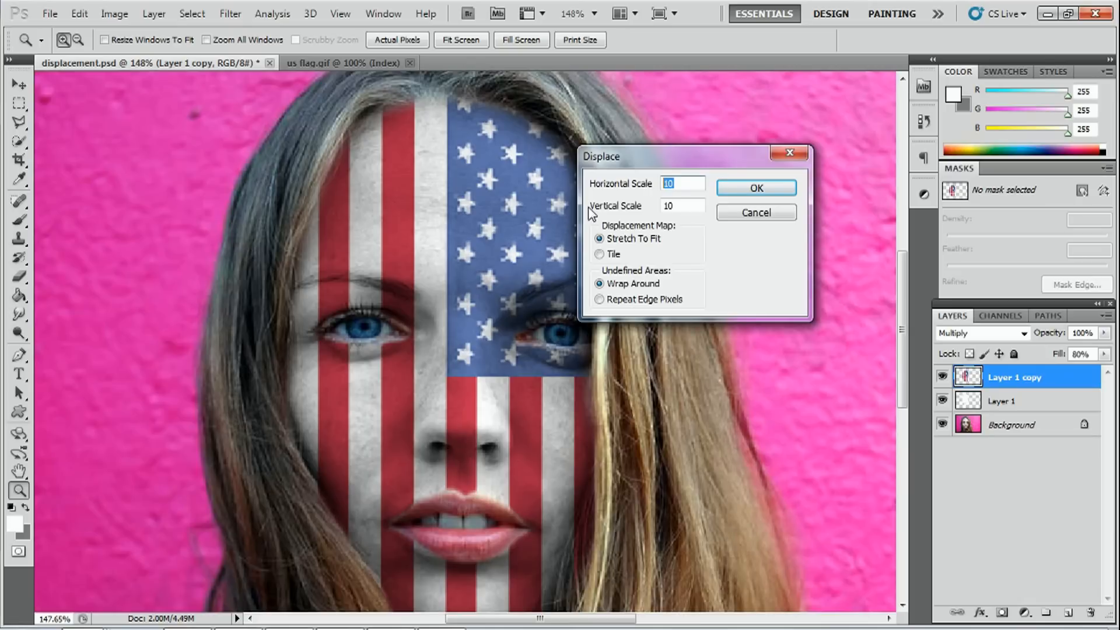
mouse_move(603, 213)
type("1")
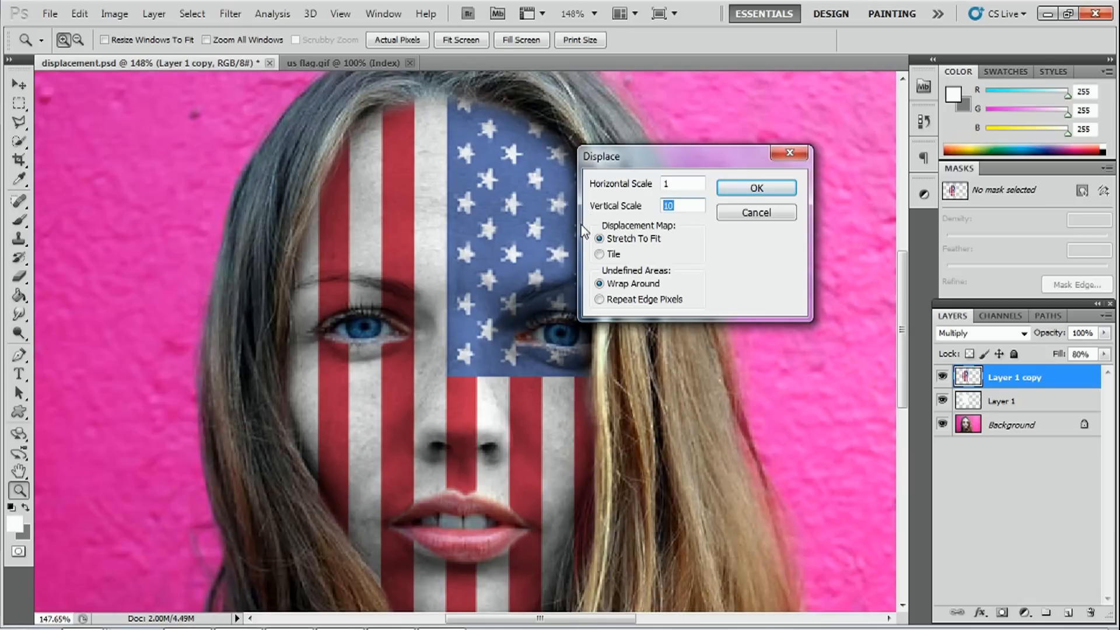
type("2")
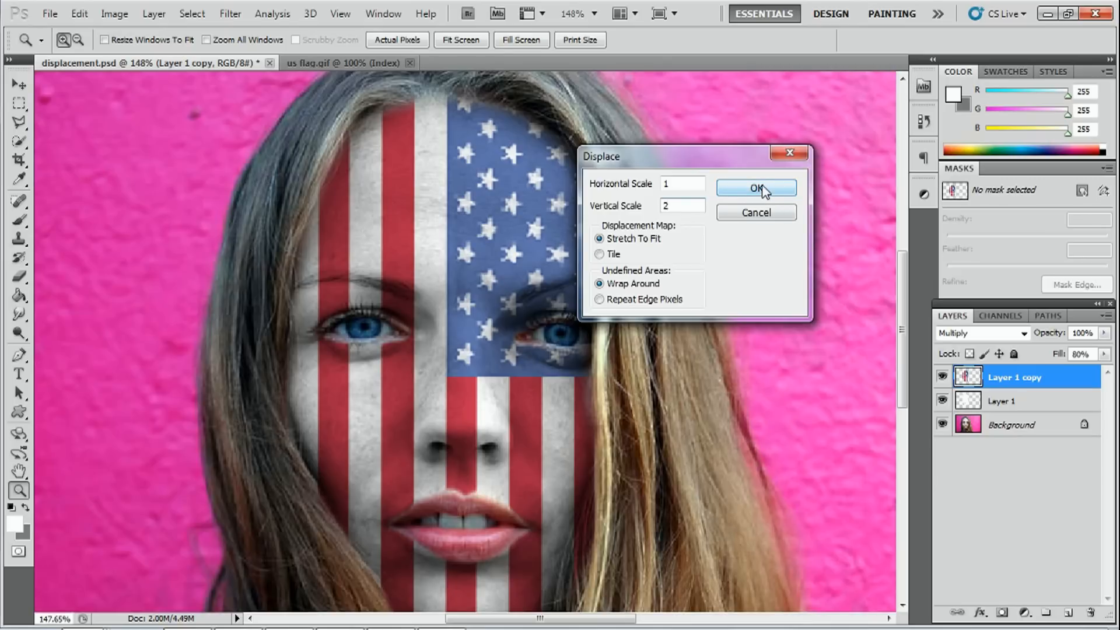
left_click(755, 188)
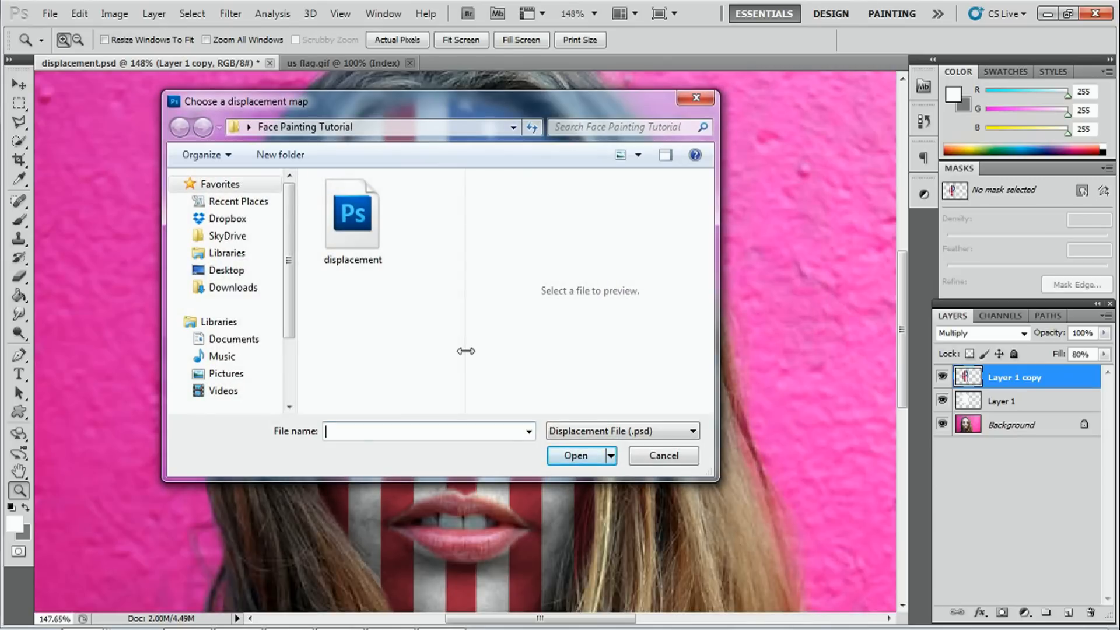
Apply displacement.psd as the map so the flag stripes bend with the face's contours.
left_click(353, 215)
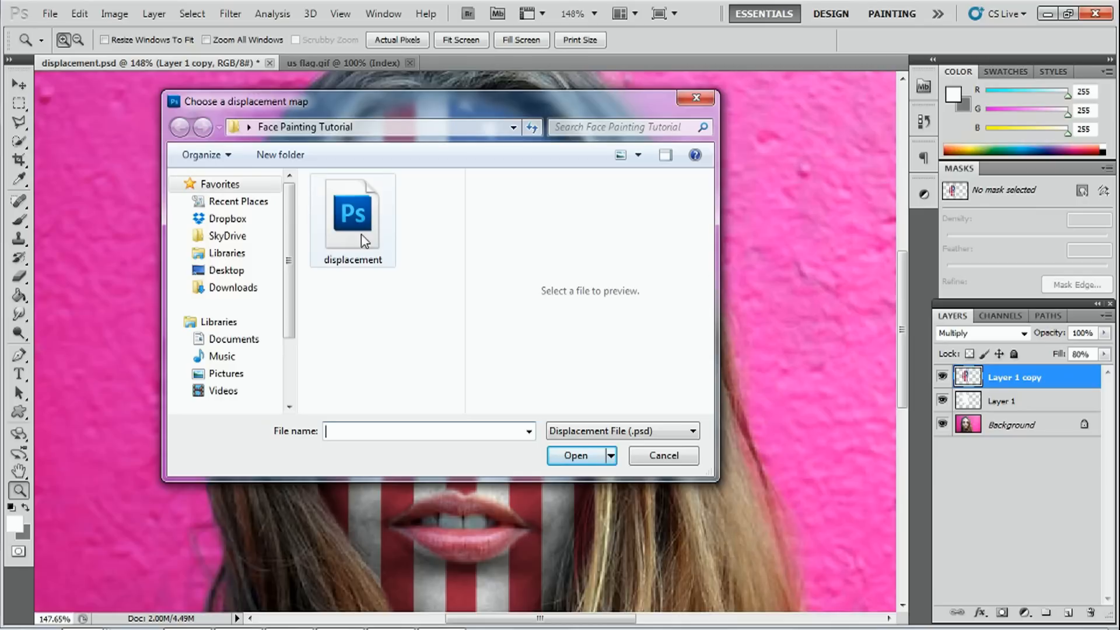
left_click(351, 215)
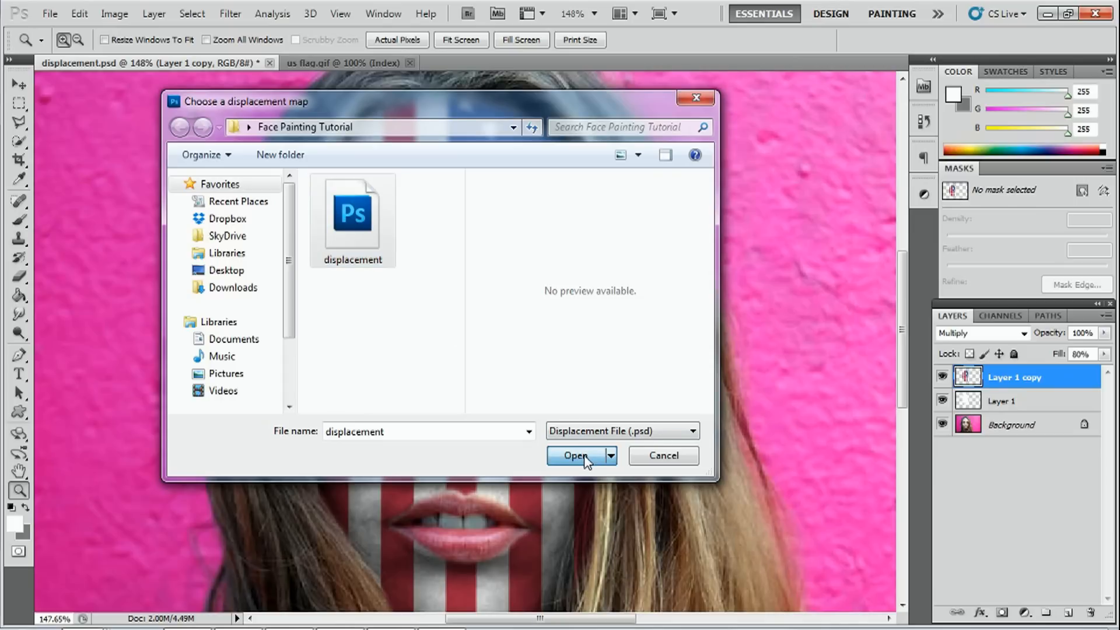
left_click(575, 456)
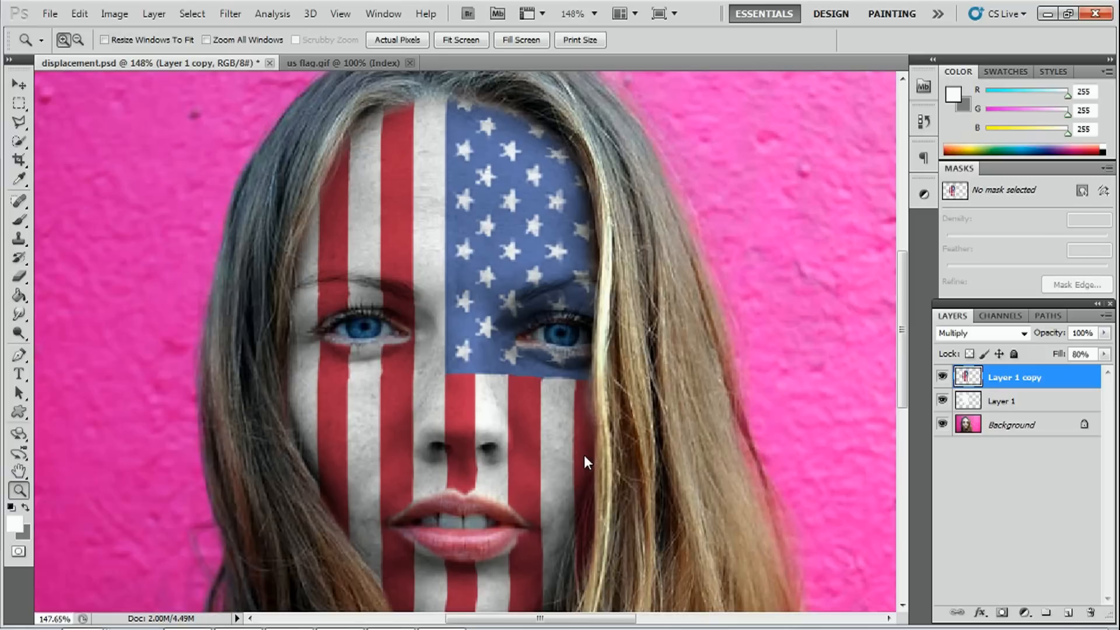
mouse_move(367, 397)
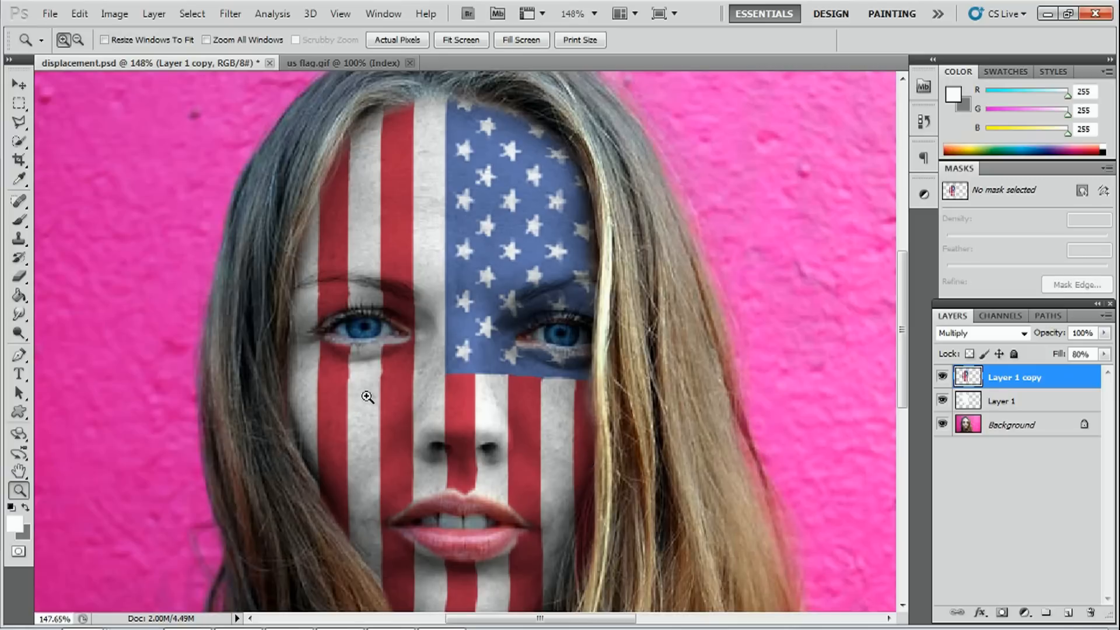
Fit the whole portrait with the displaced flag on screen via the Zoom tool's context menu.
right_click(367, 397)
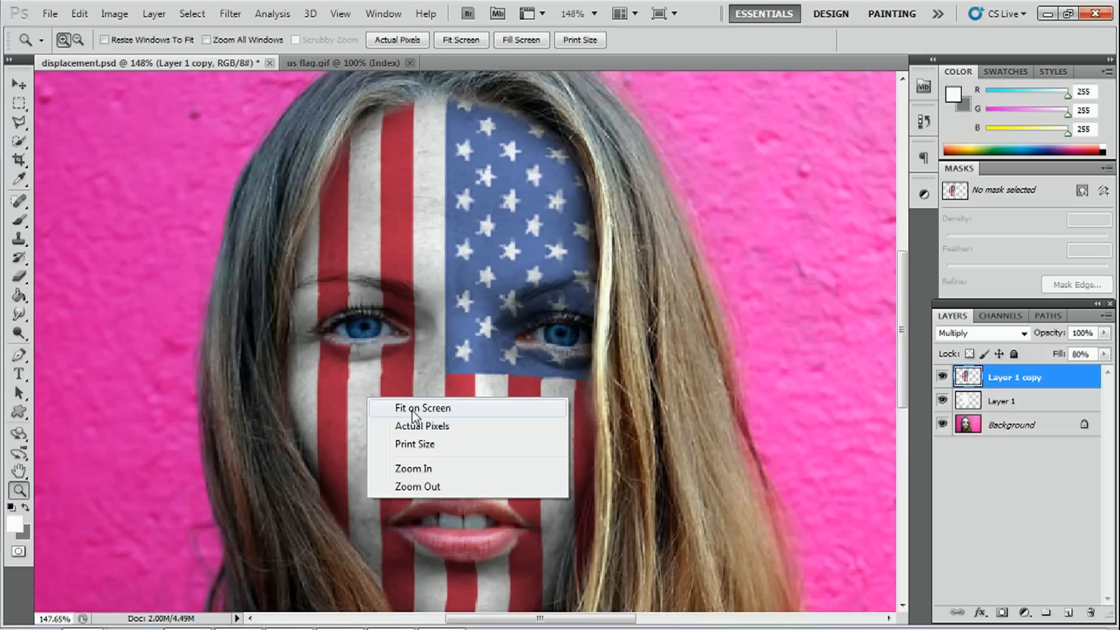
left_click(422, 408)
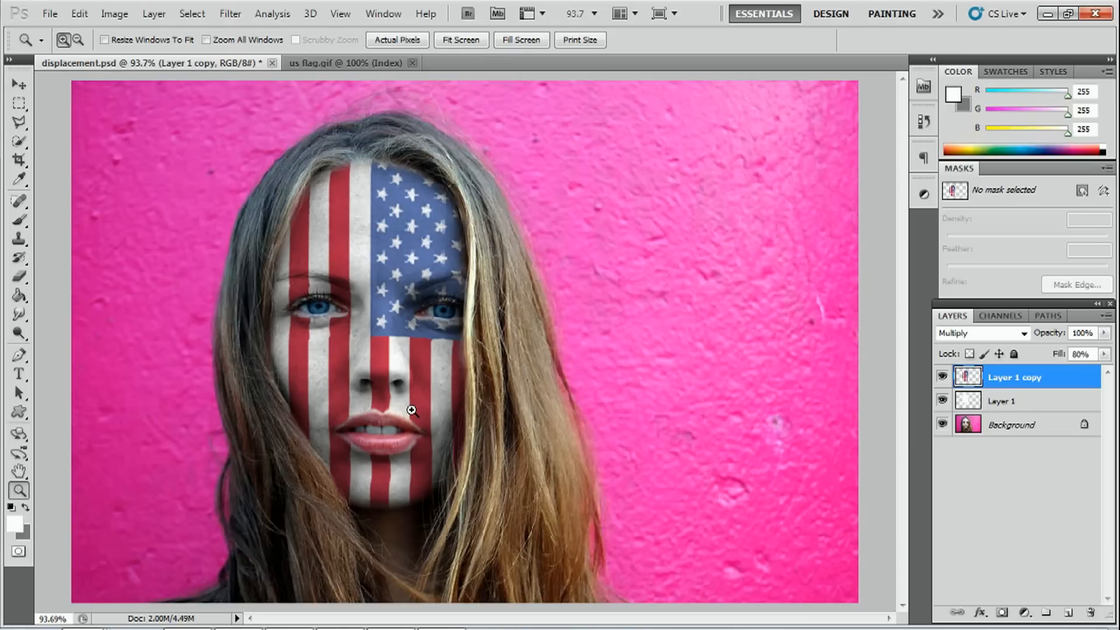